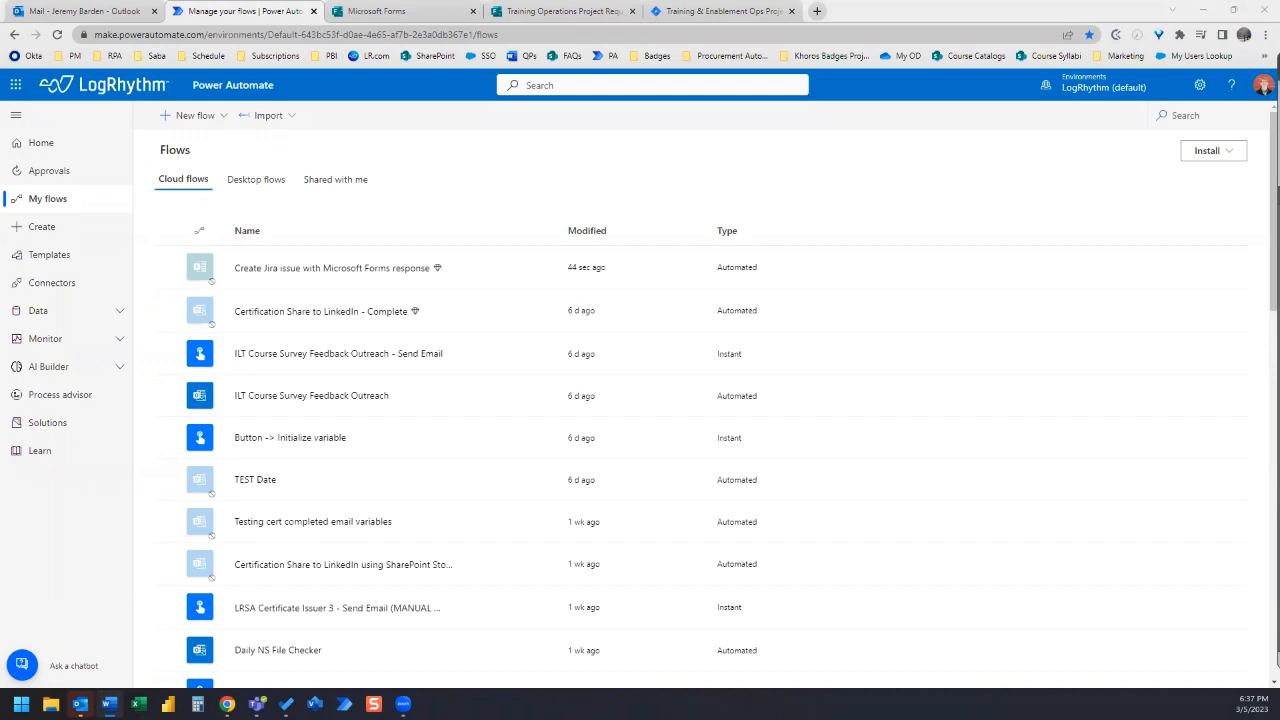
mouse_move(504, 238)
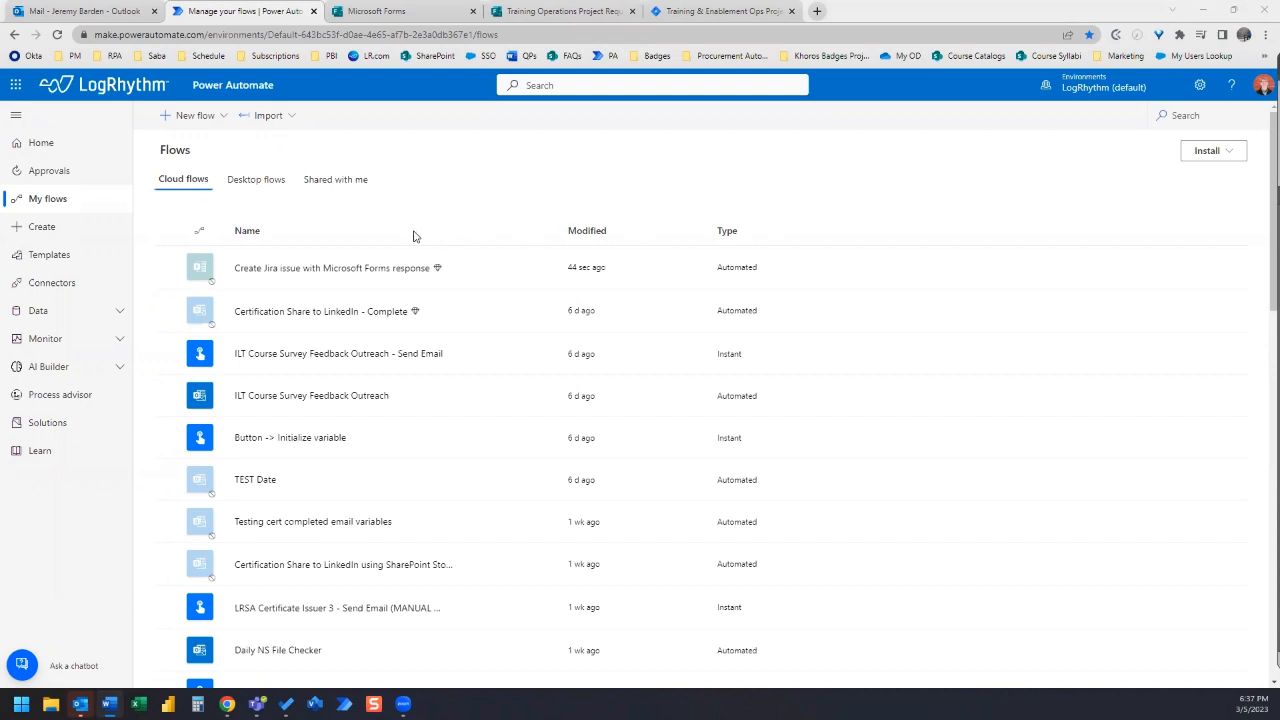
mouse_move(172, 212)
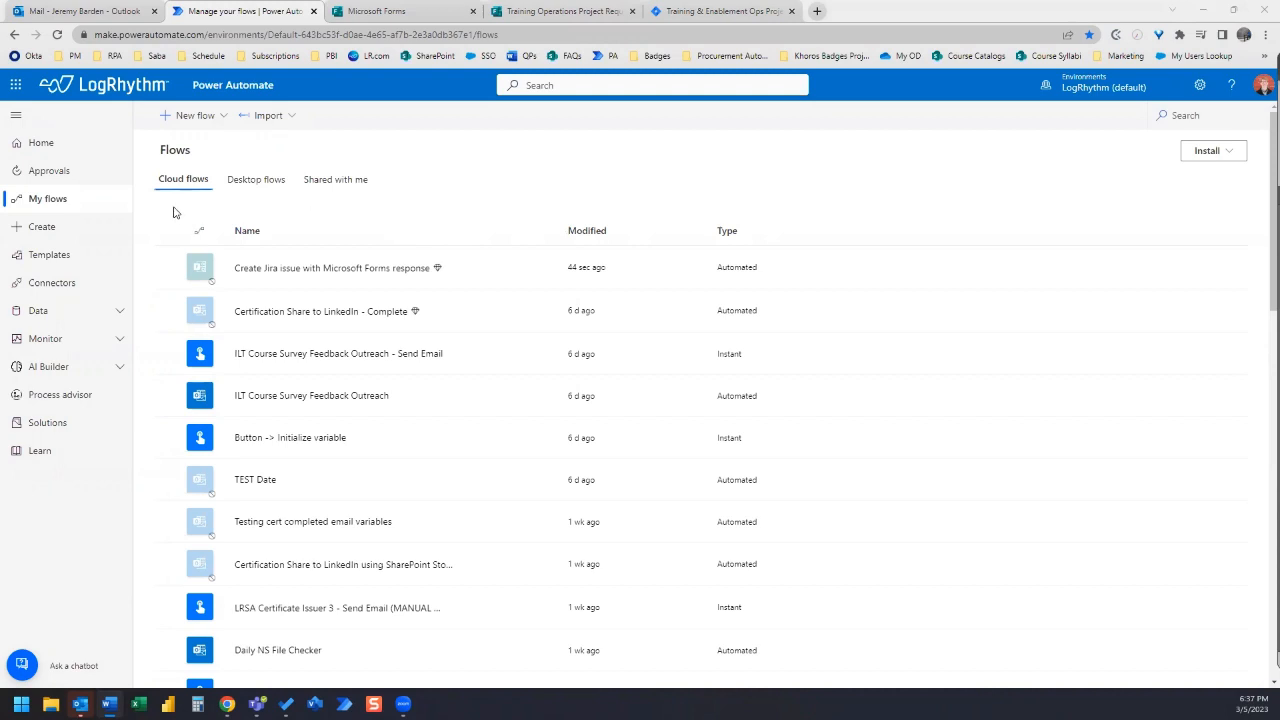
mouse_move(68, 210)
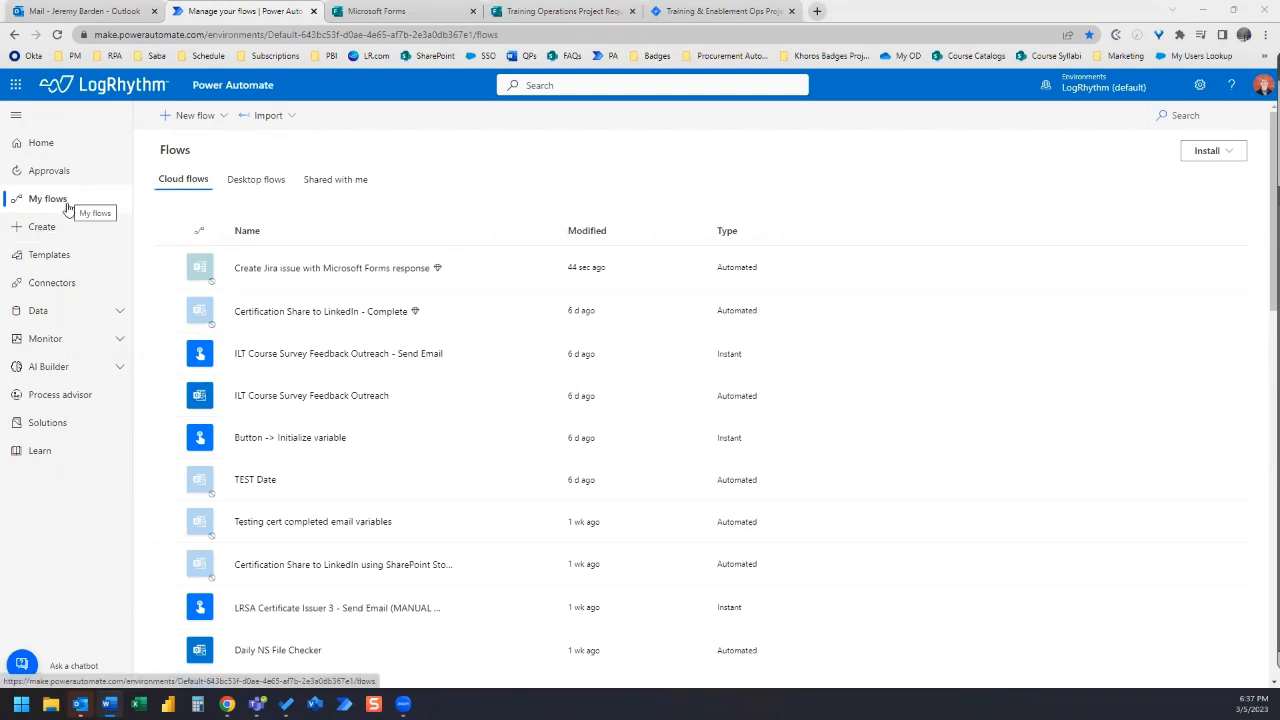
mouse_move(42, 227)
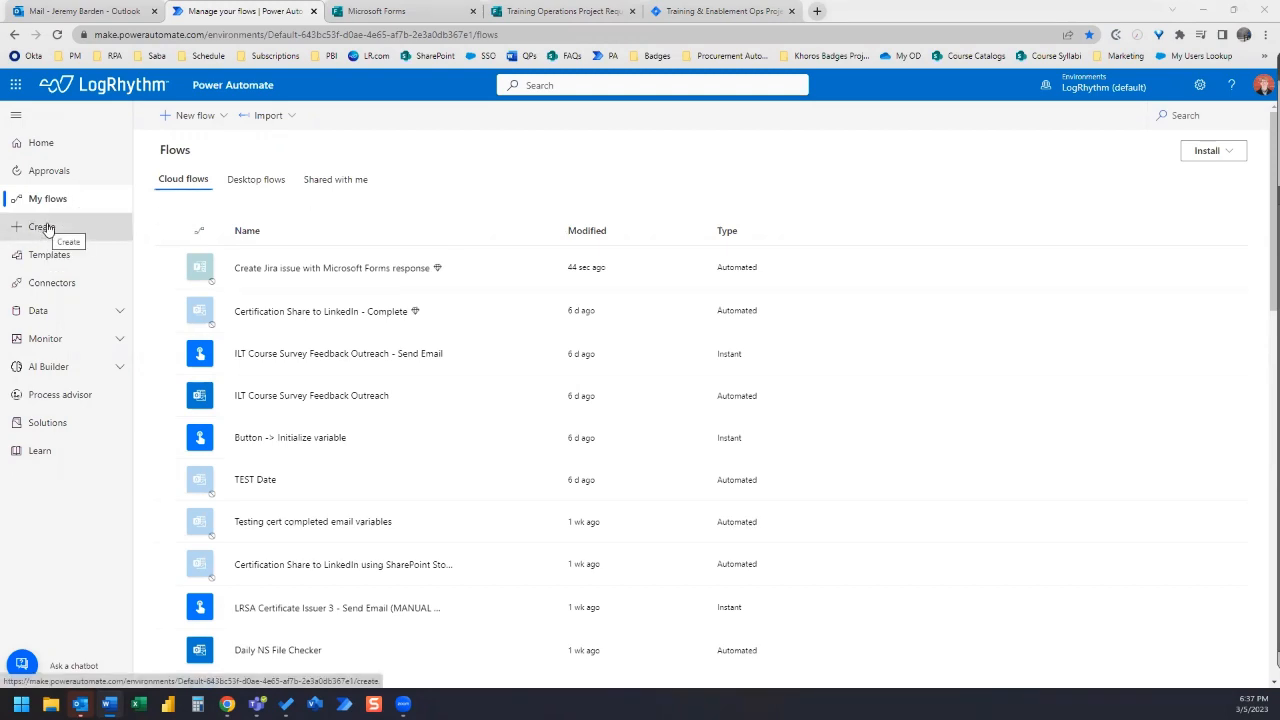
- Search new-flow templates for Jira and pick 'Create Jira issue with Microsoft Forms response'
click(42, 227)
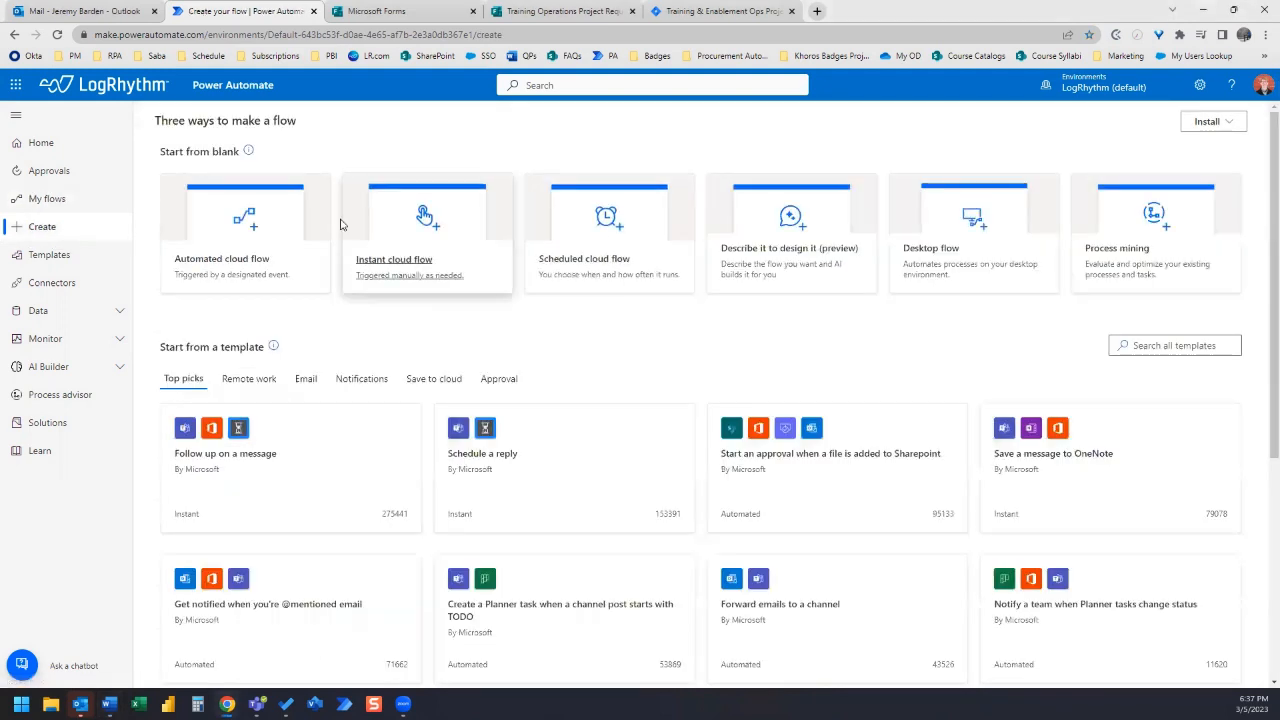
mouse_move(642, 460)
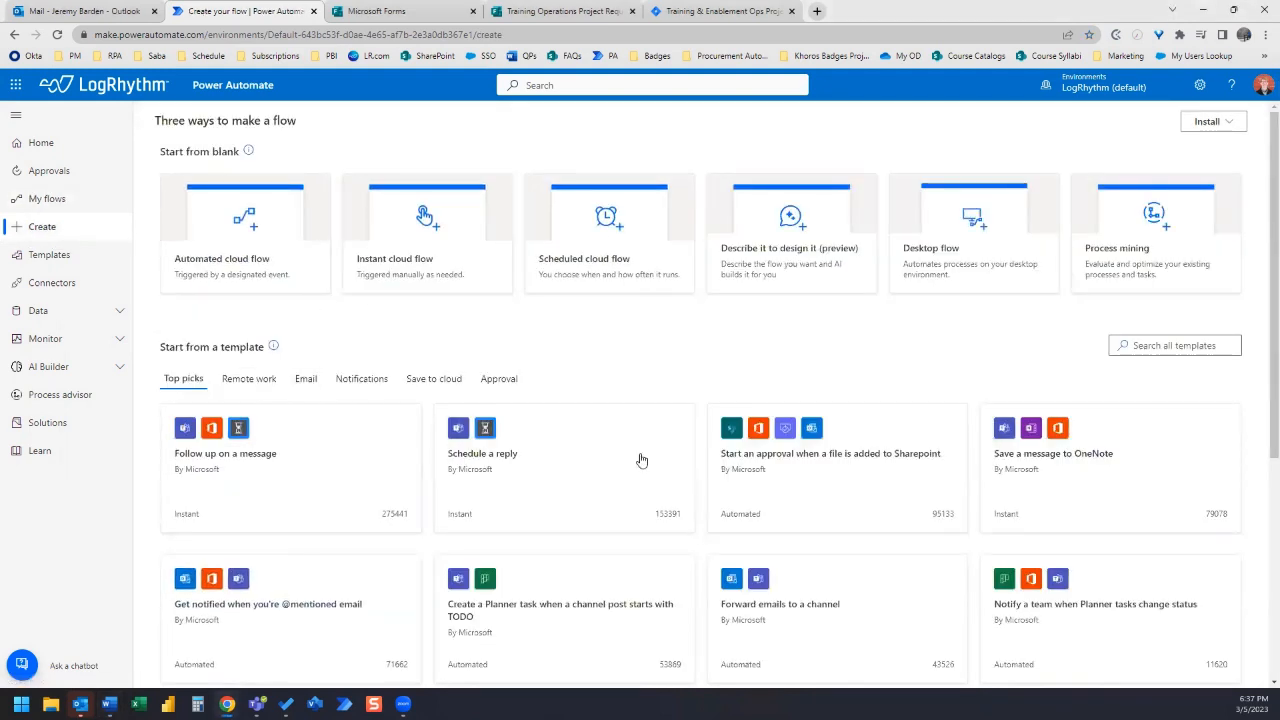
mouse_move(600, 452)
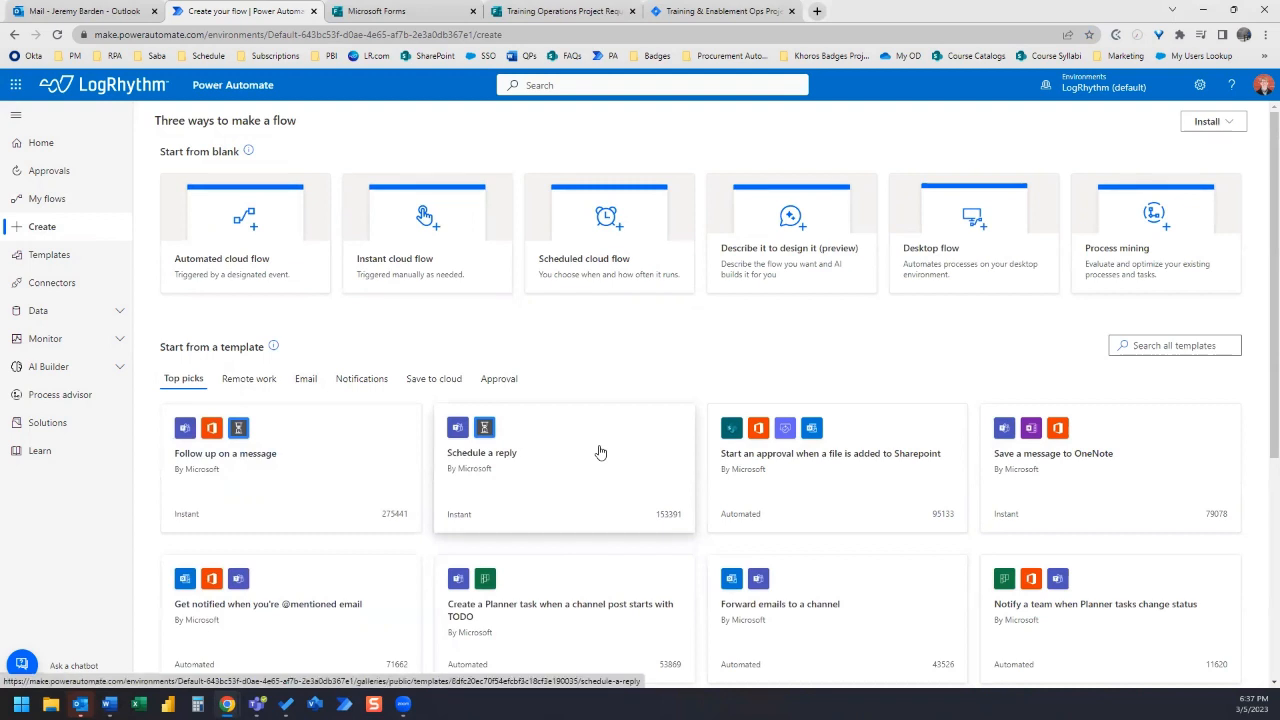
mouse_move(815, 315)
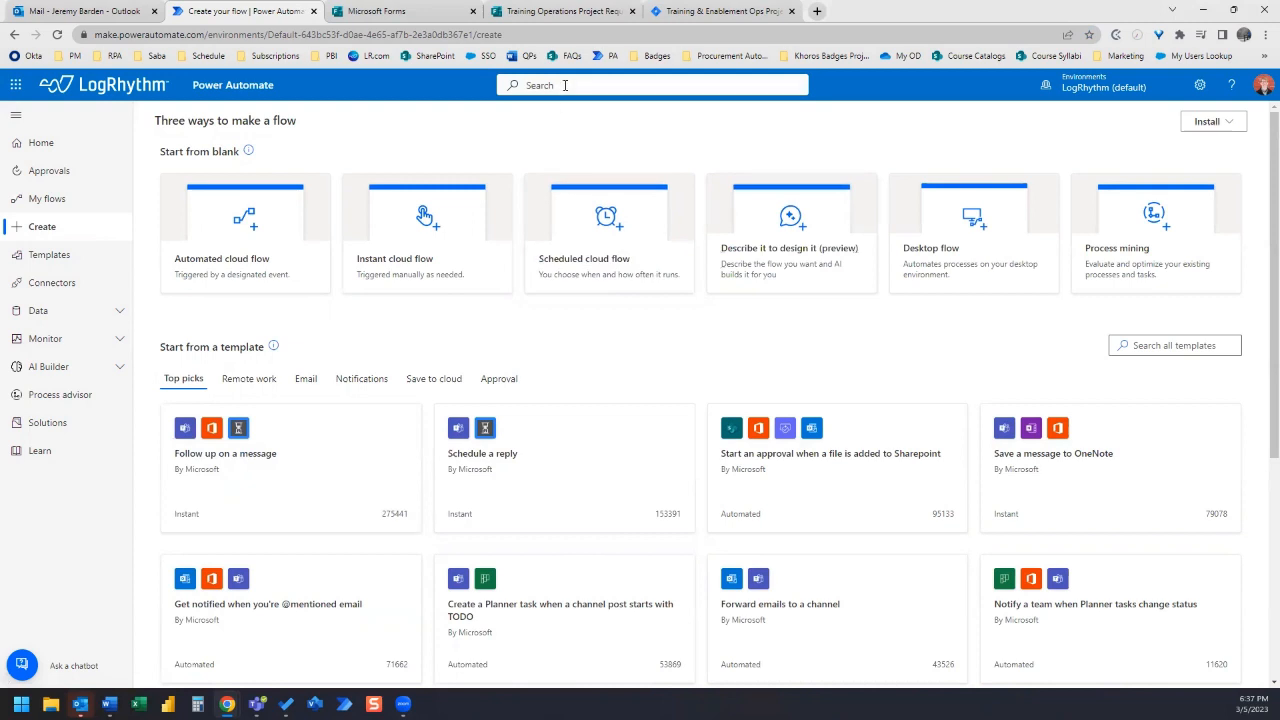
text(Jira)
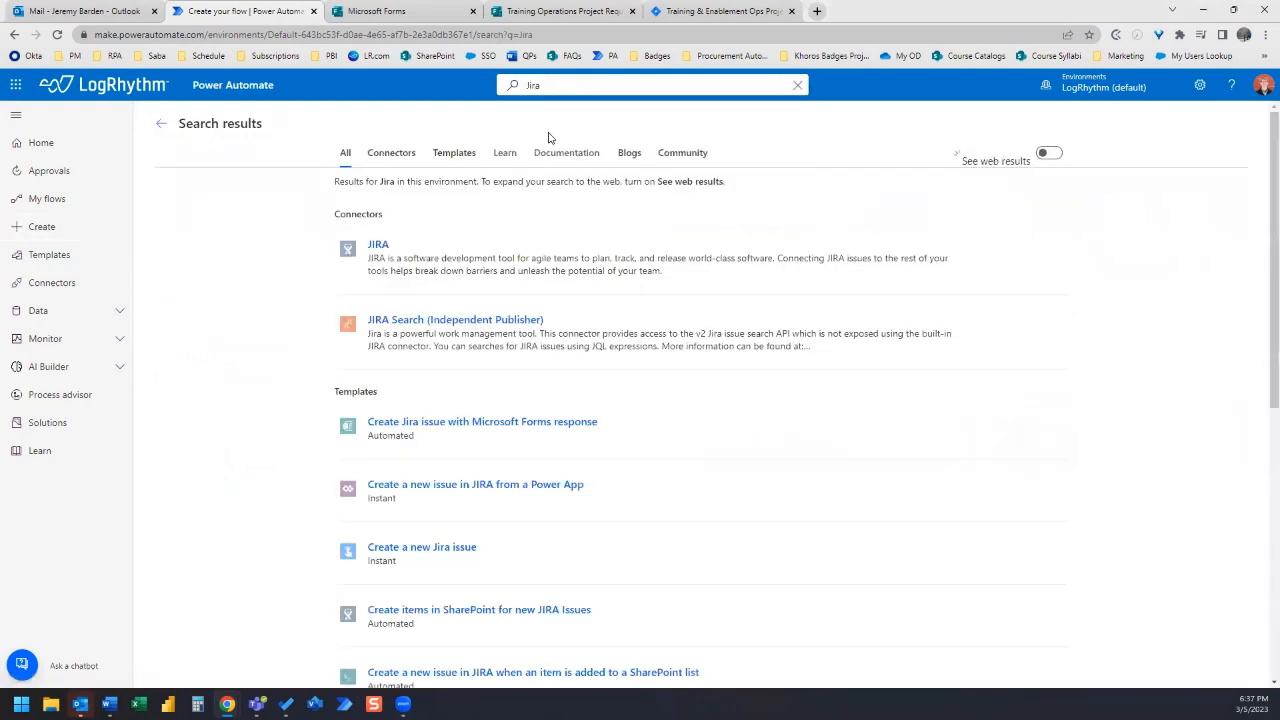
mouse_move(165, 497)
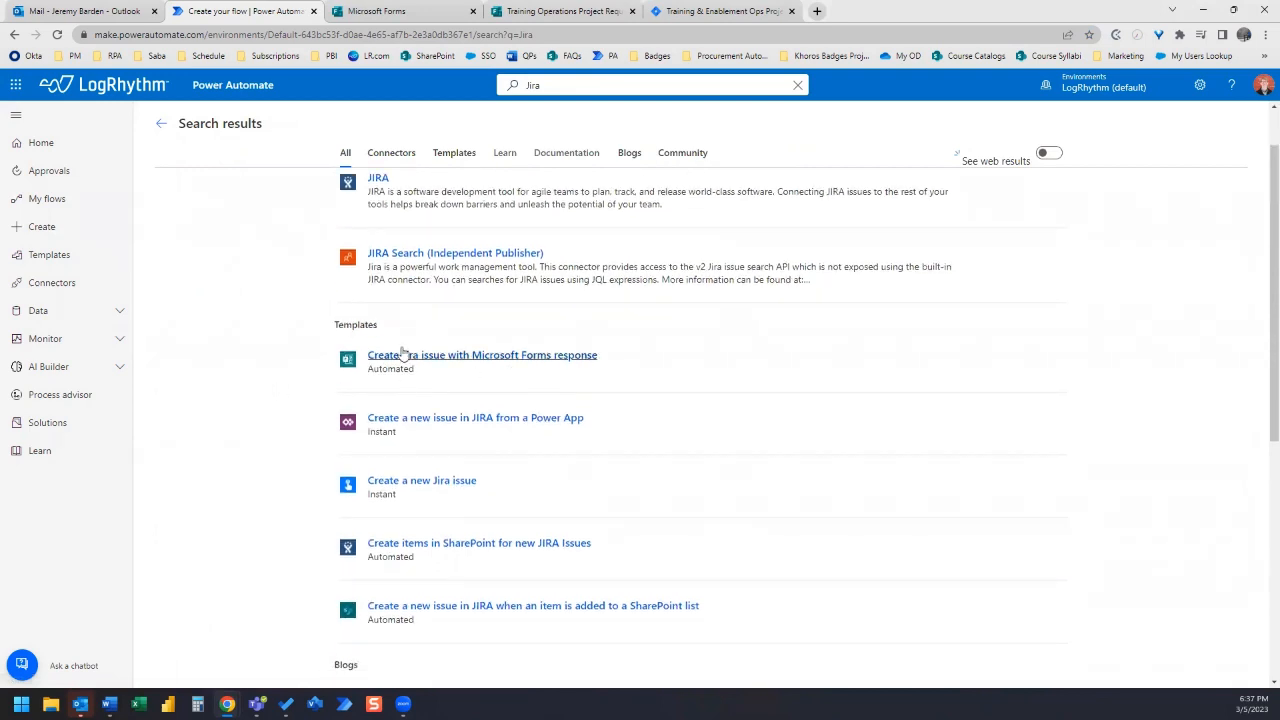
mouse_move(508, 362)
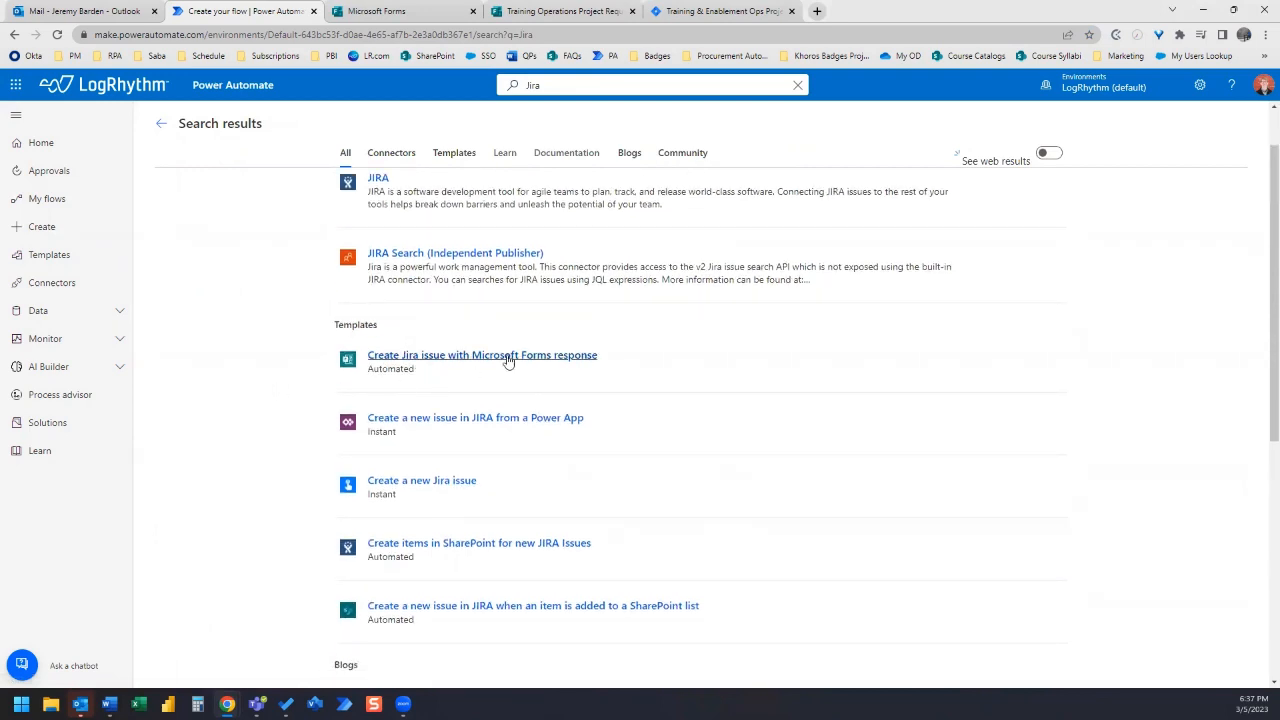
click(482, 355)
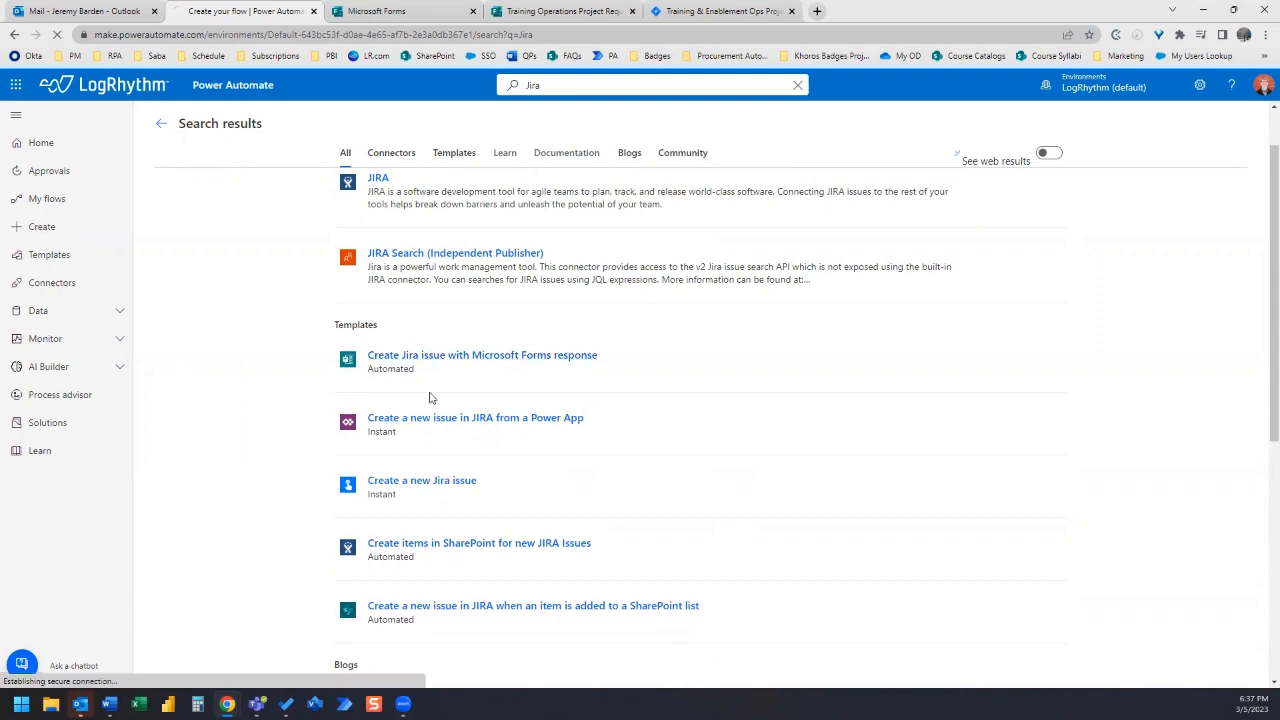
- Accept the Forms, JIRA and Office 365 Outlook connections to open the template in the designer
click(482, 355)
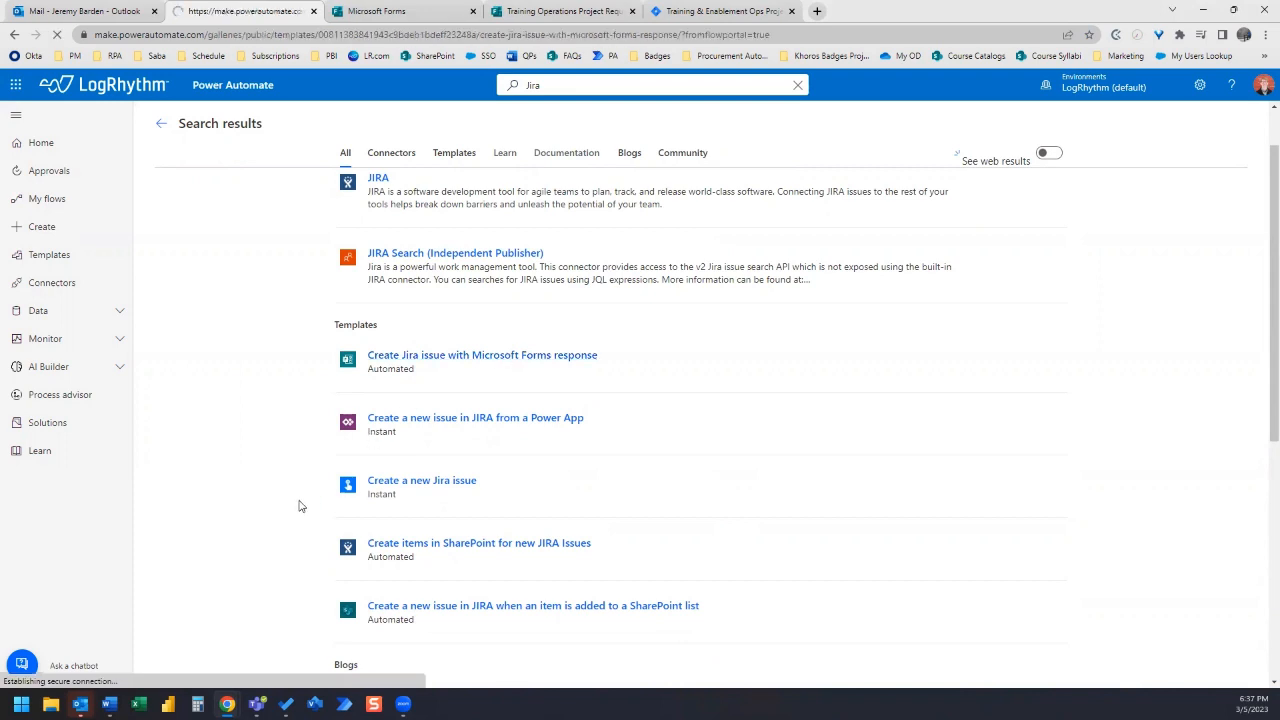
click(482, 355)
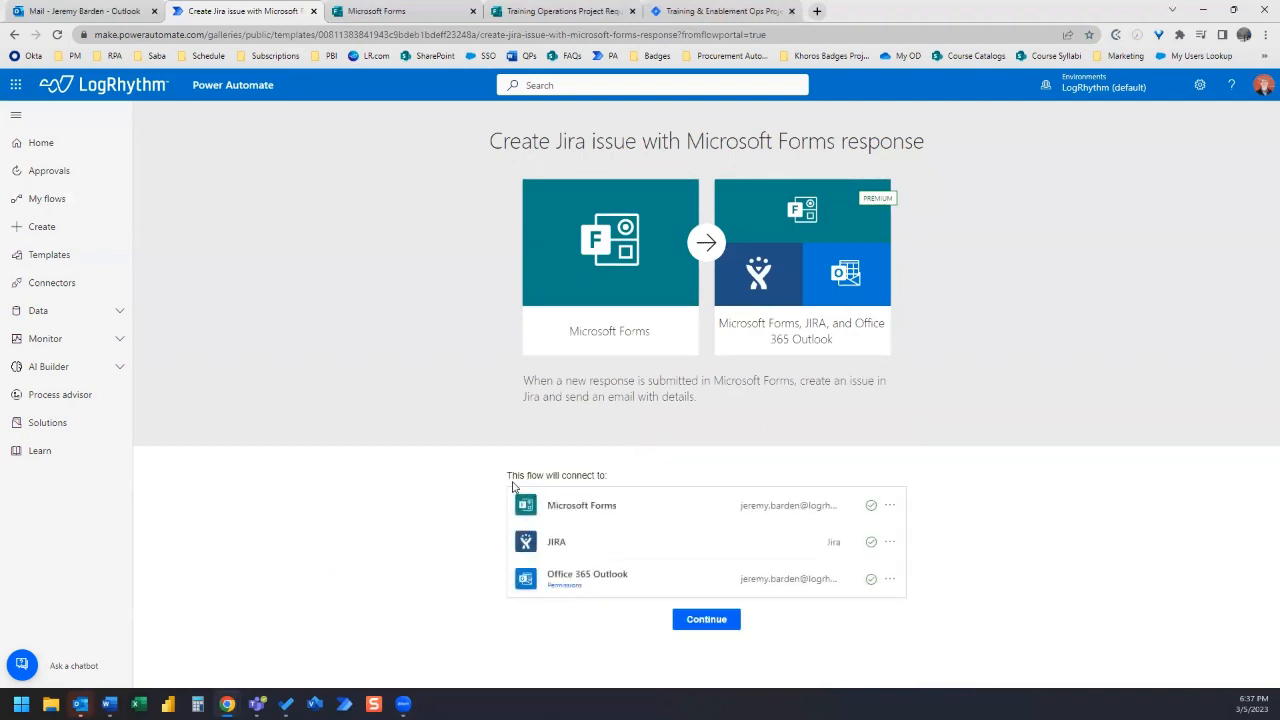
mouse_move(583, 505)
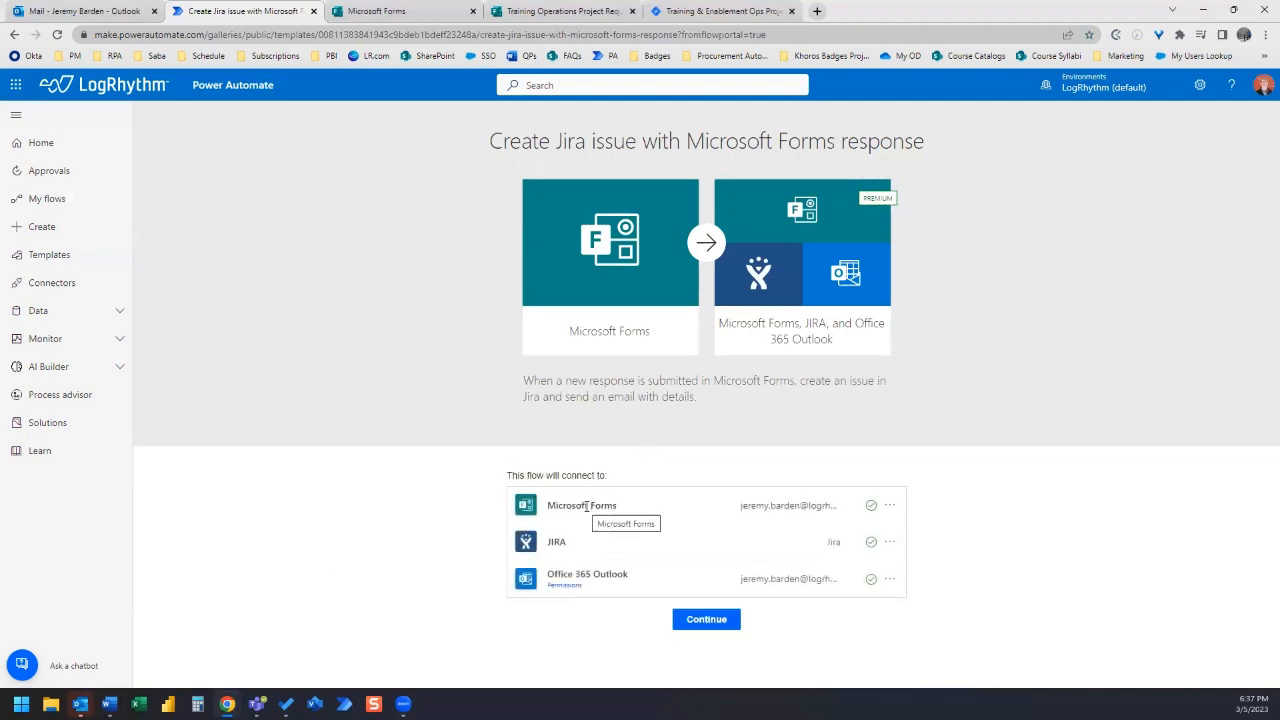
mouse_move(587, 573)
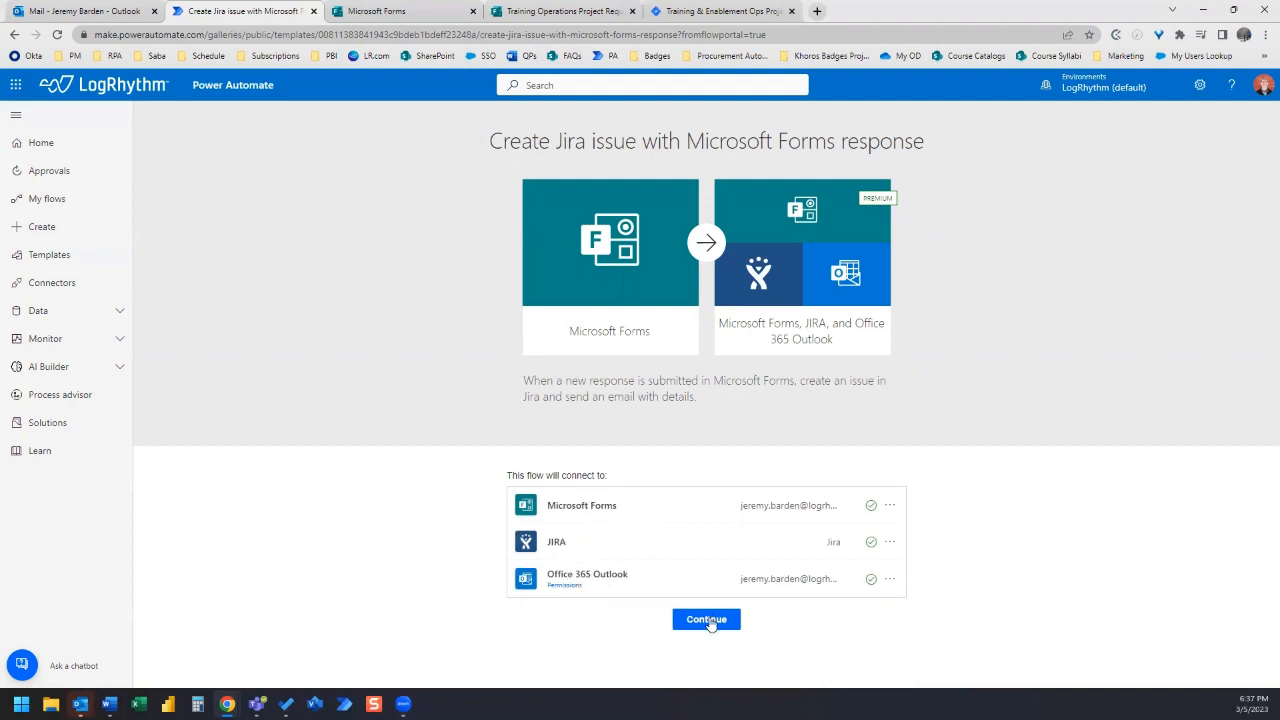
click(706, 619)
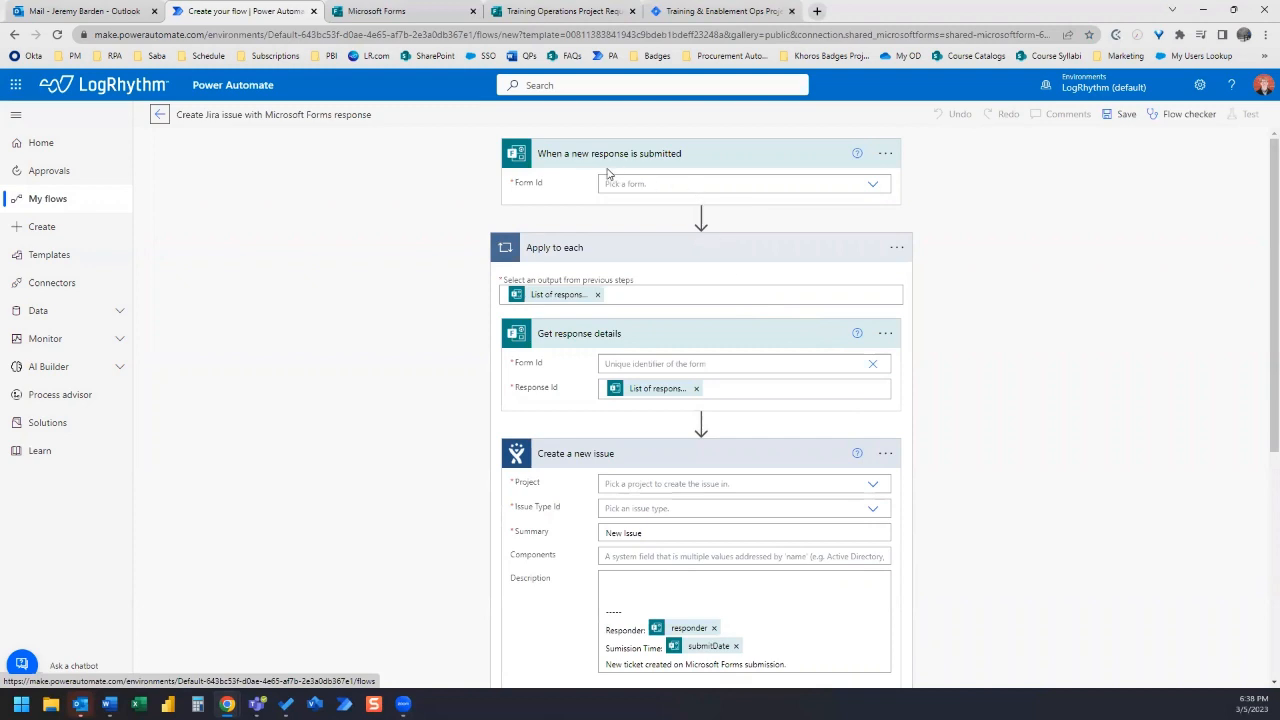
mouse_move(511, 104)
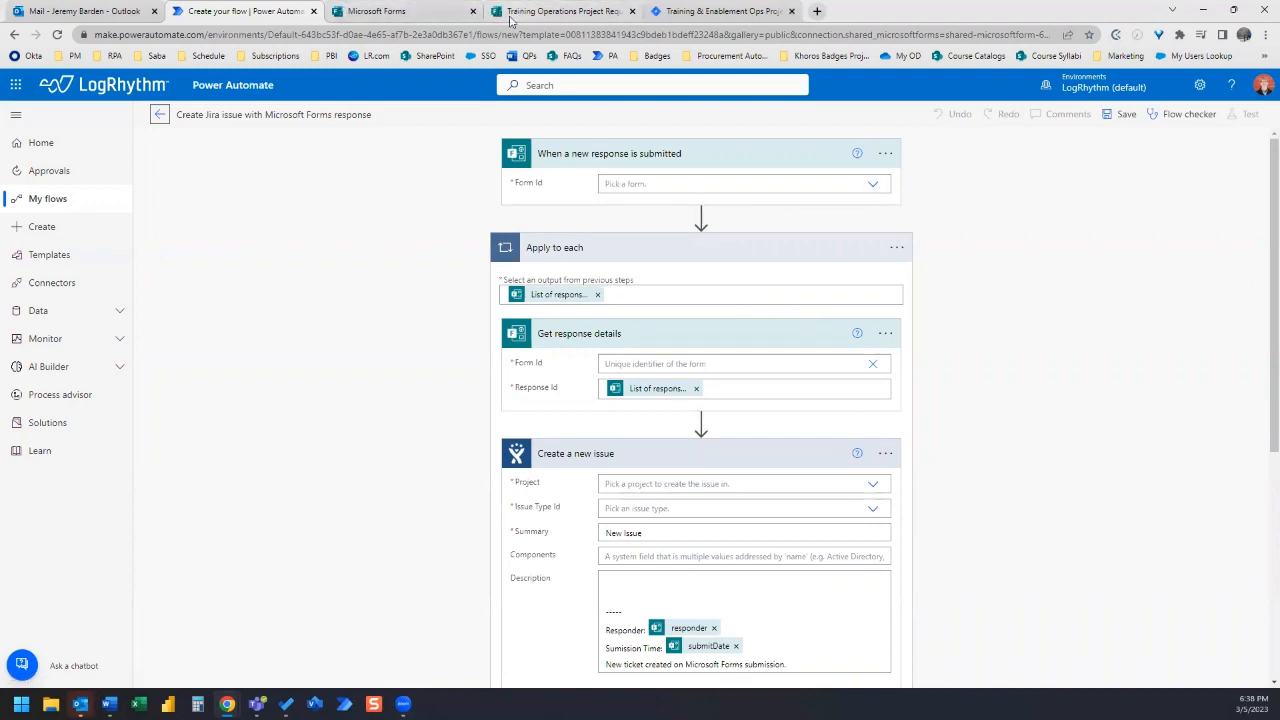
- Open the Training Operations Project Request form preview in Microsoft Forms
click(375, 11)
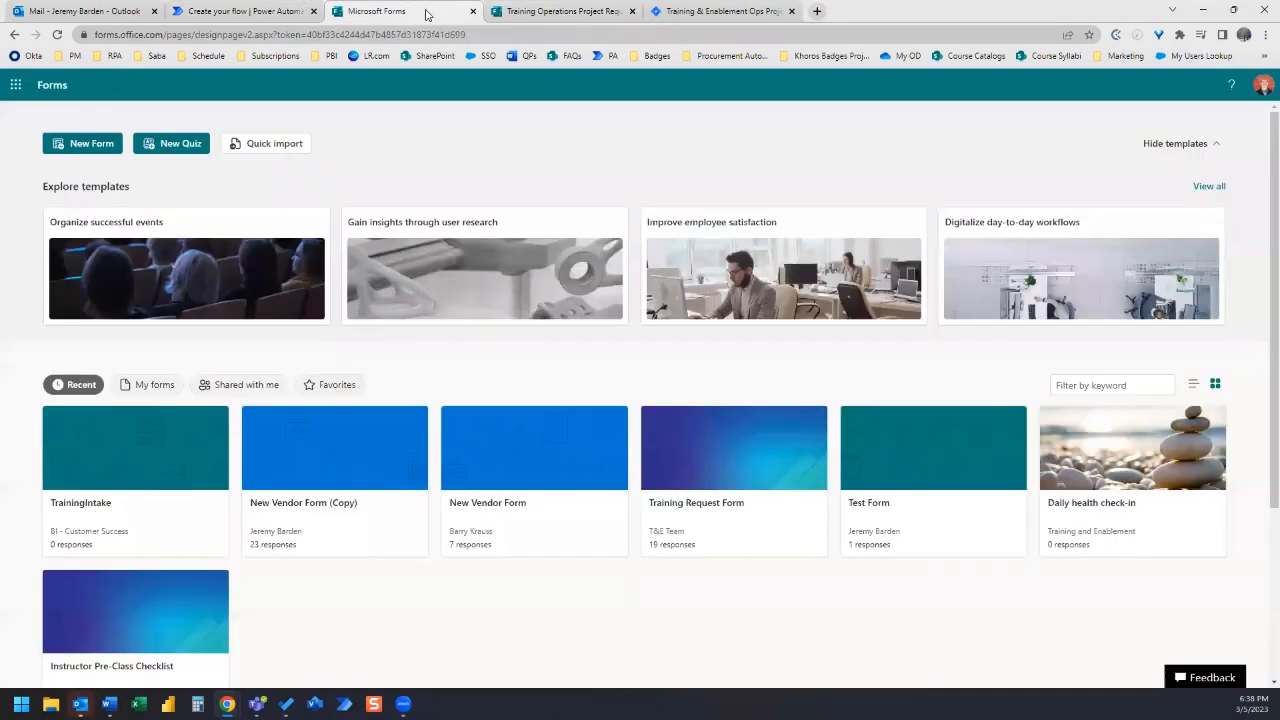
click(243, 11)
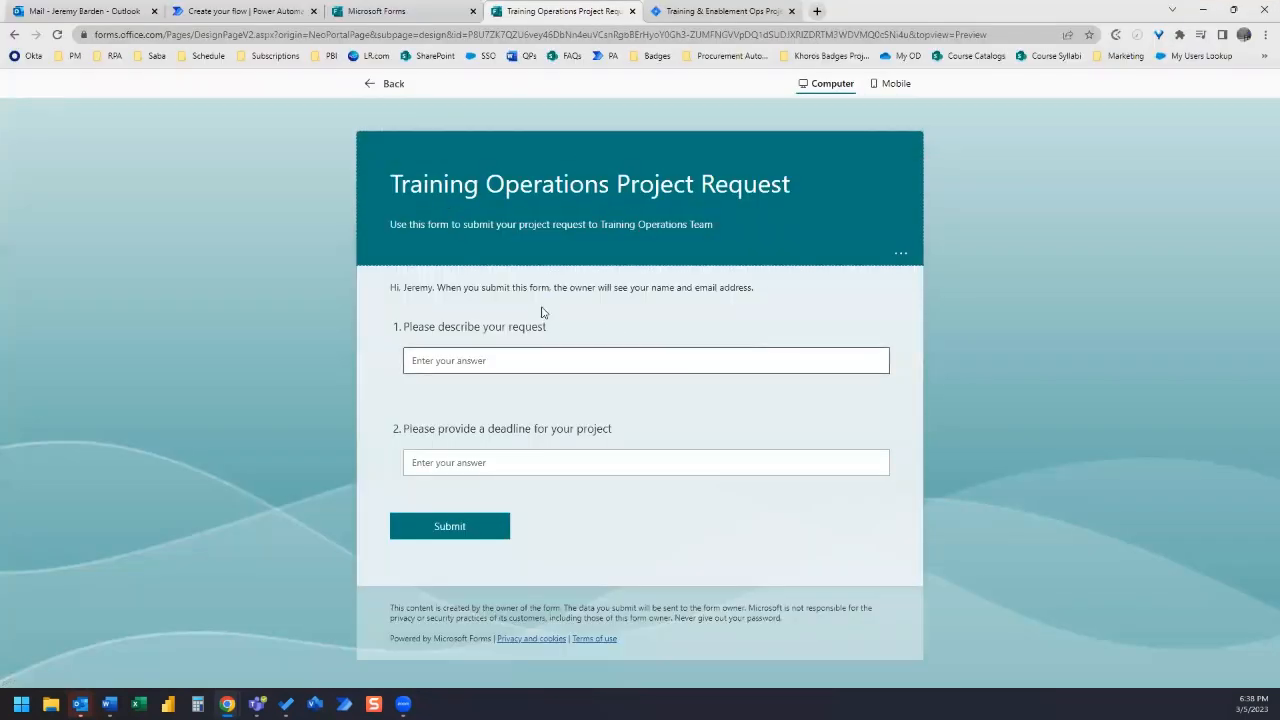
mouse_move(444, 349)
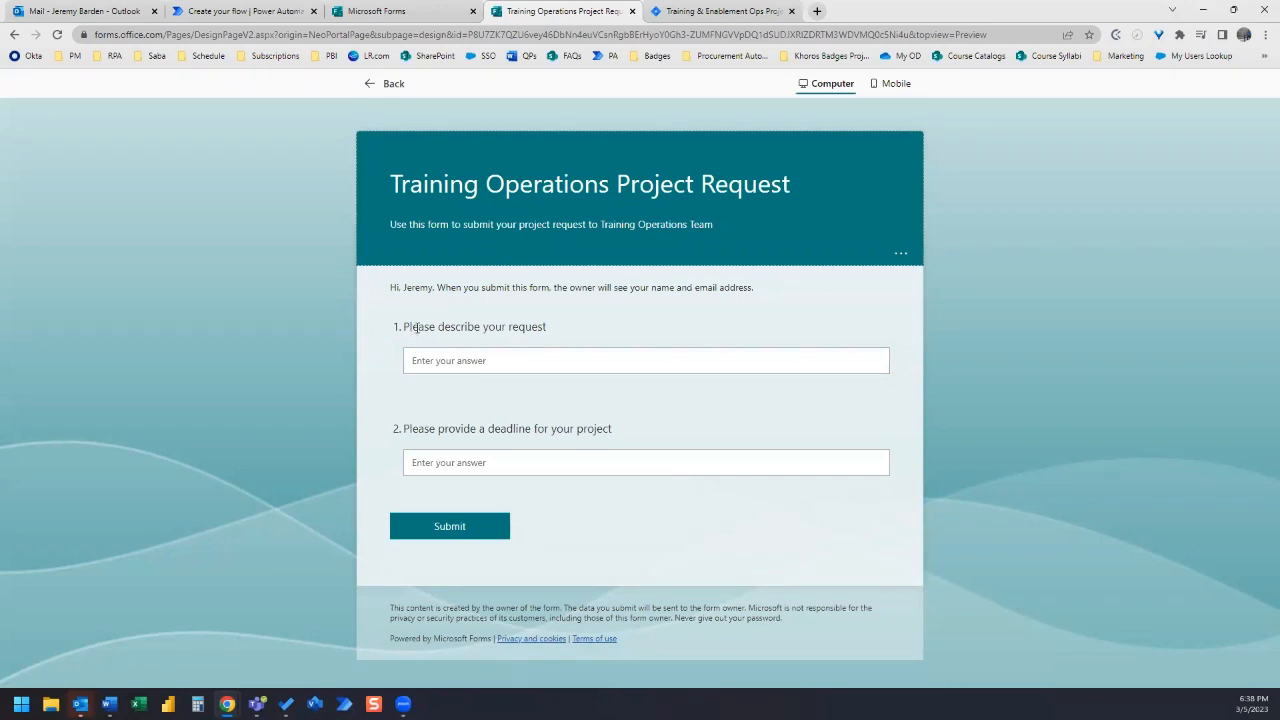
mouse_move(505, 432)
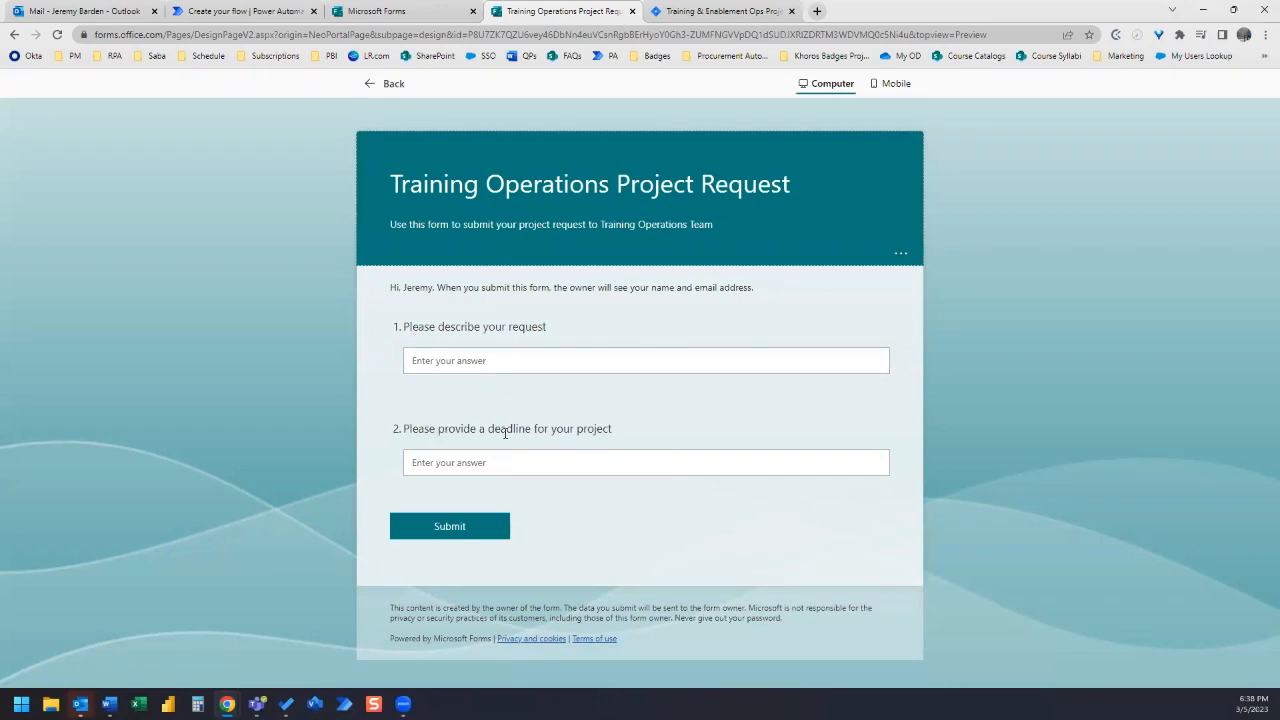
mouse_move(608, 442)
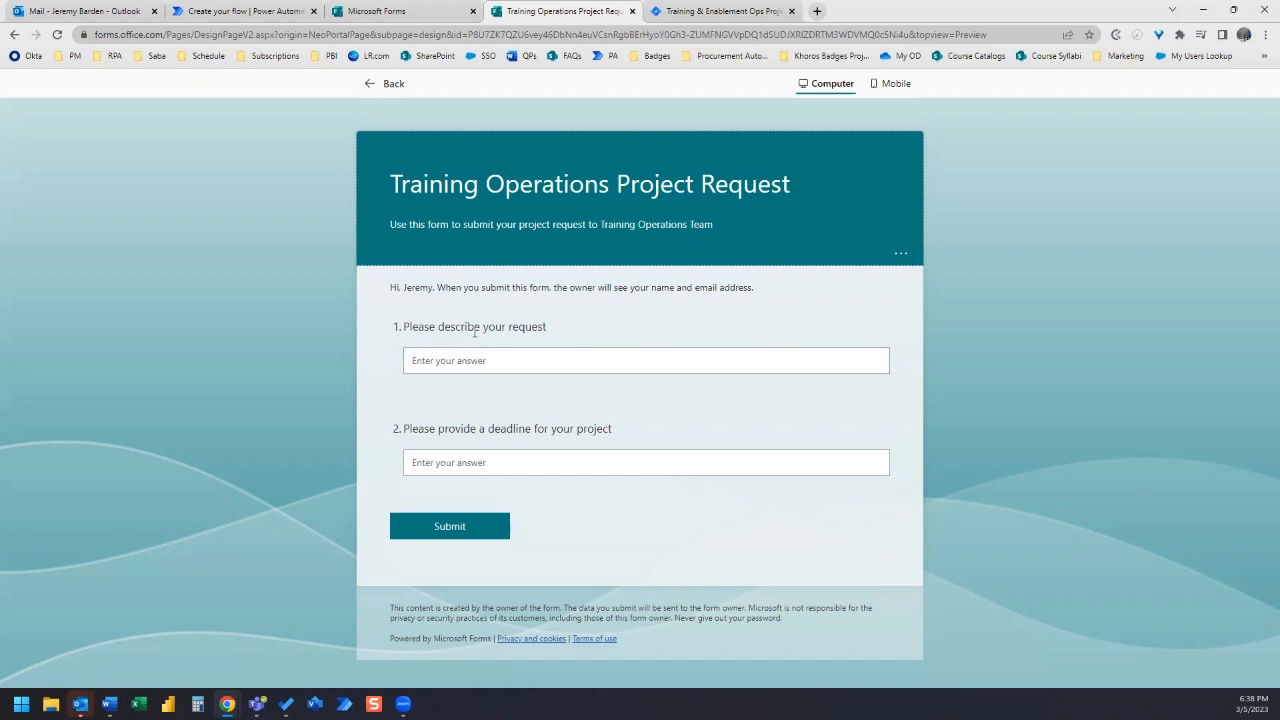
mouse_move(476, 322)
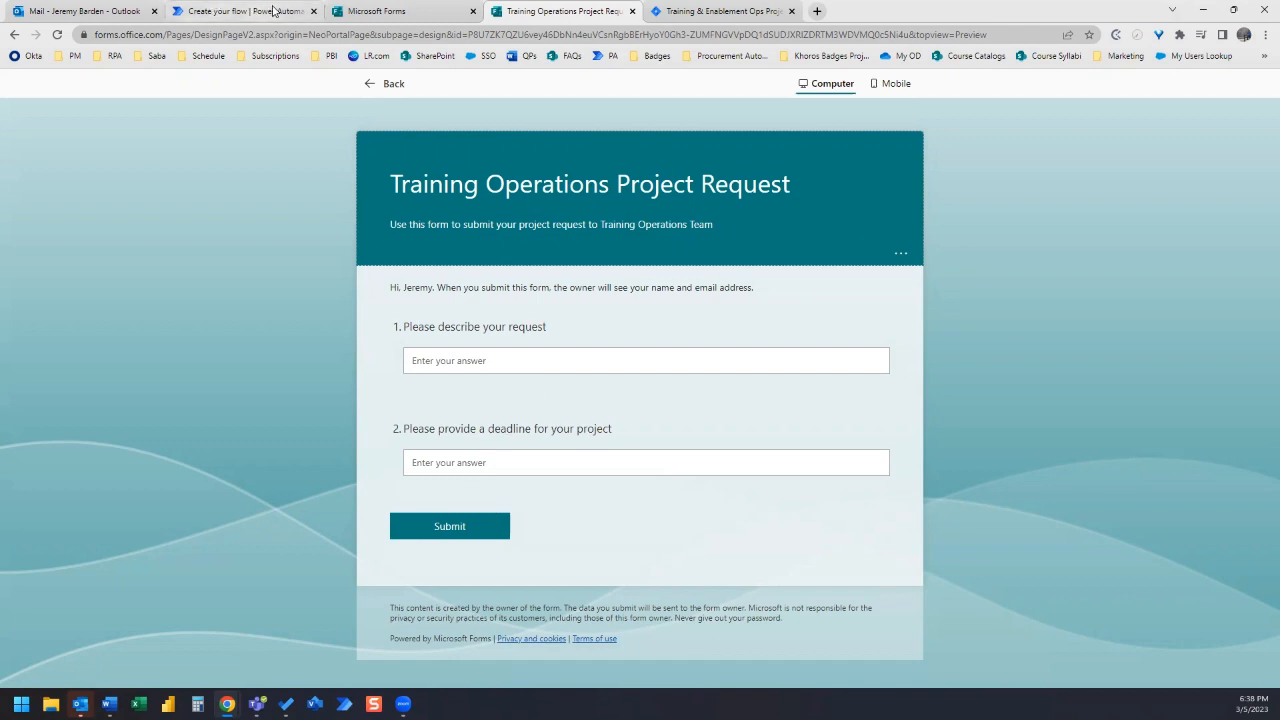
click(245, 11)
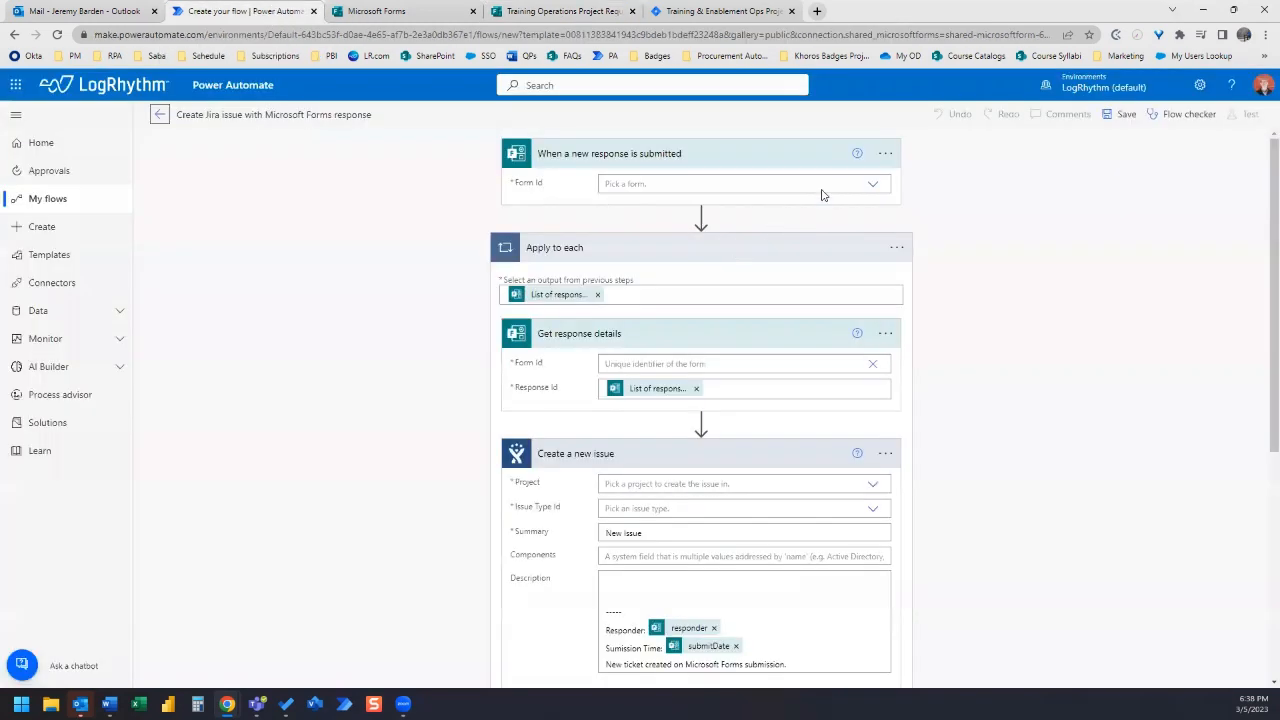
click(871, 183)
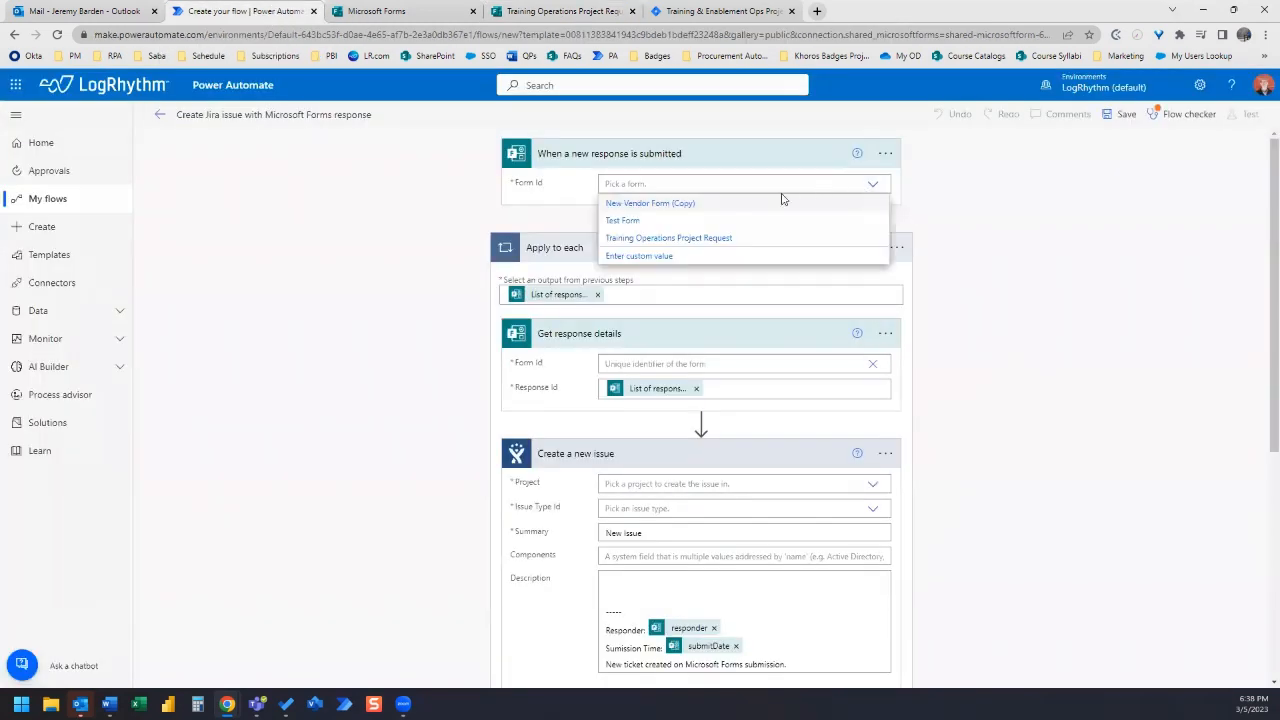
mouse_move(665, 245)
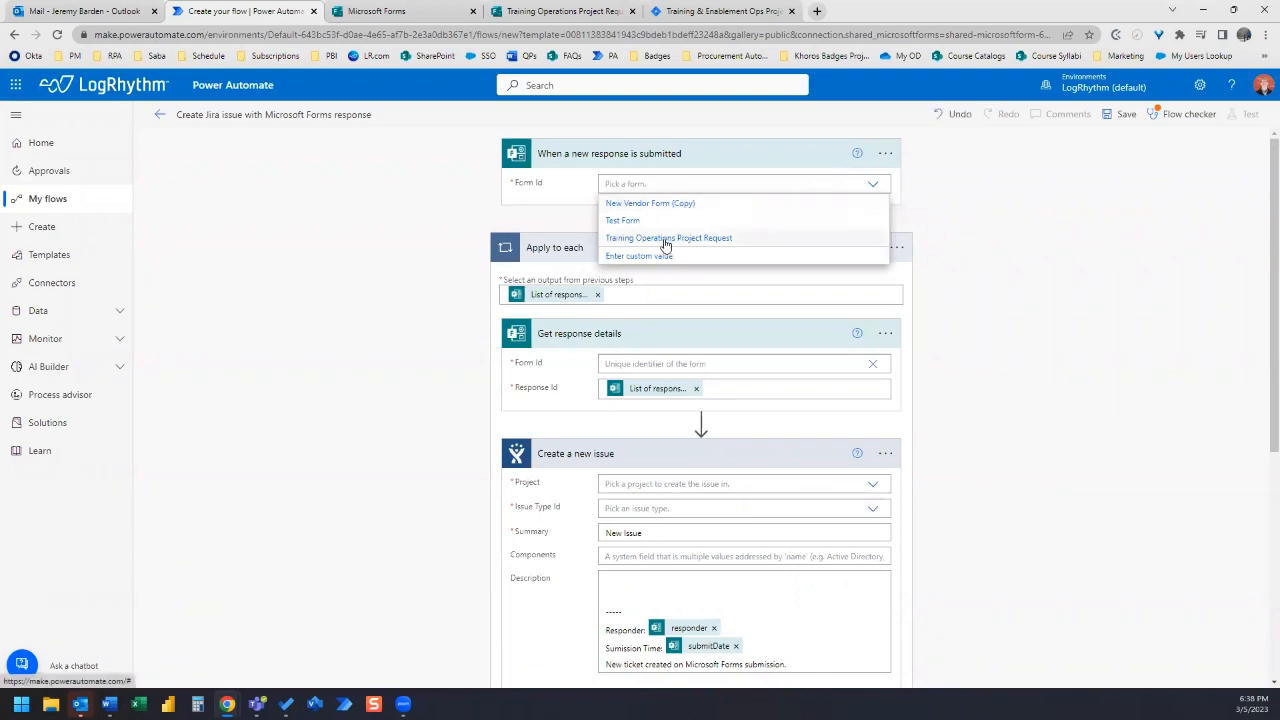
click(668, 238)
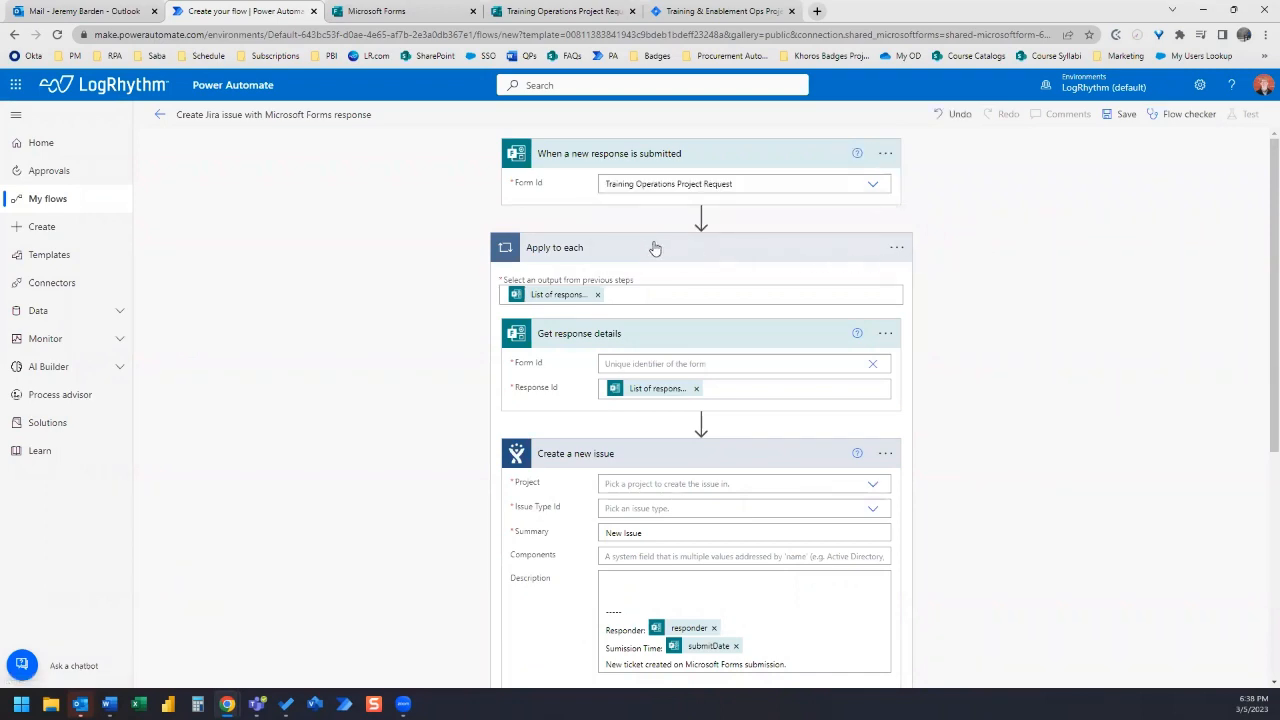
mouse_move(564, 252)
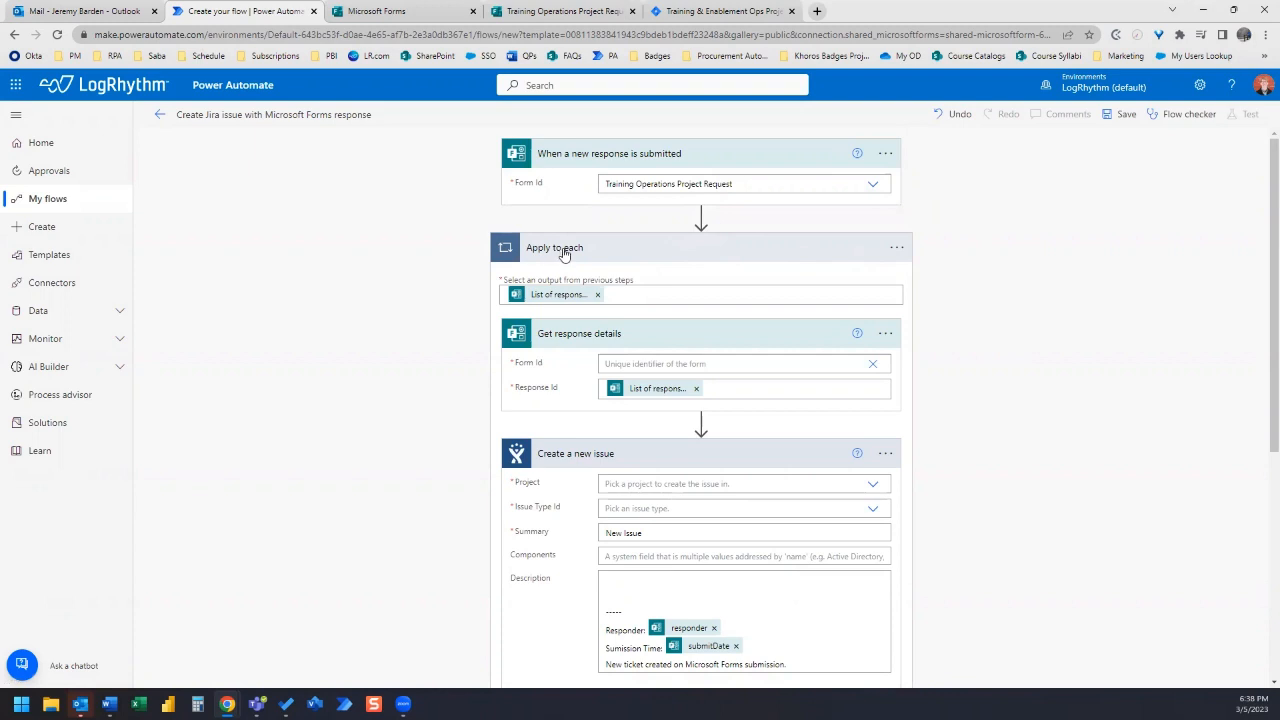
mouse_move(563, 295)
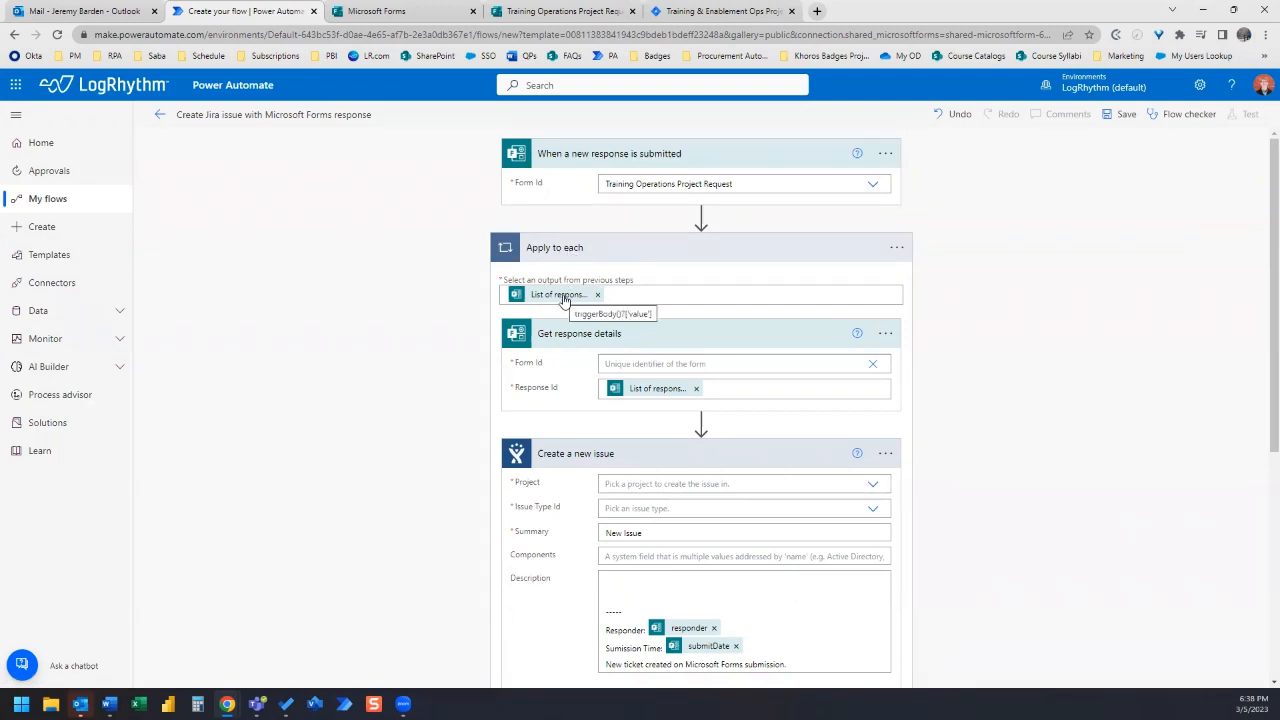
mouse_move(673, 260)
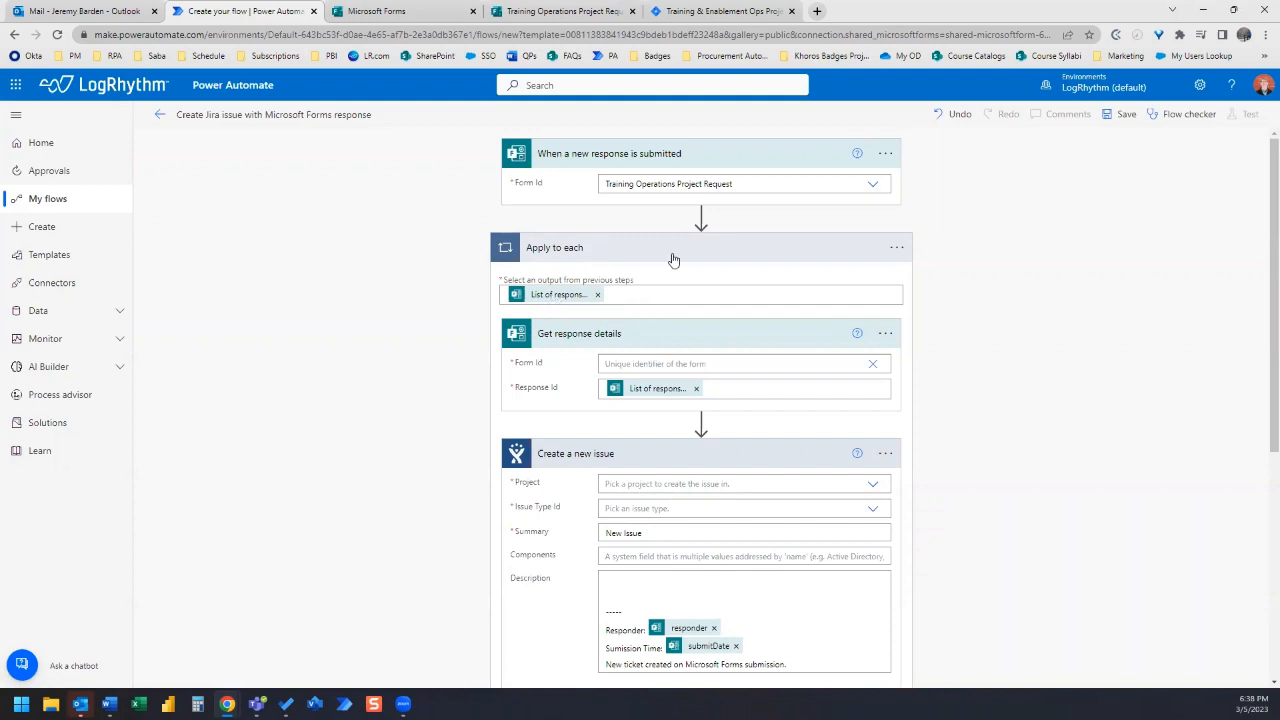
mouse_move(659, 165)
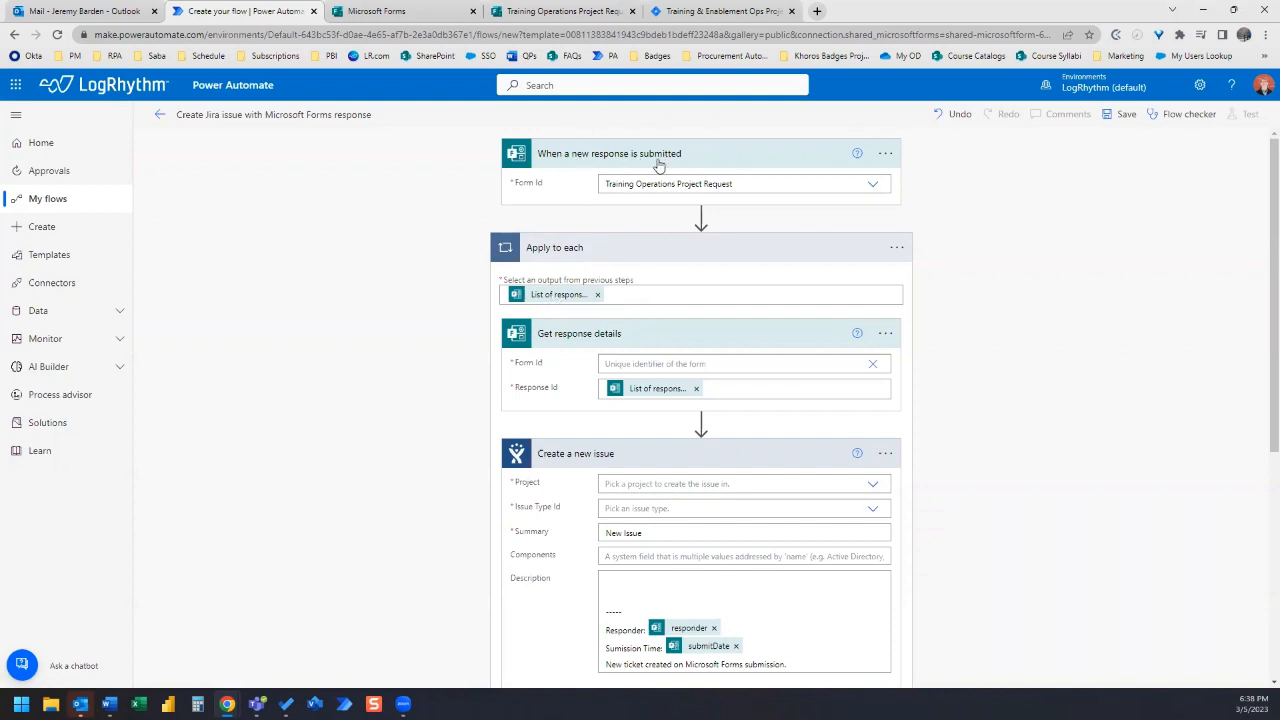
mouse_move(575, 338)
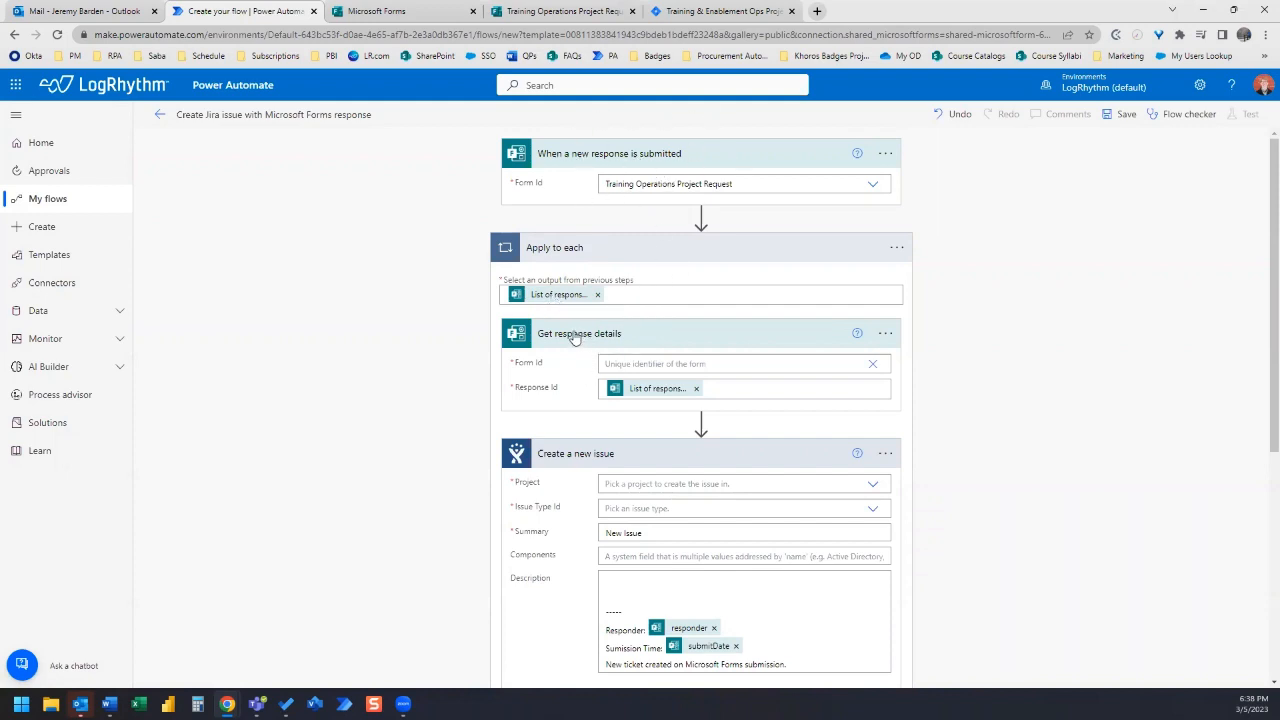
scroll(down, 3)
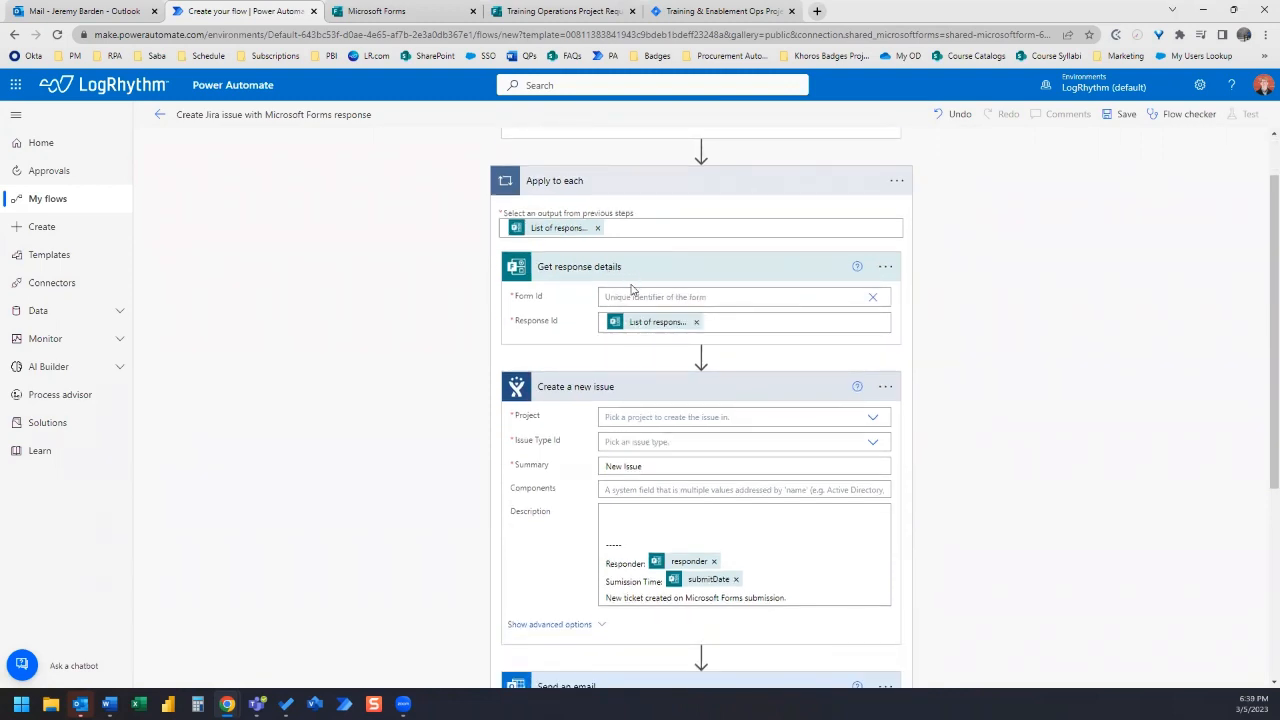
- Paste the Training Operations Project Request form ID into Get response details' Form Id
click(738, 296)
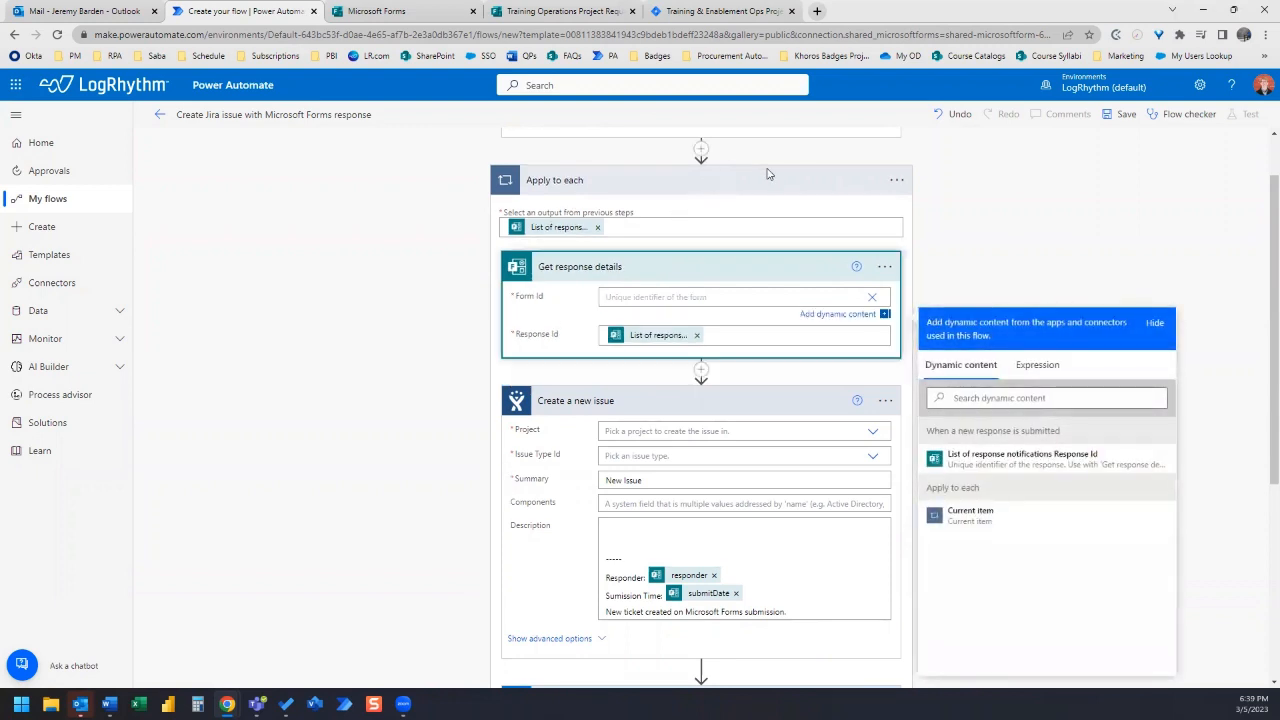
mouse_move(1010, 18)
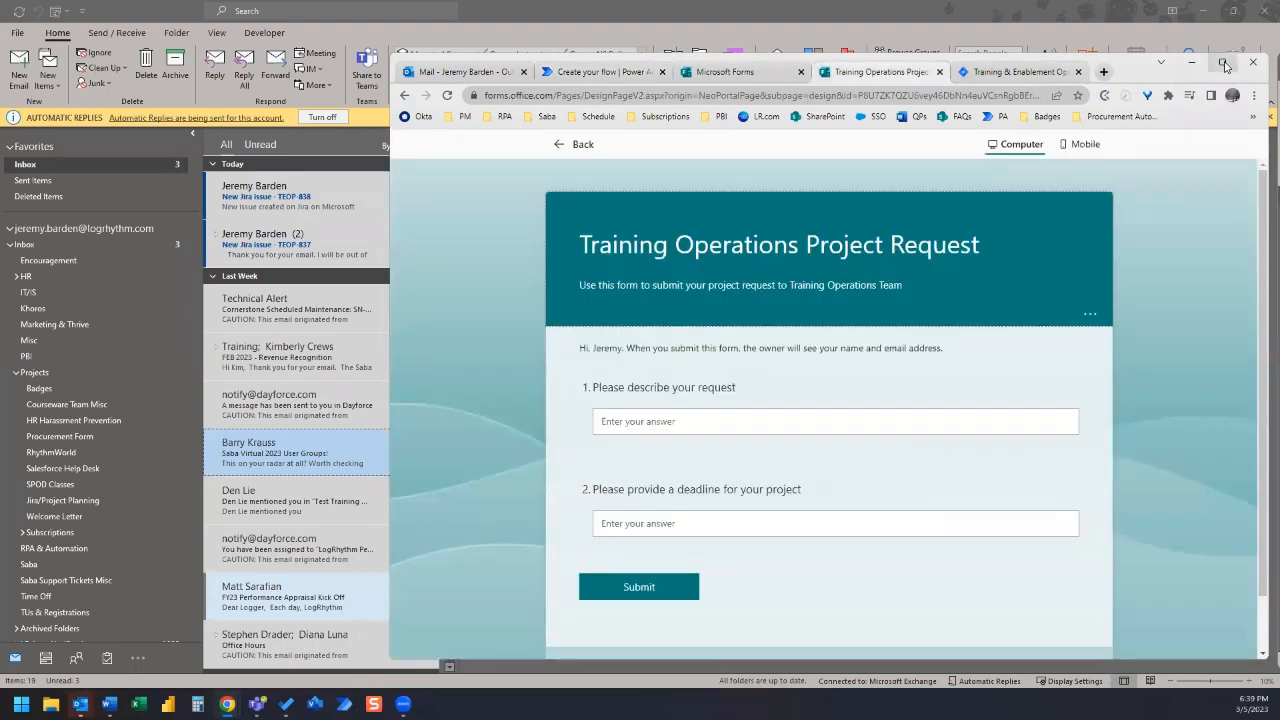
click(1224, 63)
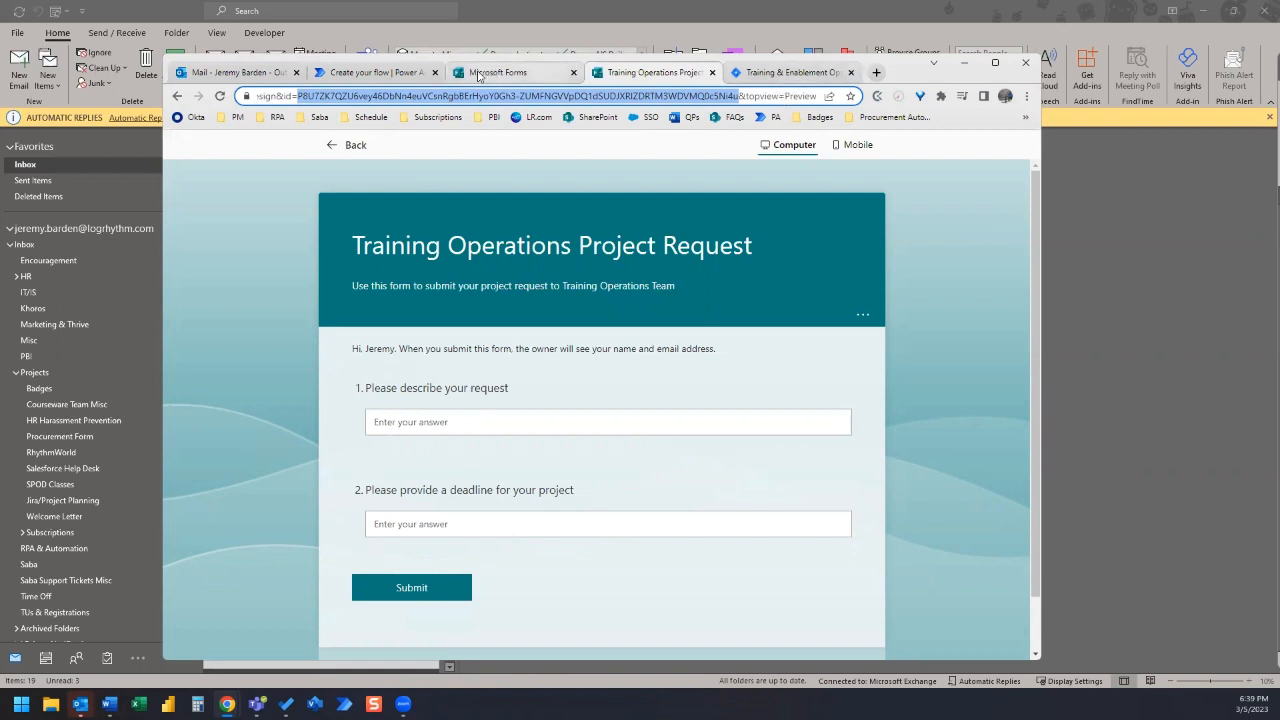
click(375, 72)
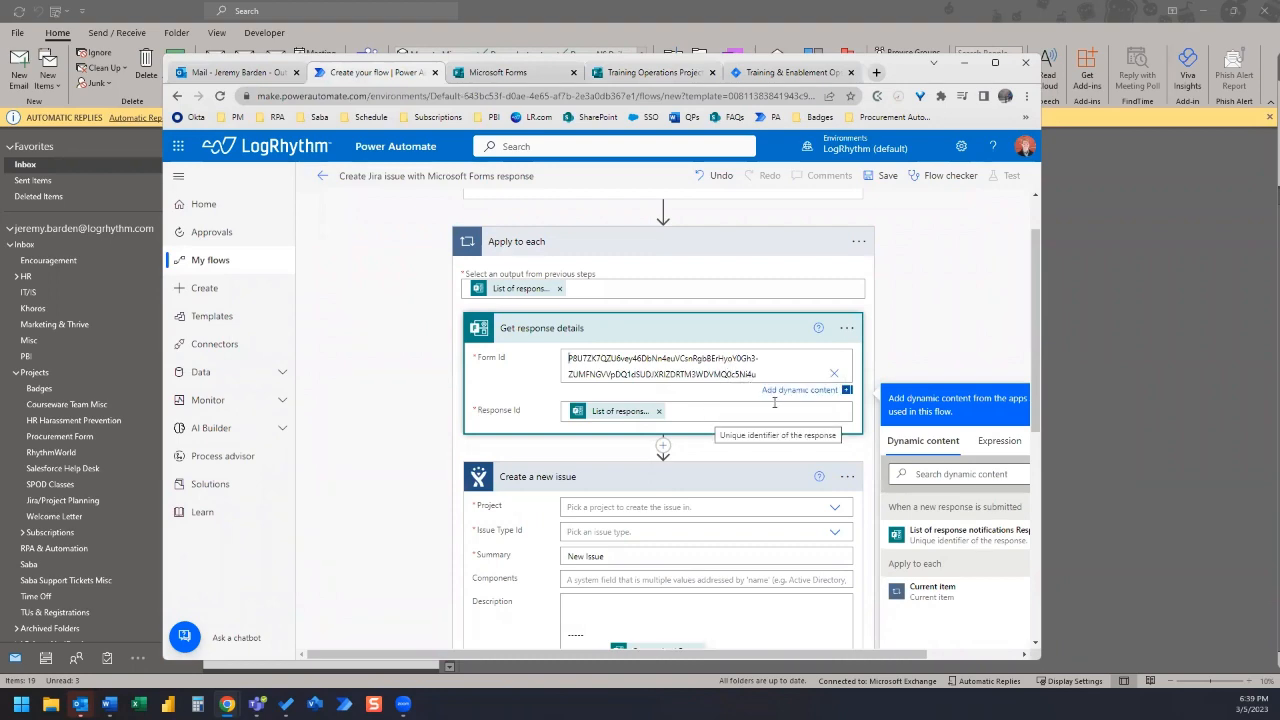
scroll(down, 3)
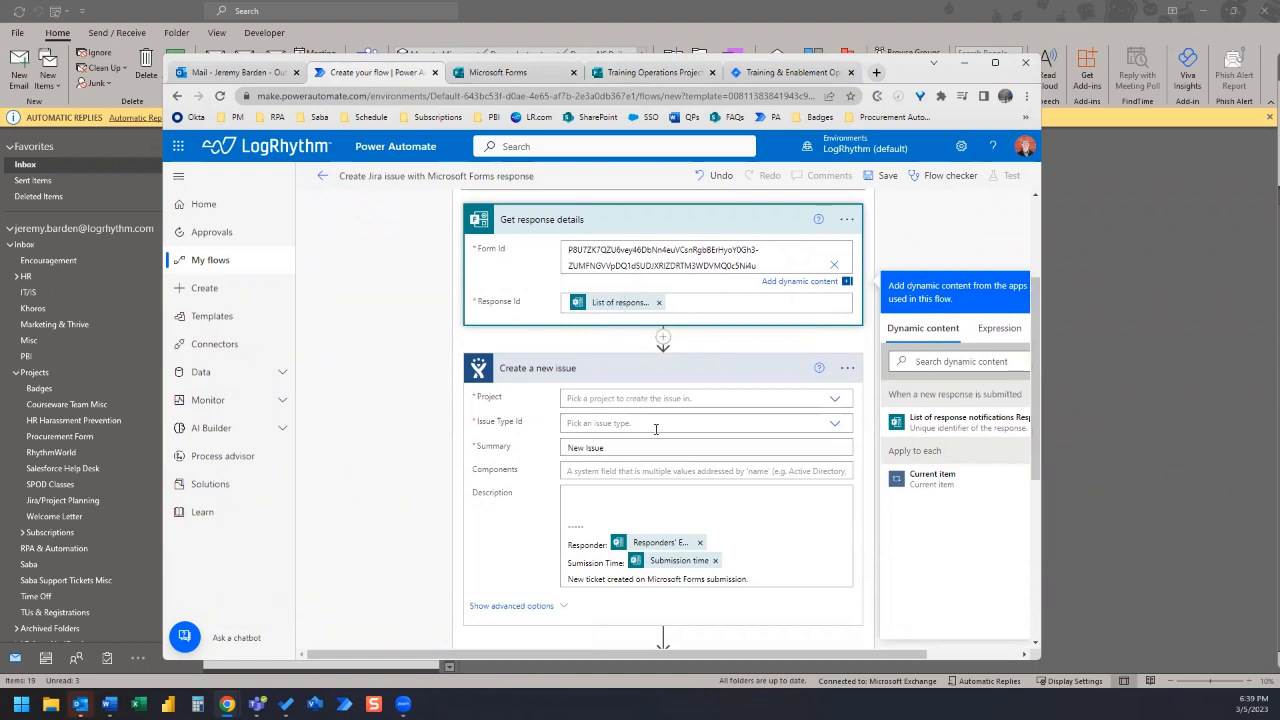
mouse_move(648, 398)
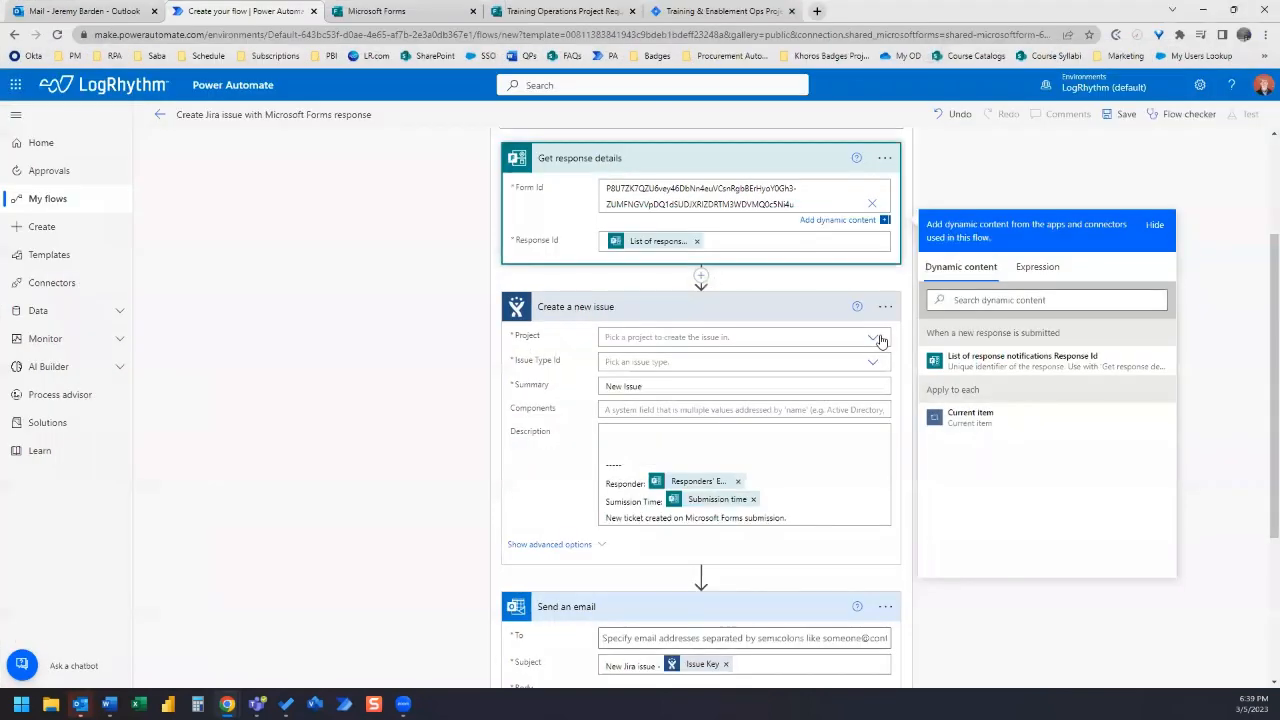
- Set Create a new issue to project Training & Enablement Ops Projects with issue type Task
click(872, 337)
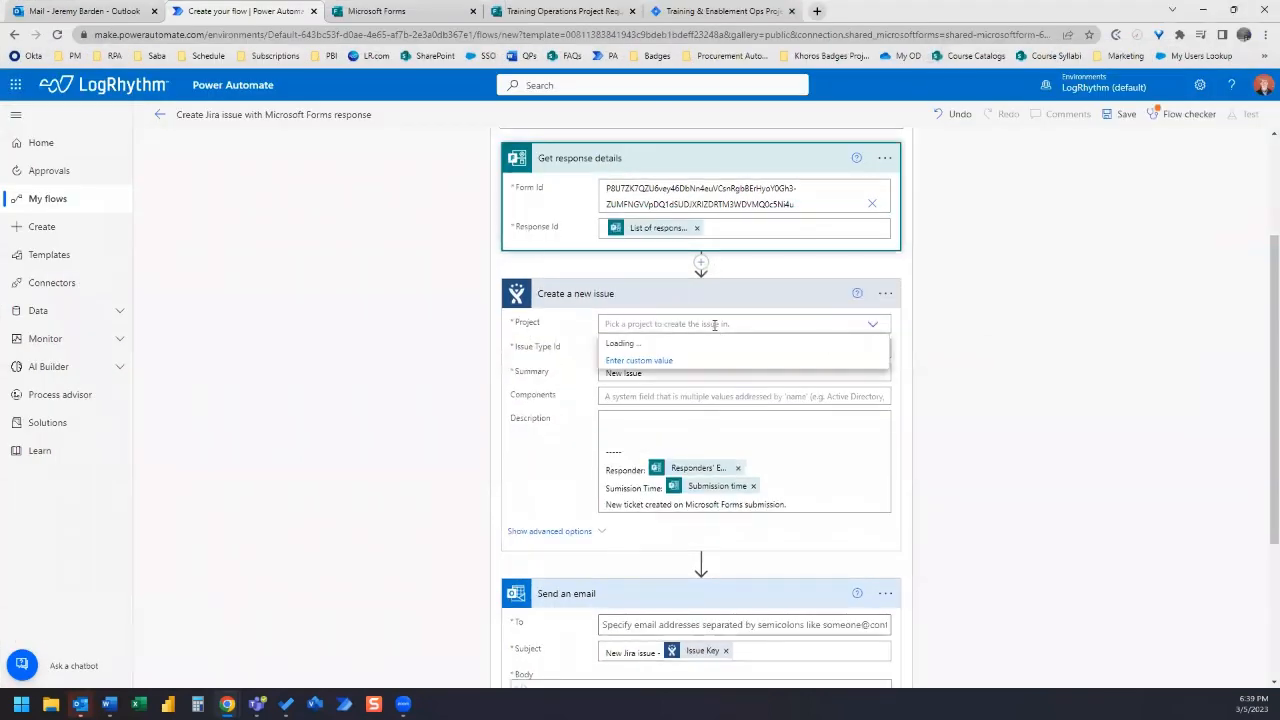
text(training & Enablement Ops Projects)
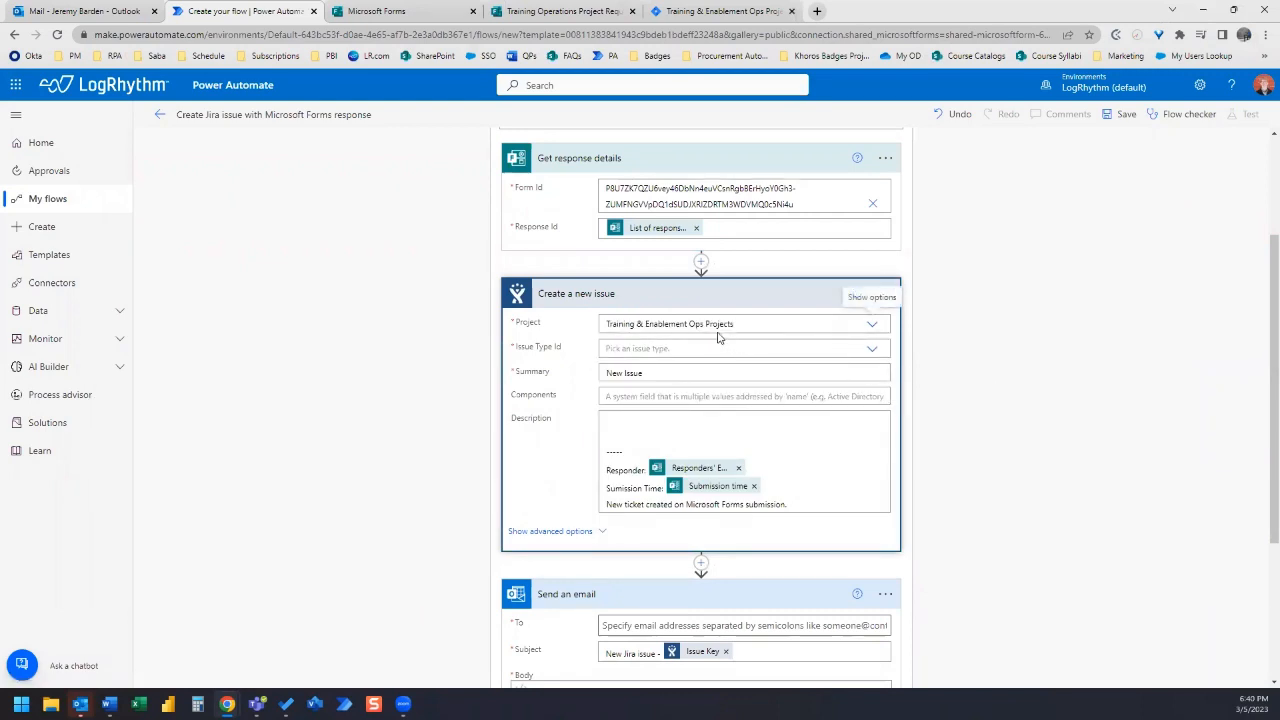
mouse_move(565, 365)
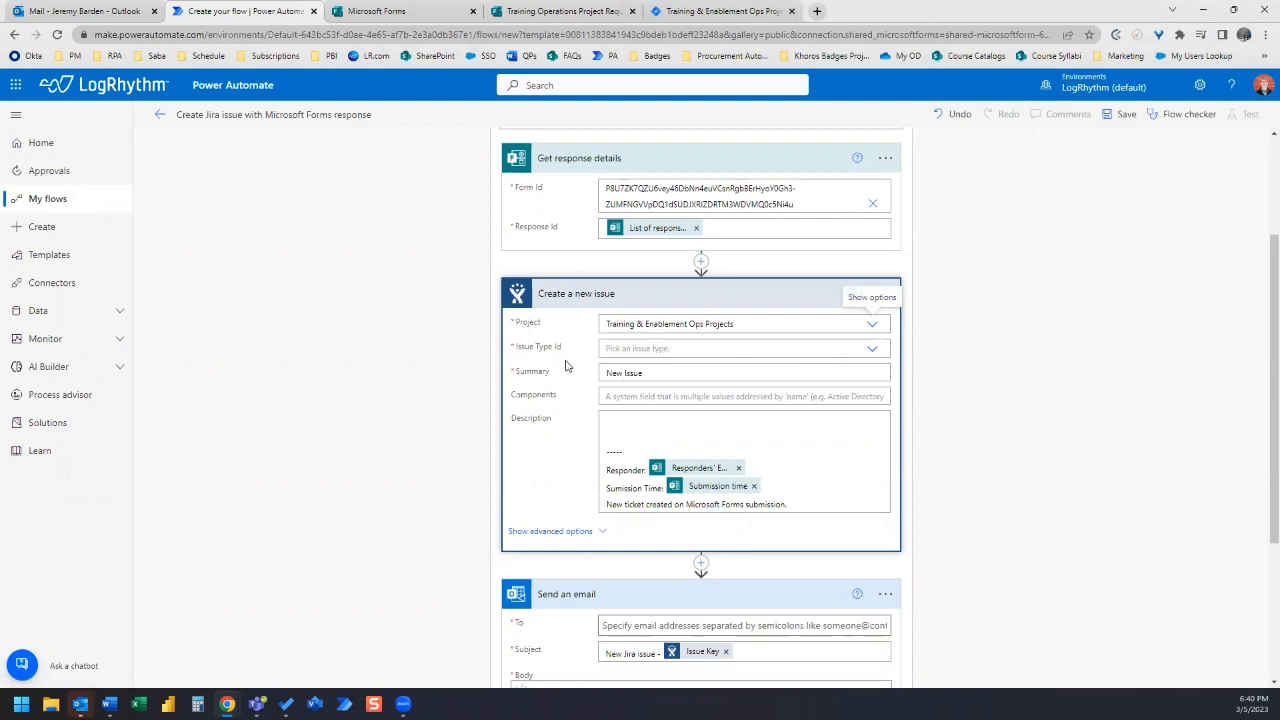
mouse_move(912, 370)
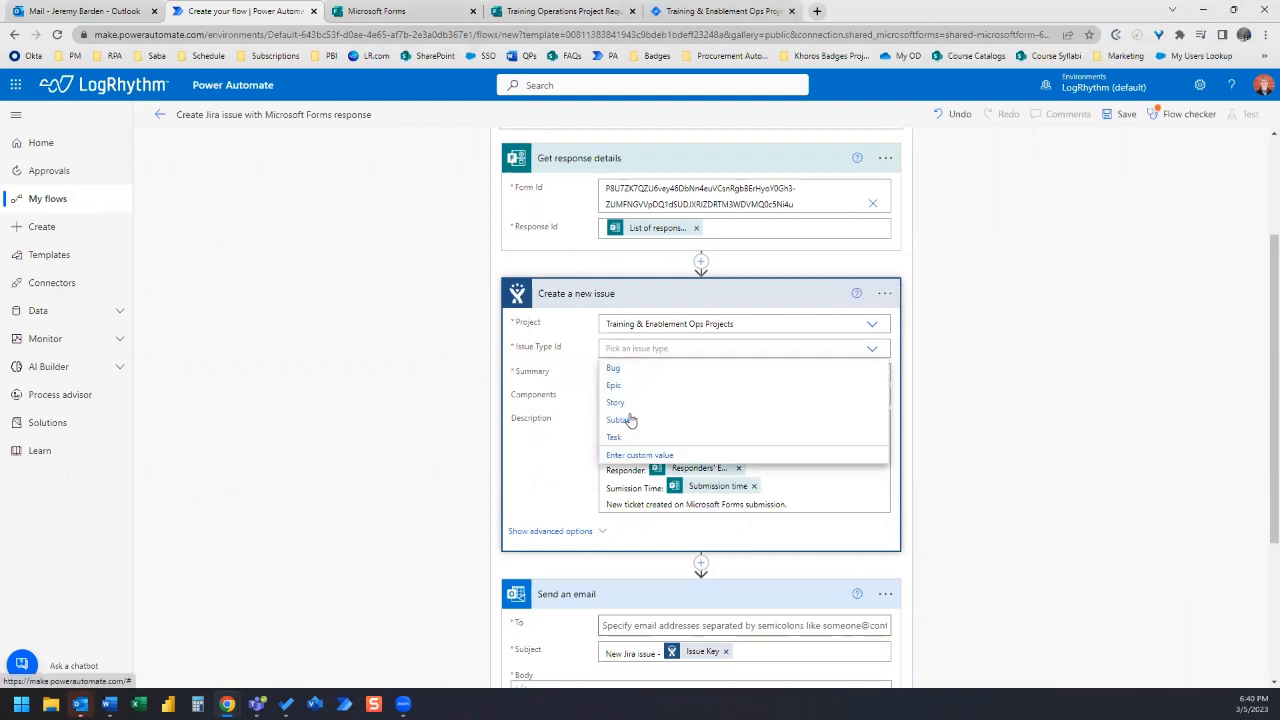
click(613, 437)
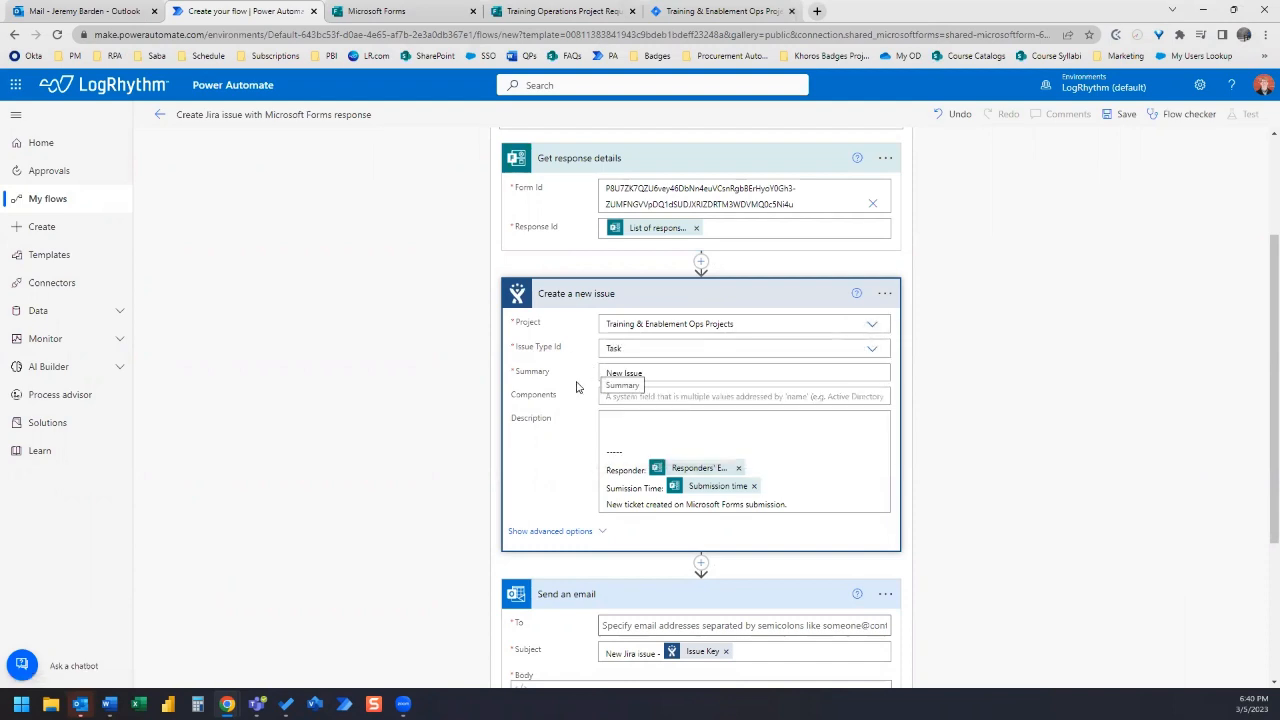
click(740, 372)
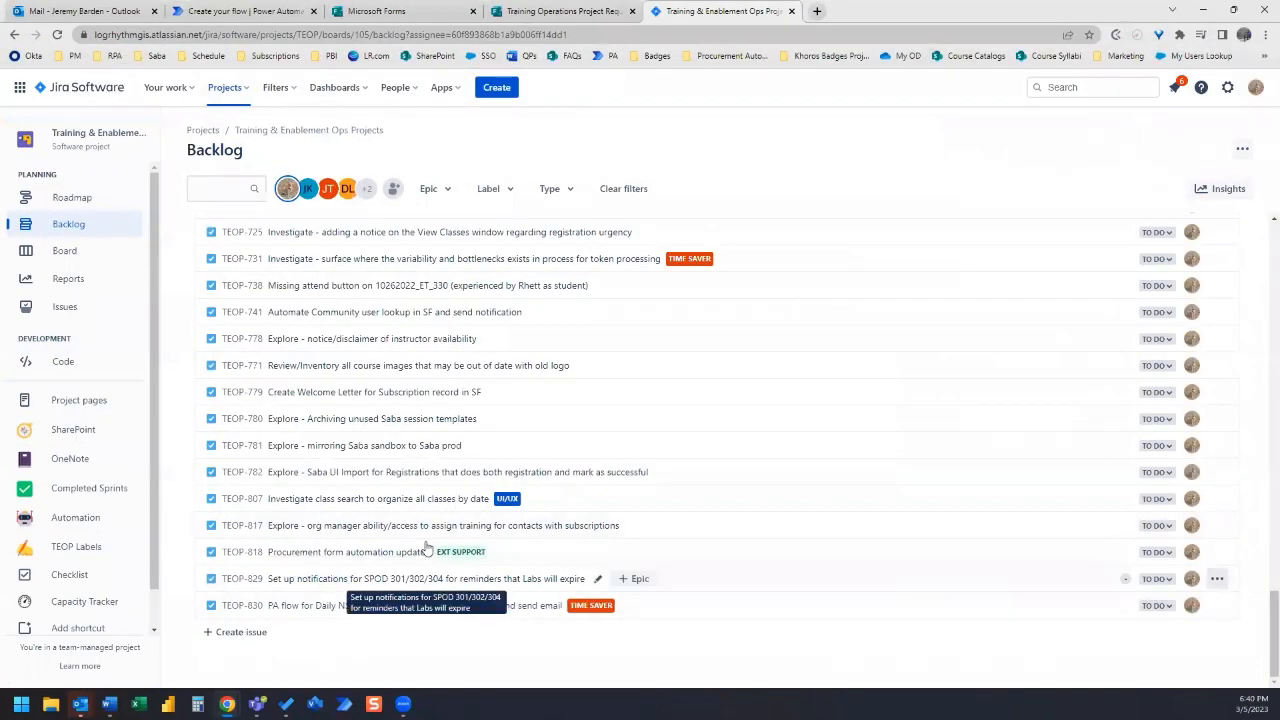
mouse_move(1088, 24)
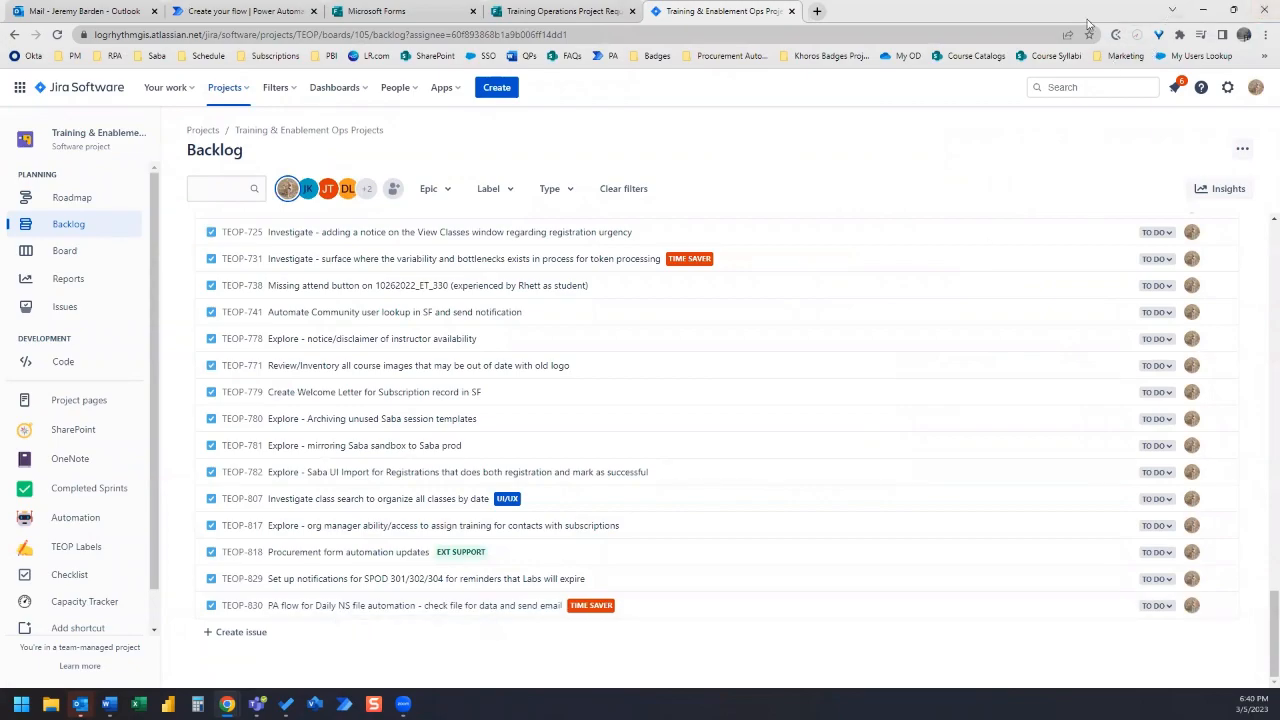
- Leave the Jira backlog and return to the Power Automate flow editor
click(245, 11)
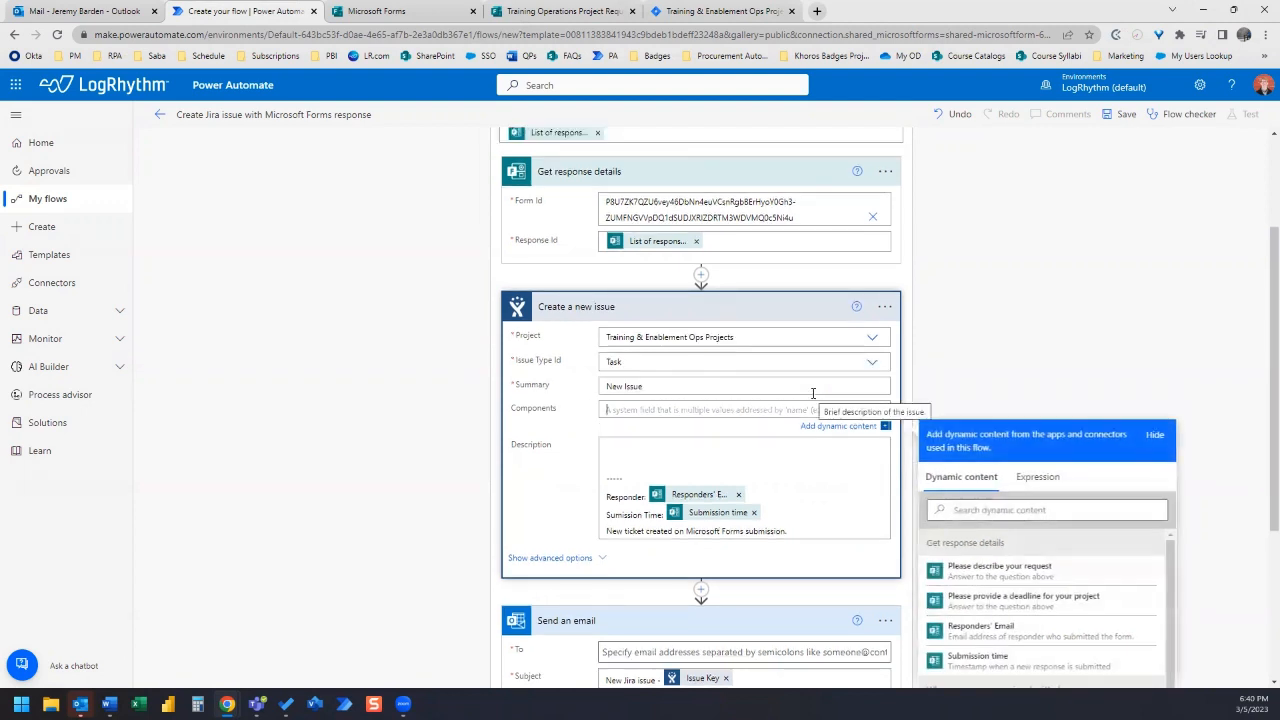
- Write 'Request details:' plus the request-description answer, then start a 'Request deadline:' line
scroll(down, 3)
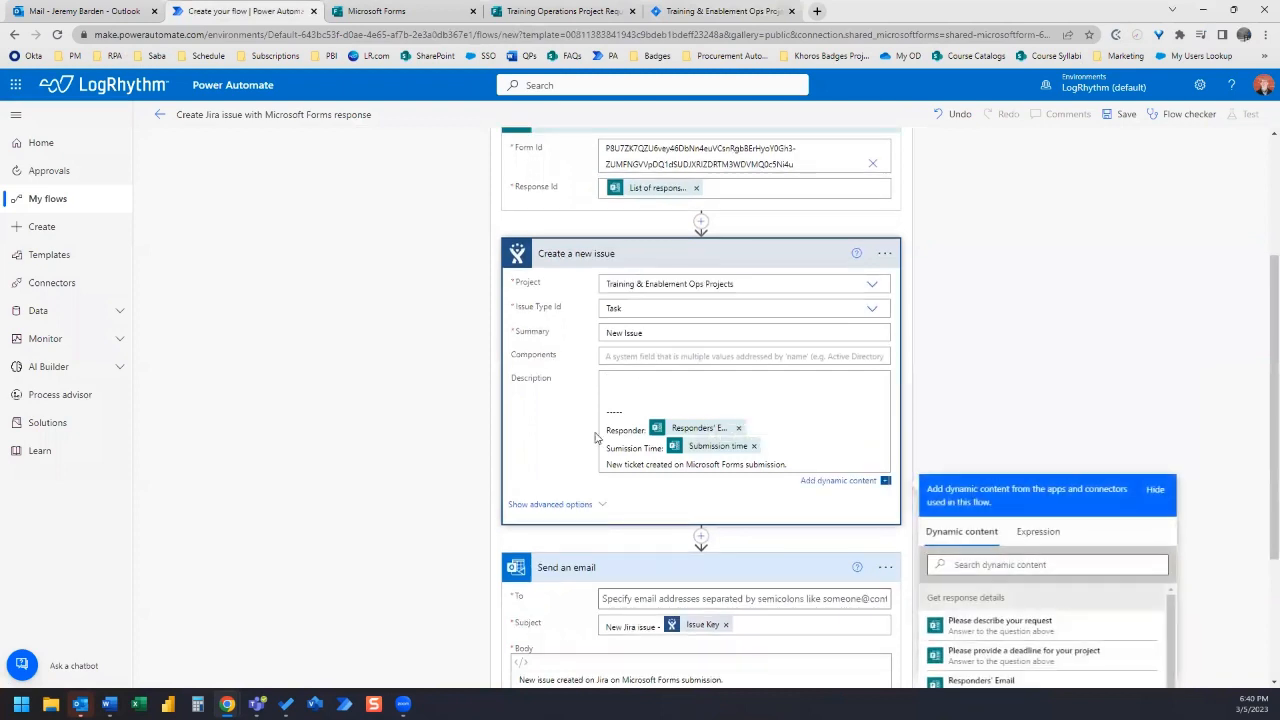
mouse_move(970, 370)
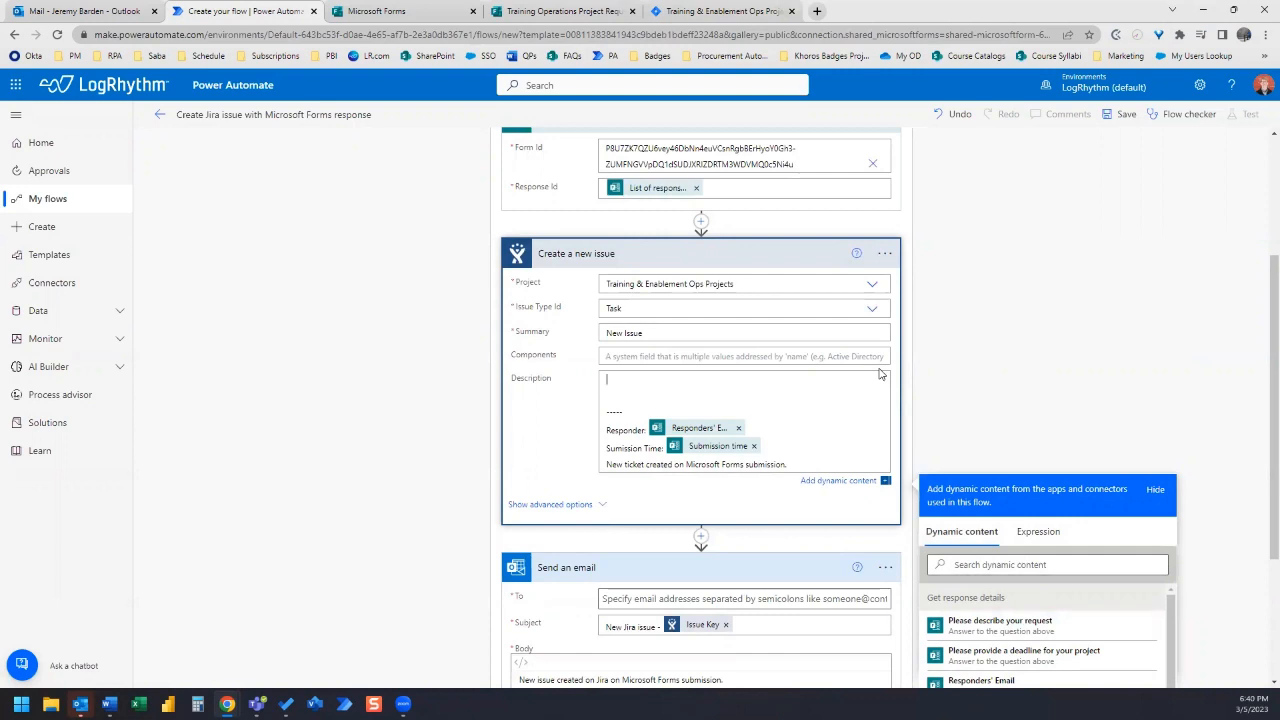
text(Description:)
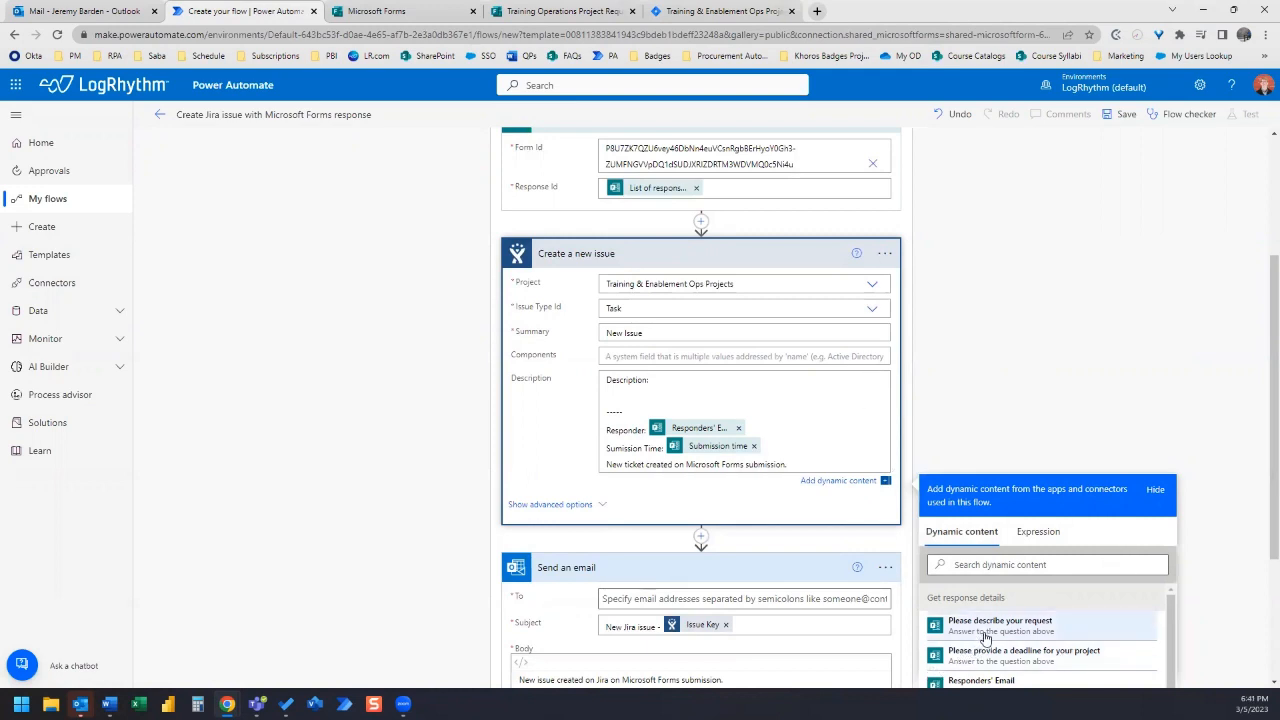
mouse_move(1035, 630)
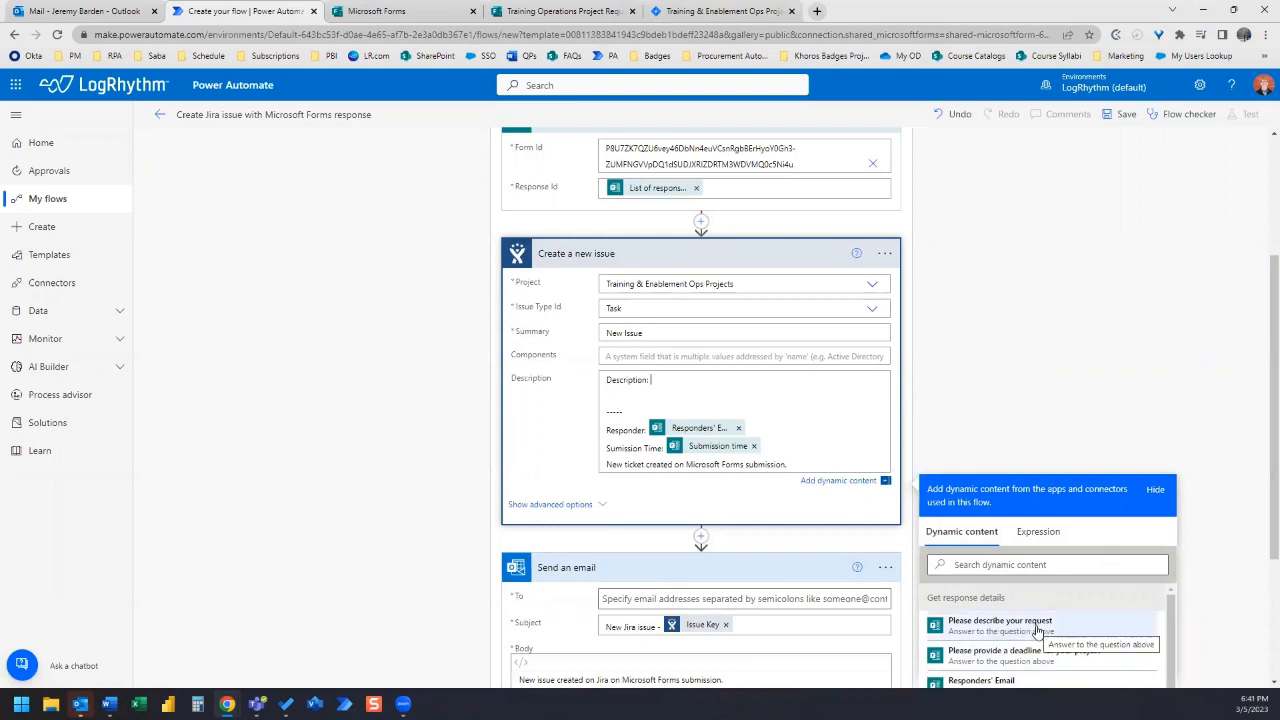
click(1000, 621)
text(Request d)
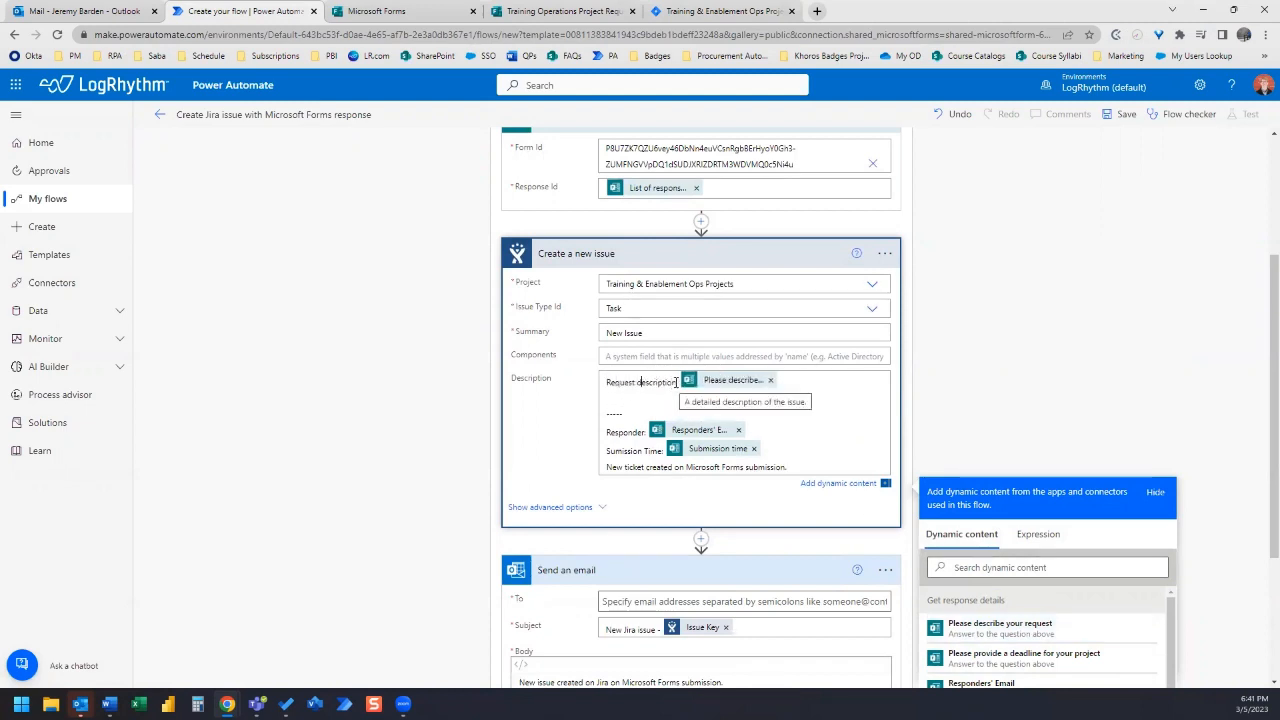
mouse_move(655, 350)
text(tail)
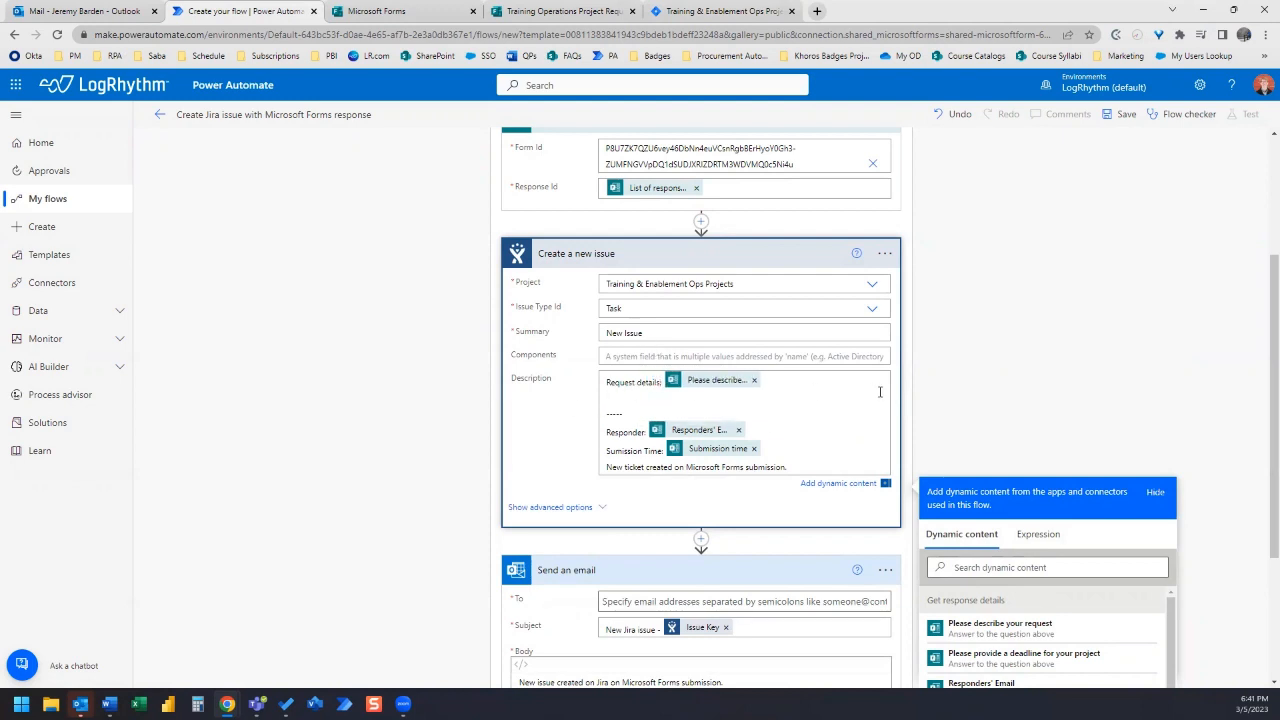
text(Request deadline:)
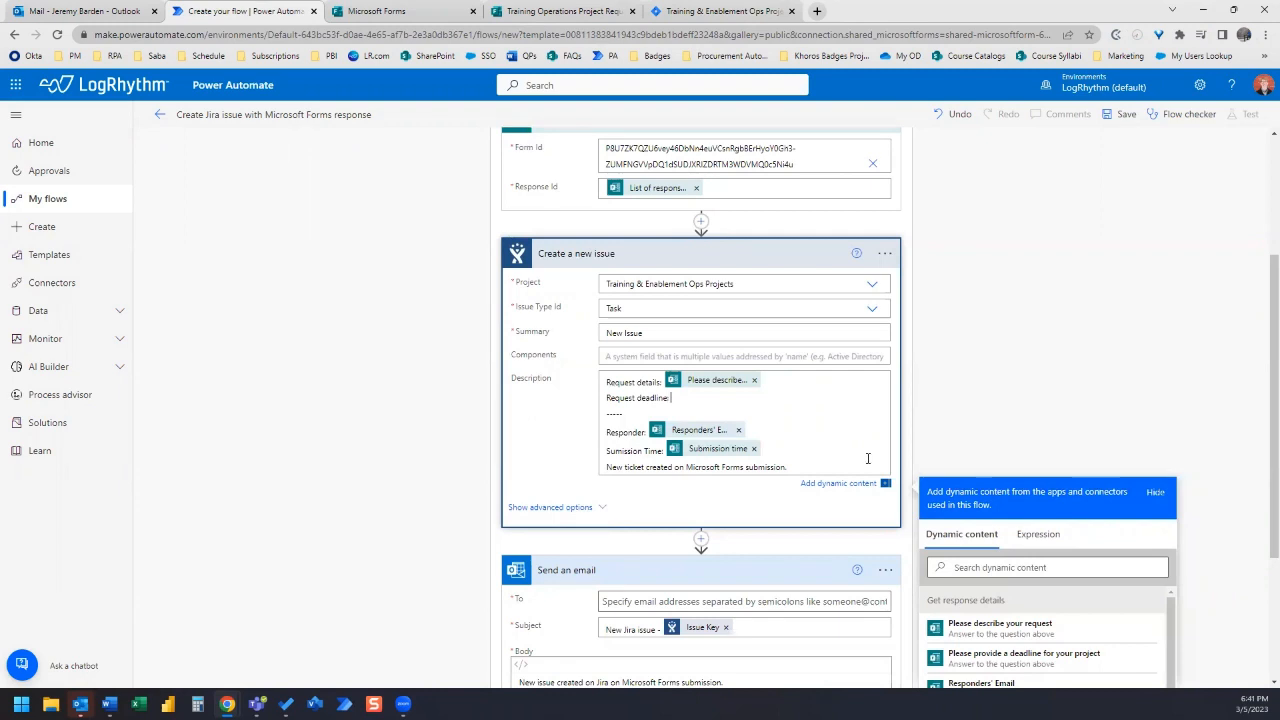
- Insert the project deadline answer after 'Request deadline:' in the Jira description
scroll(down, 3)
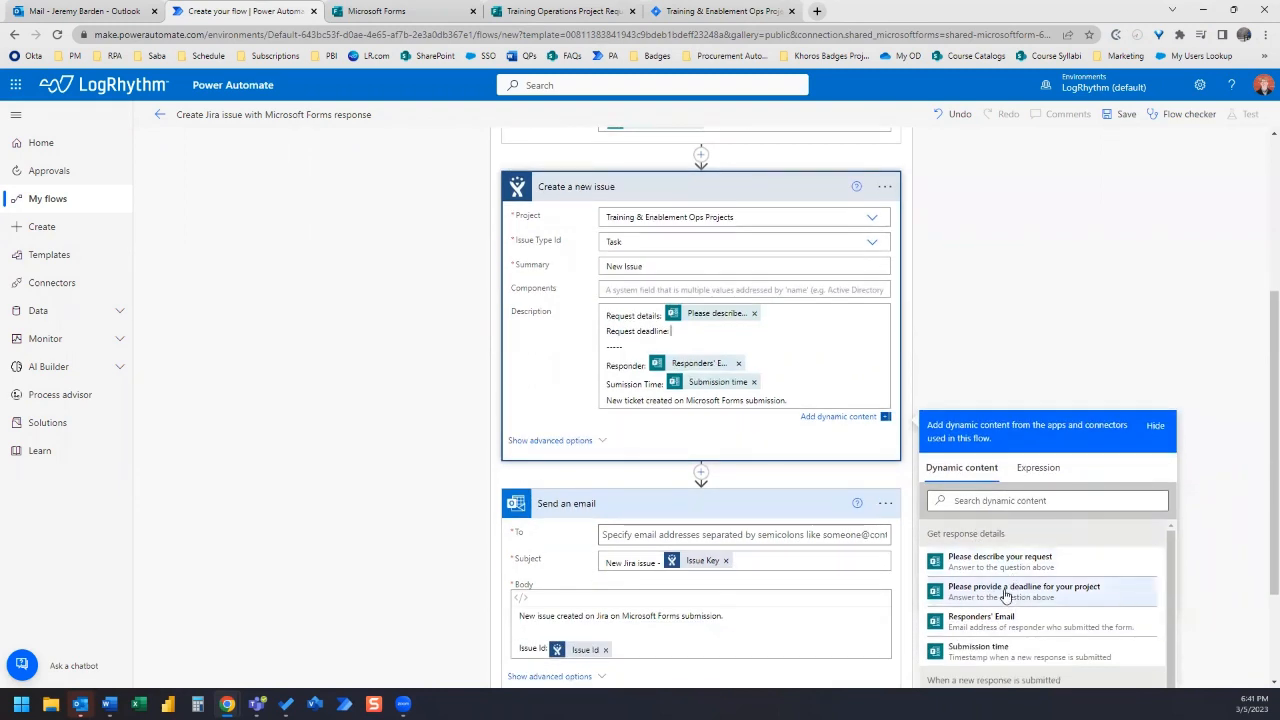
click(1023, 591)
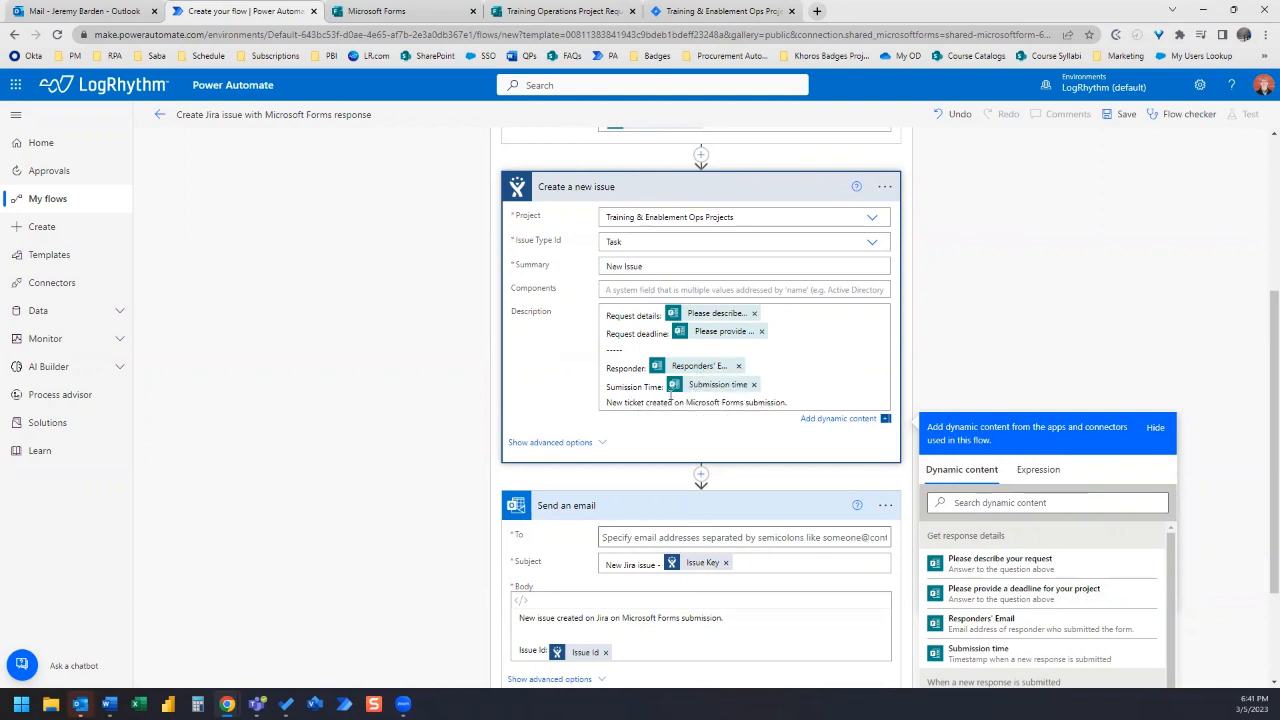
mouse_move(843, 410)
text(b)
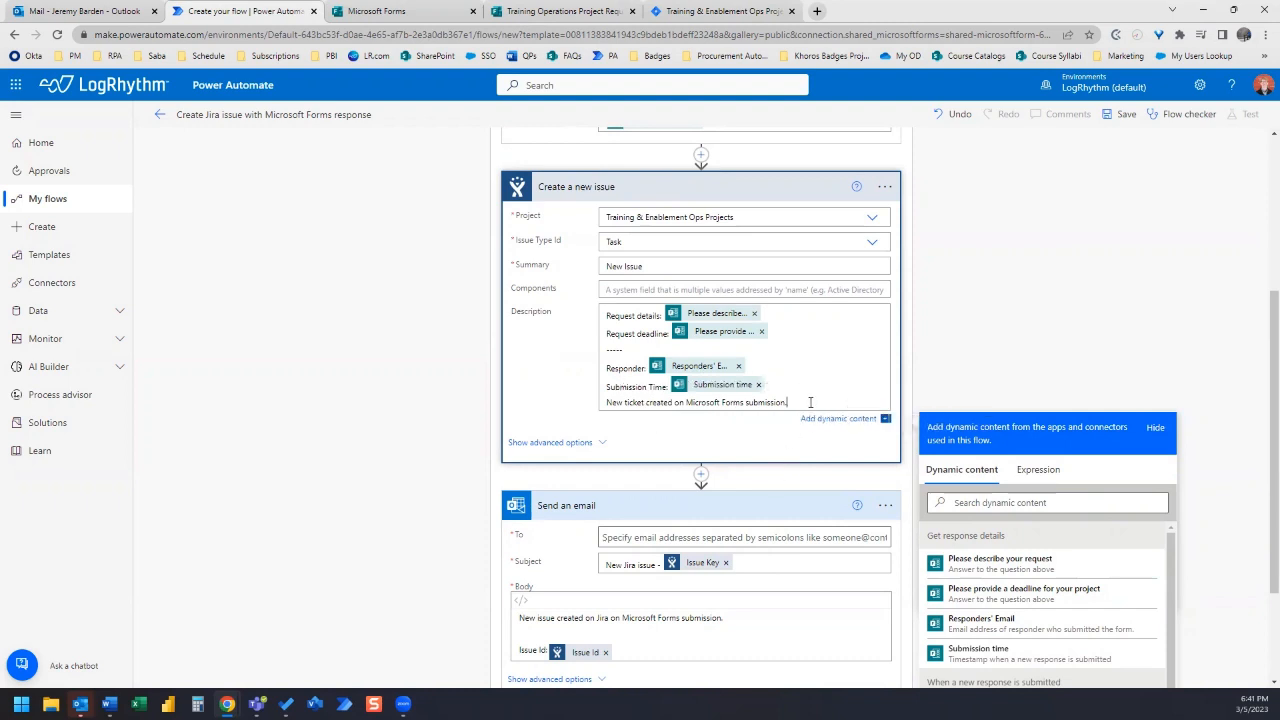
mouse_move(827, 389)
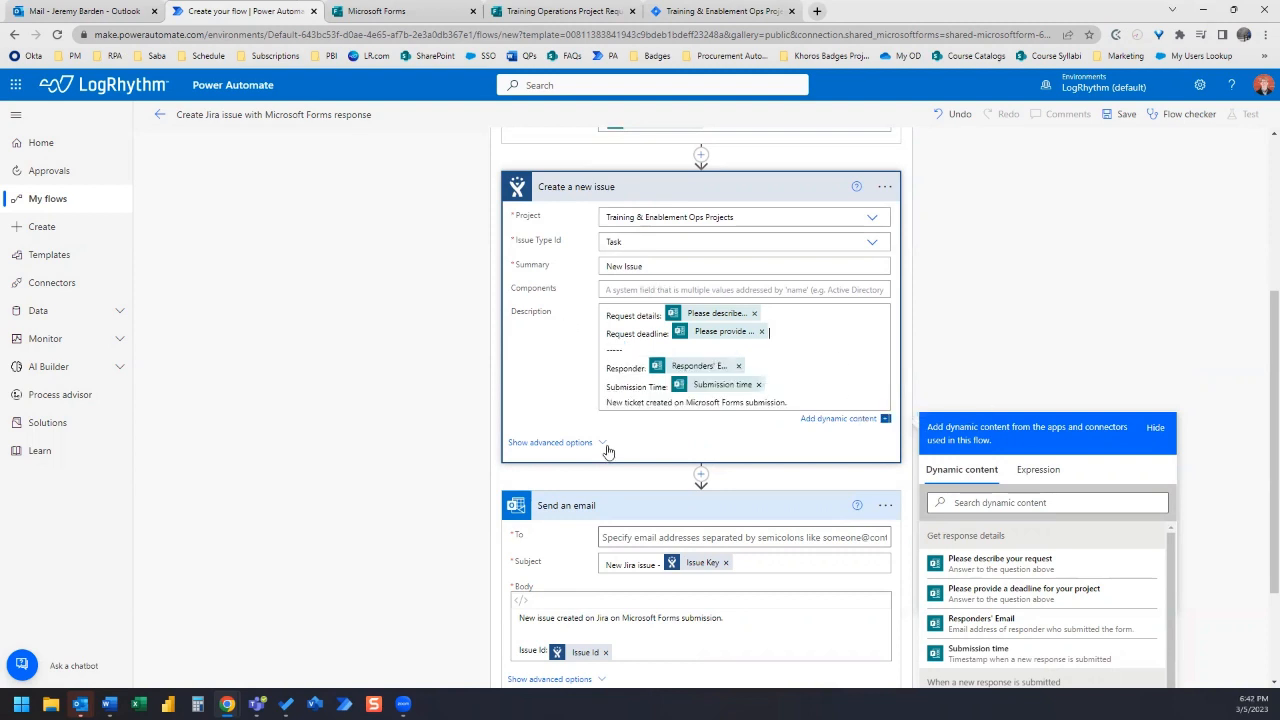
- Show advanced options and set the email To field to yourself from Suggested People
click(550, 442)
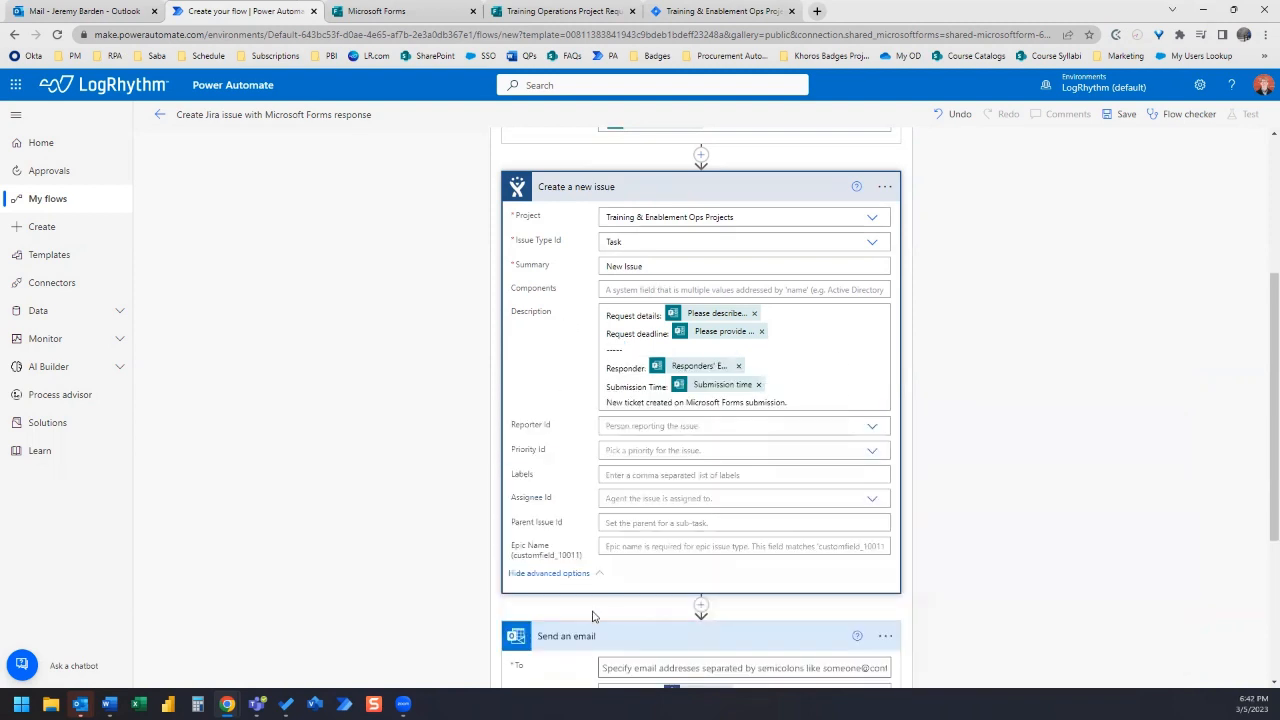
scroll(down, 3)
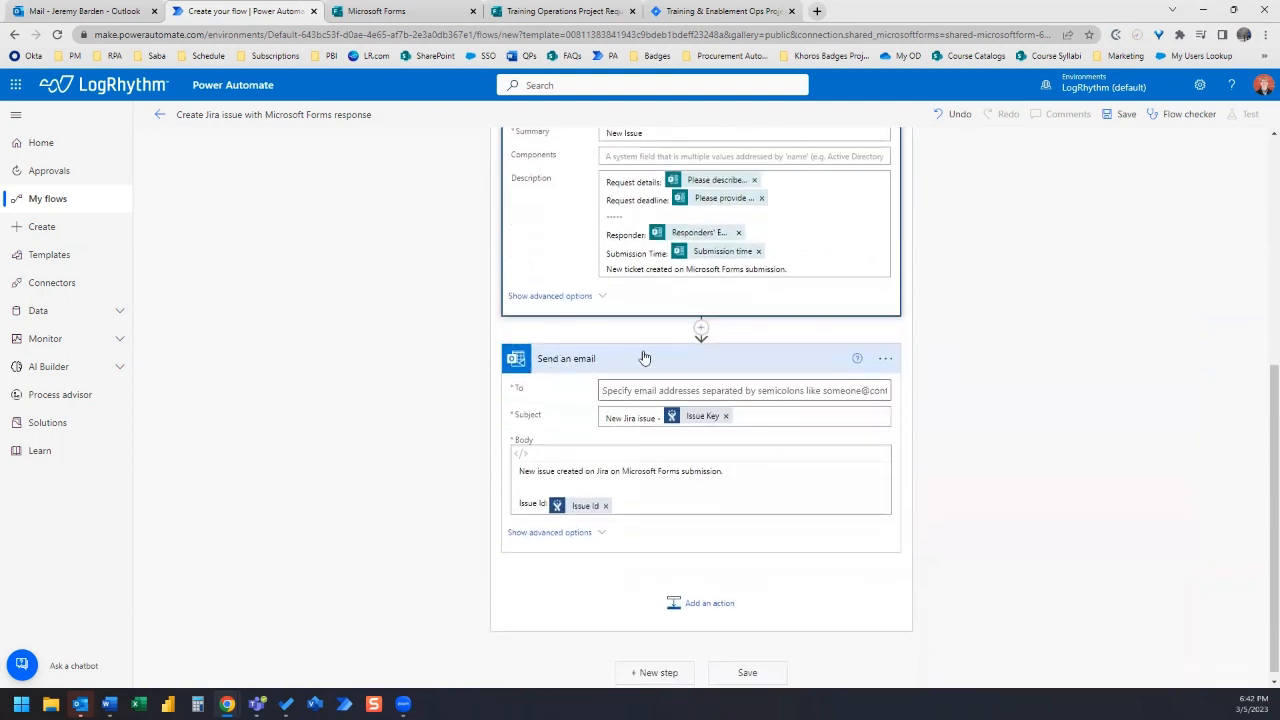
mouse_move(643, 380)
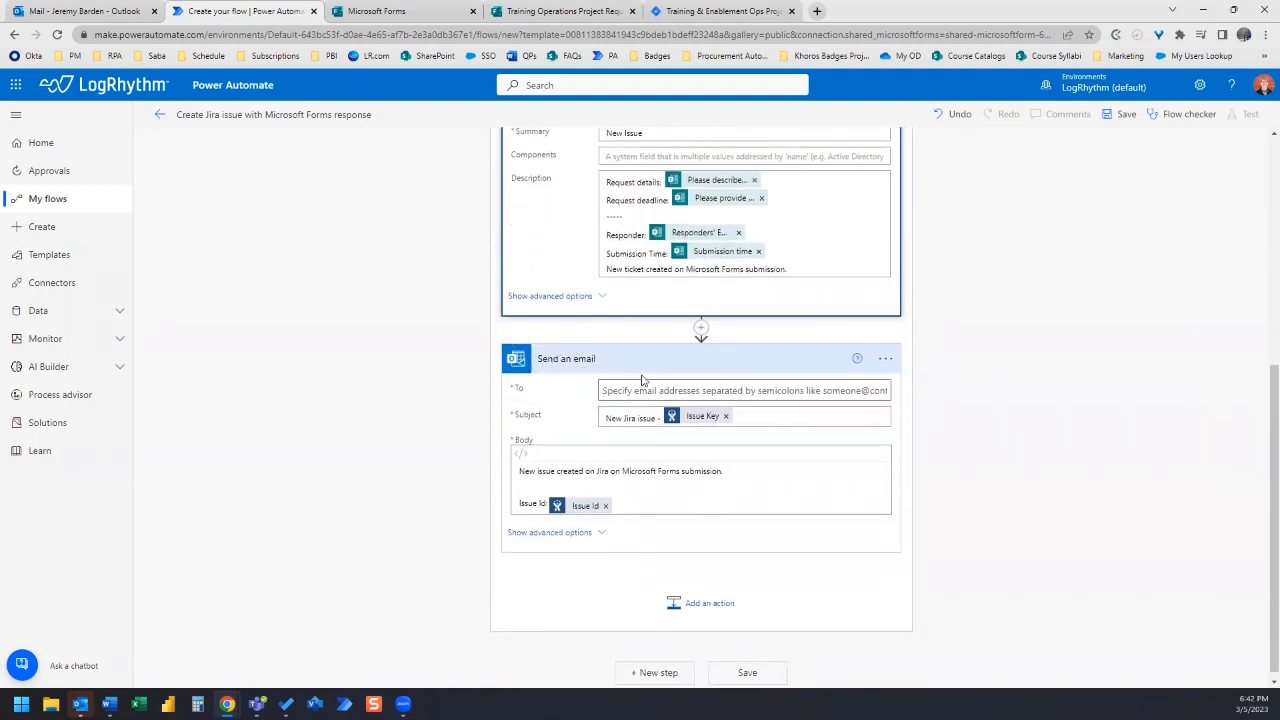
mouse_move(937, 364)
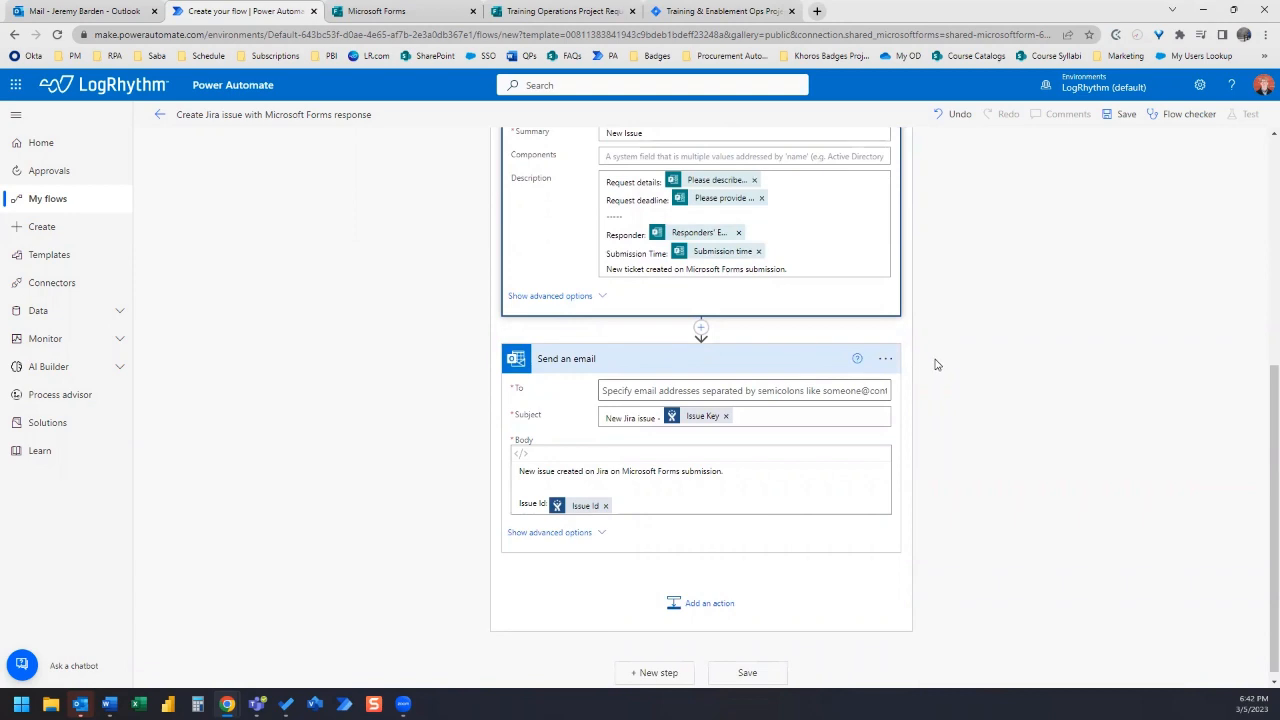
click(744, 390)
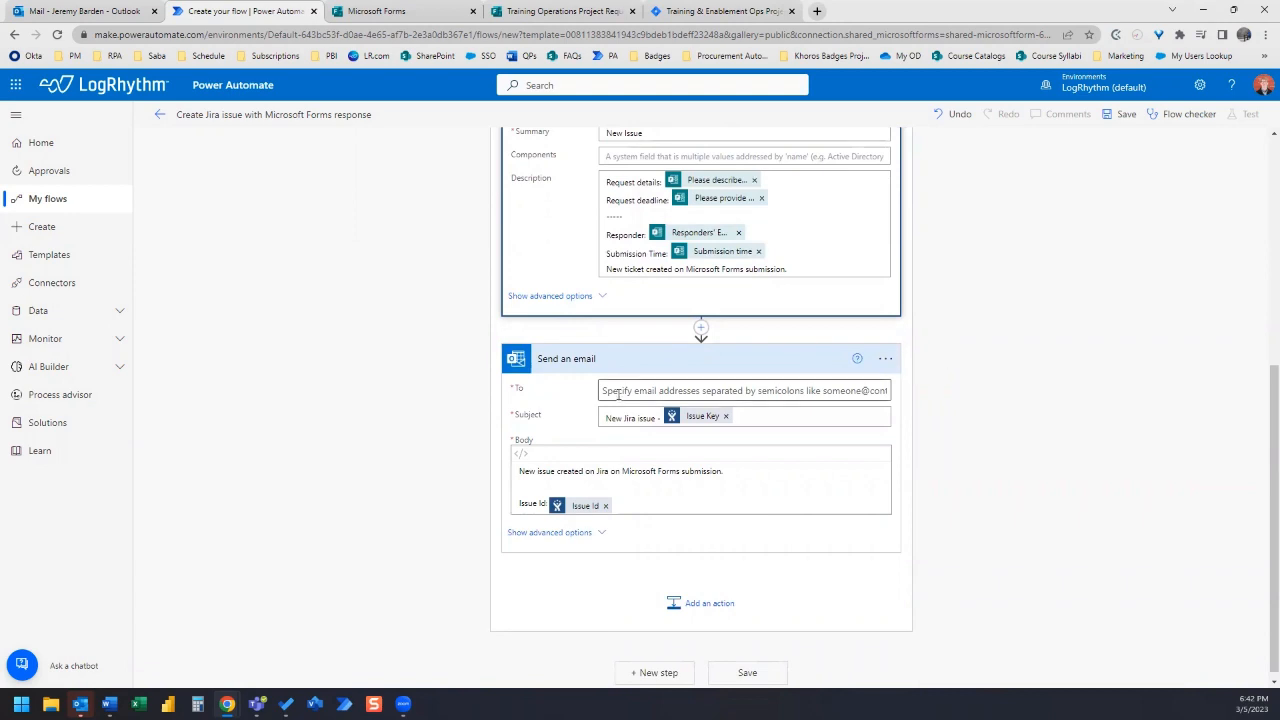
click(744, 390)
text(Jeremy)
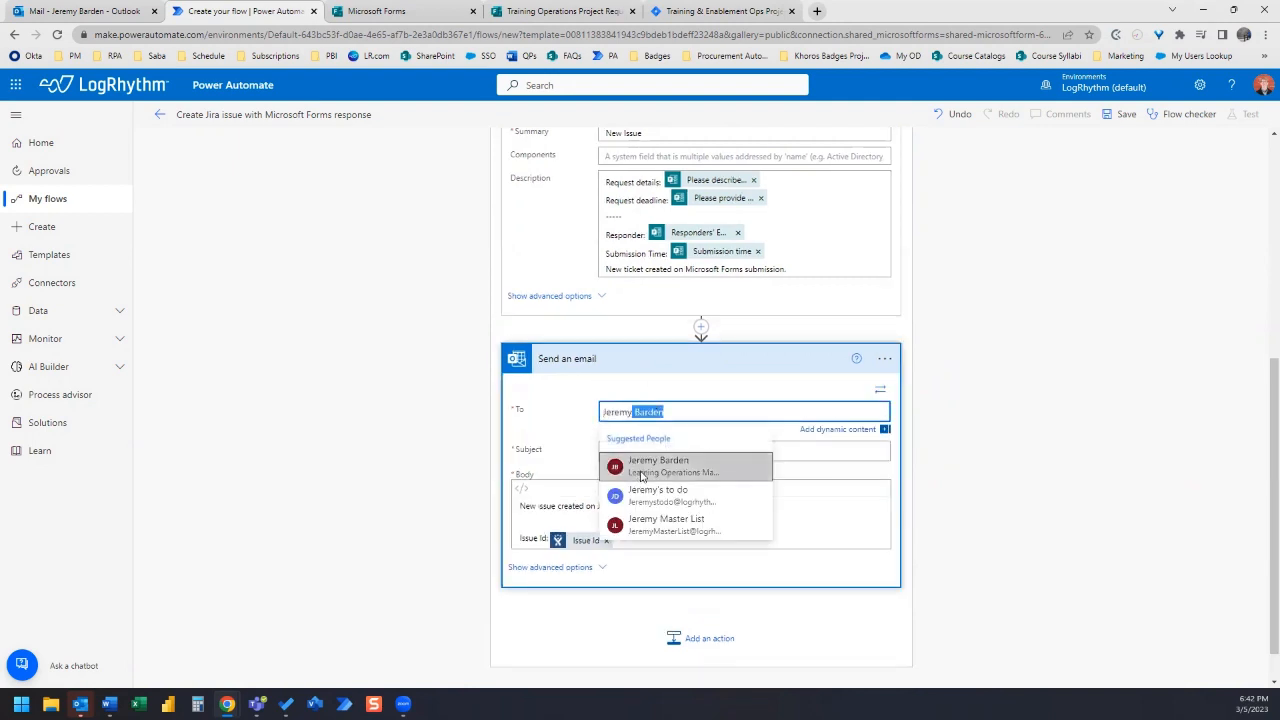
click(658, 465)
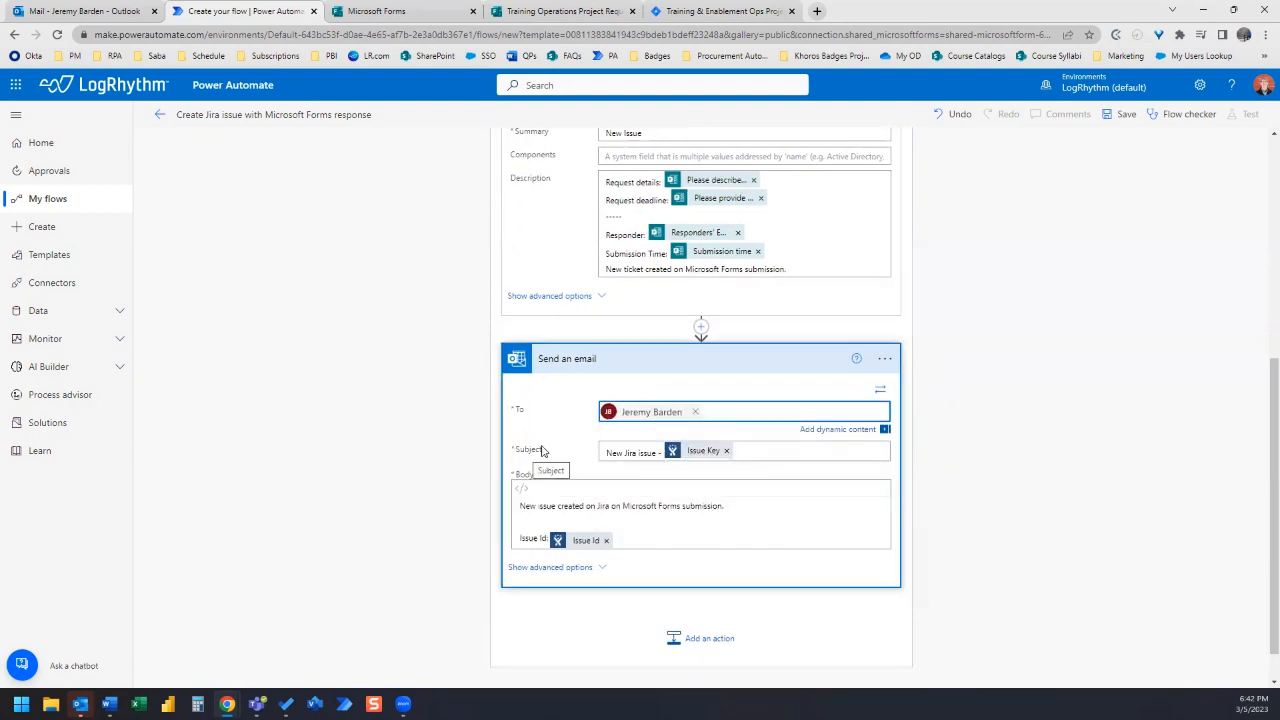
- Save the completed Forms-to-Jira flow
scroll(down, 3)
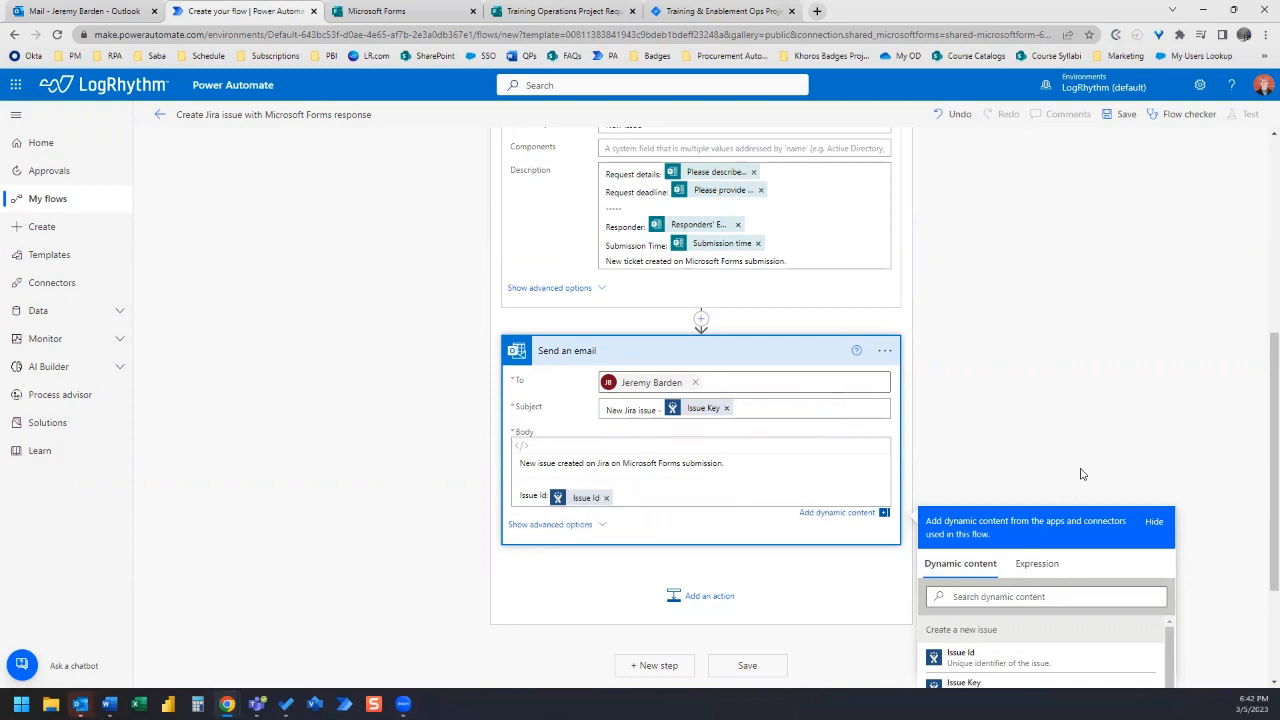
scroll(down, 3)
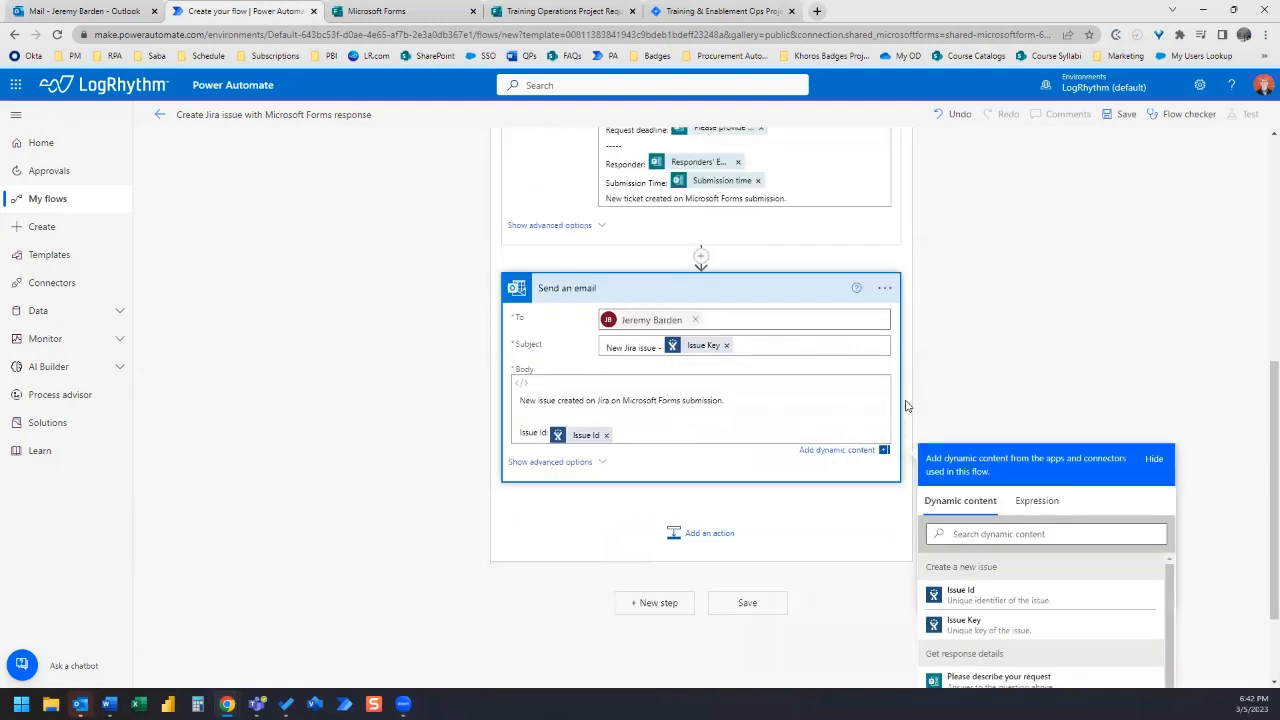
scroll(up, 3)
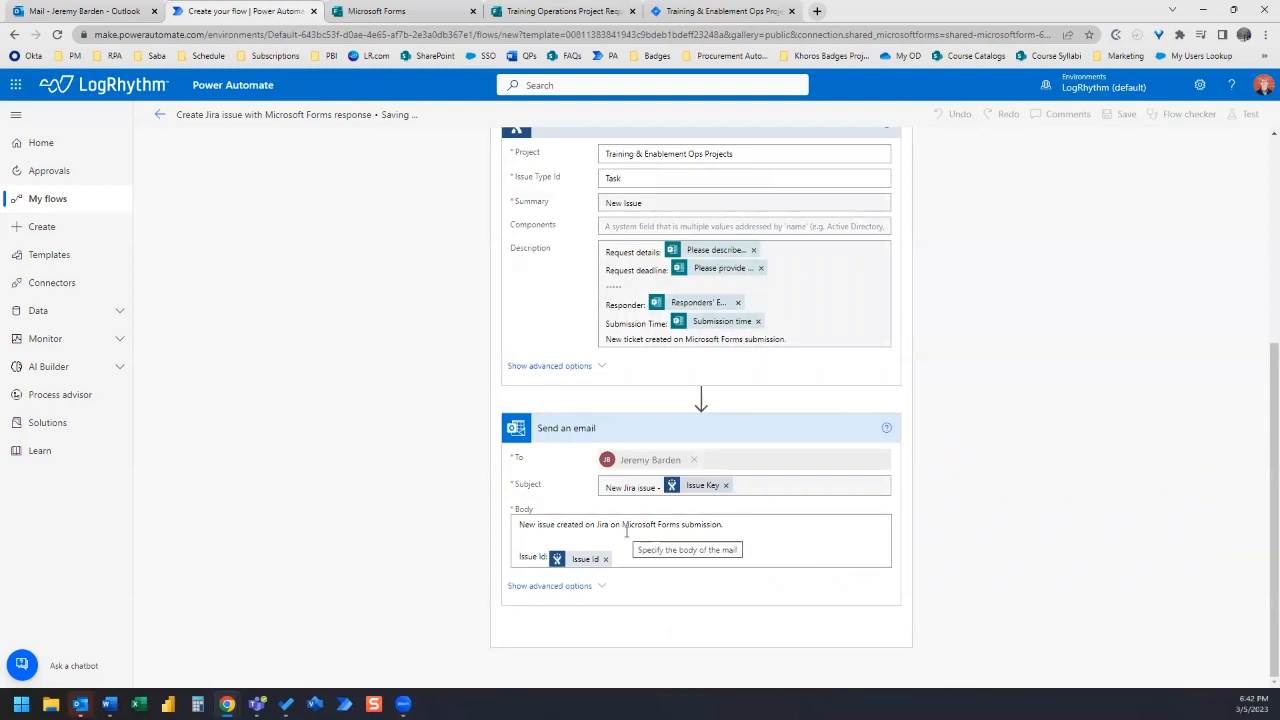
click(1125, 113)
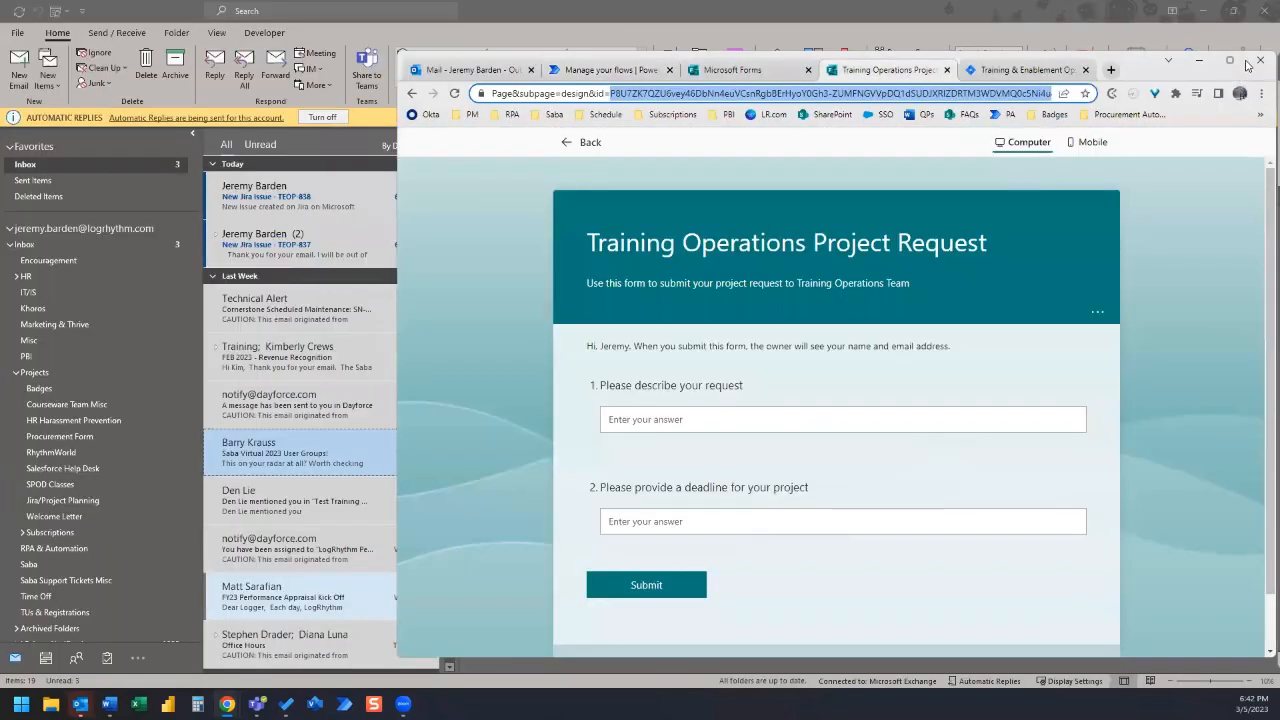
- Submit a test request 'Create a new flow' with deadline 'Mid April'
click(1230, 60)
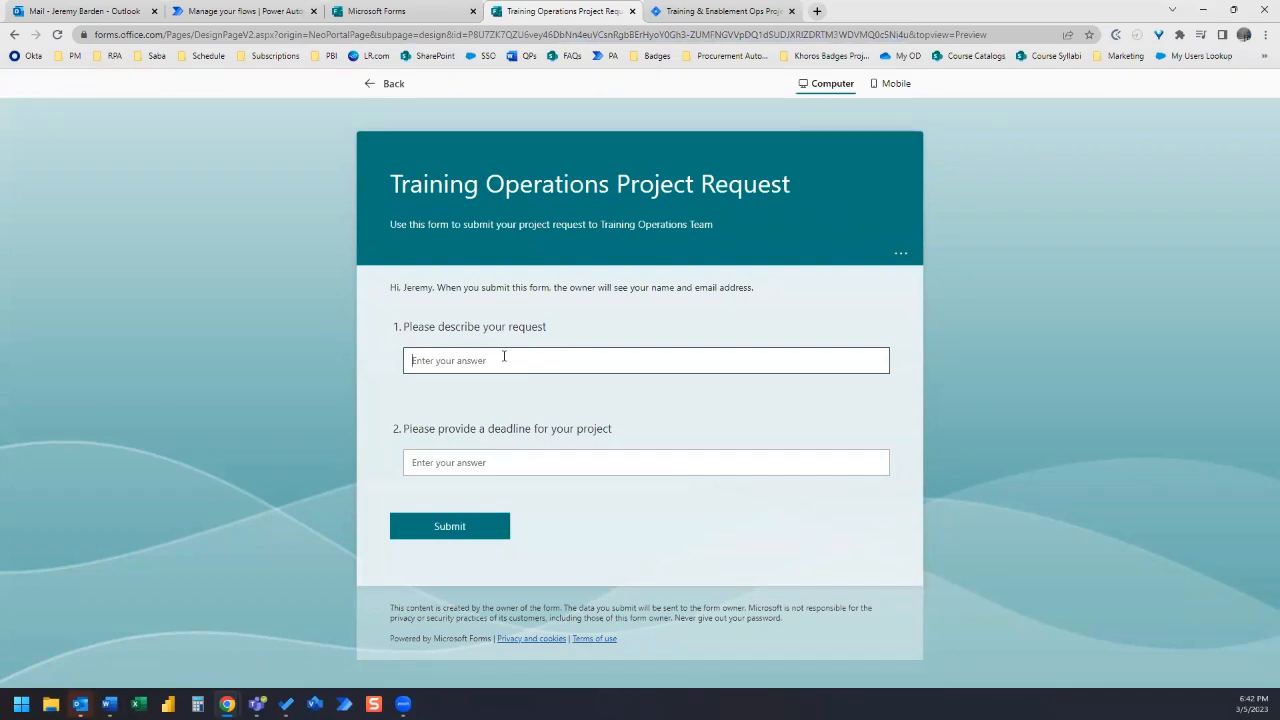
text(Create)
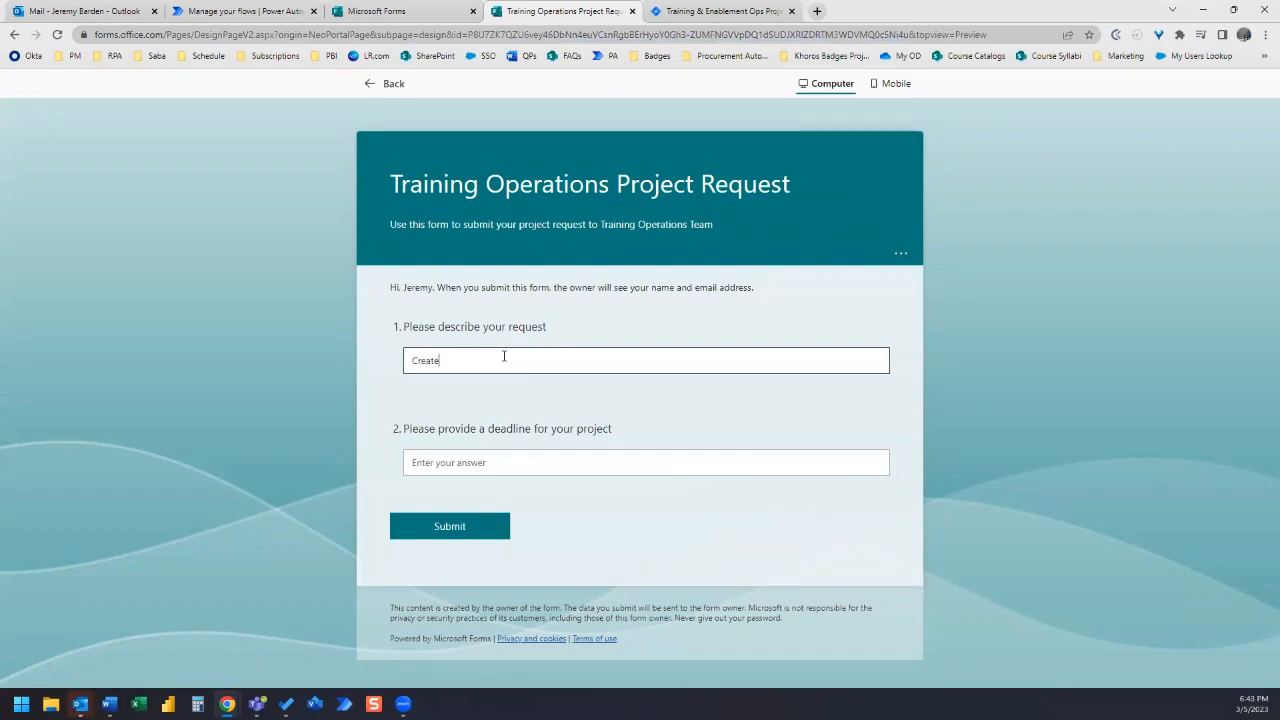
text(a new flow)
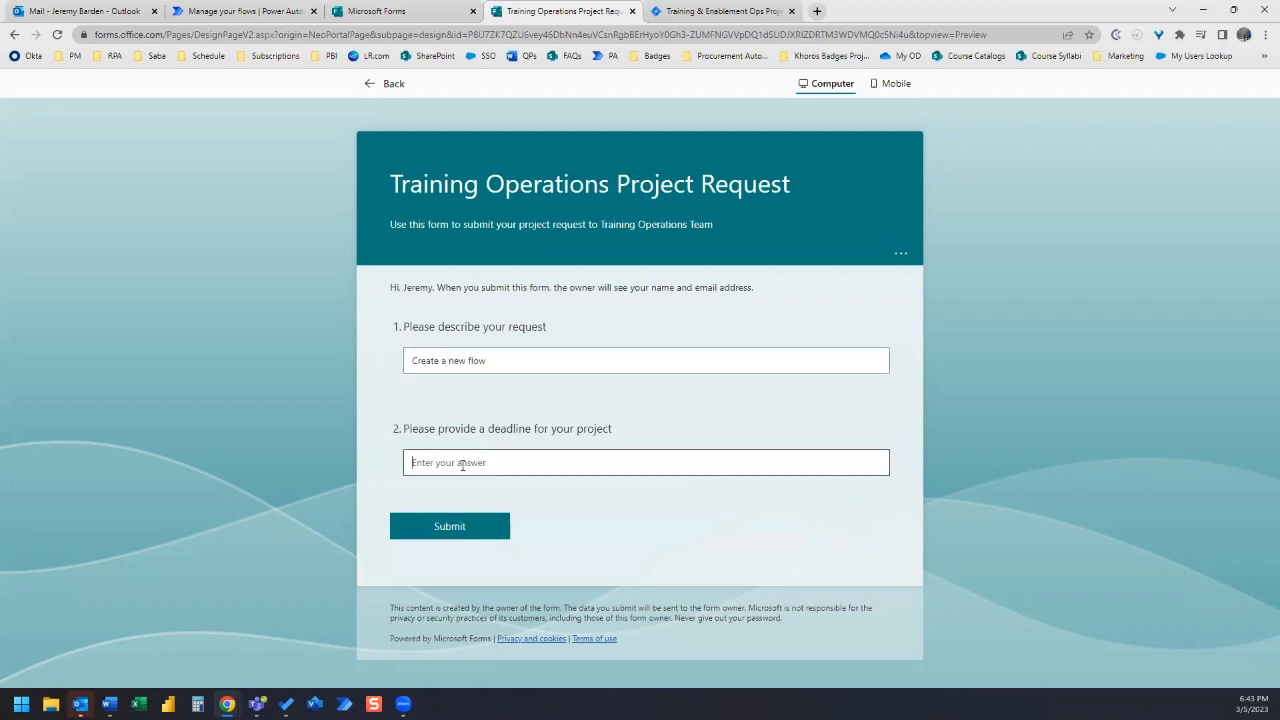
text(Mid)
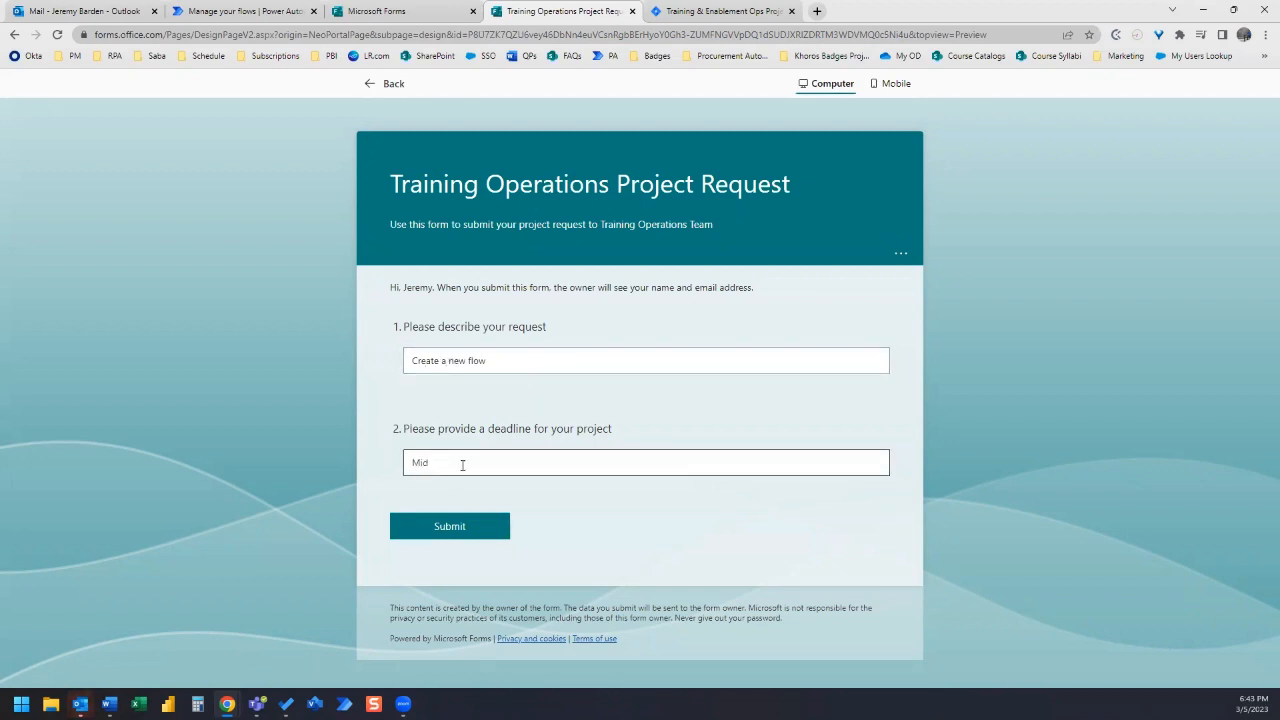
text(April)
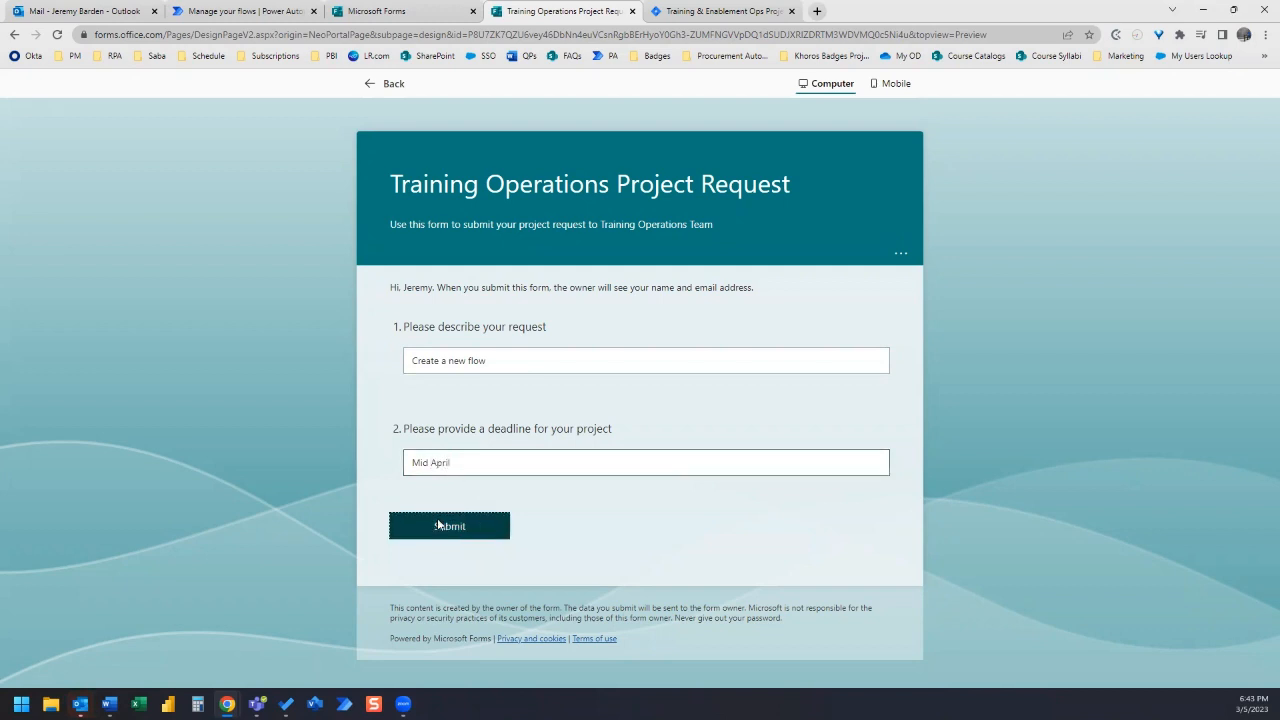
click(449, 526)
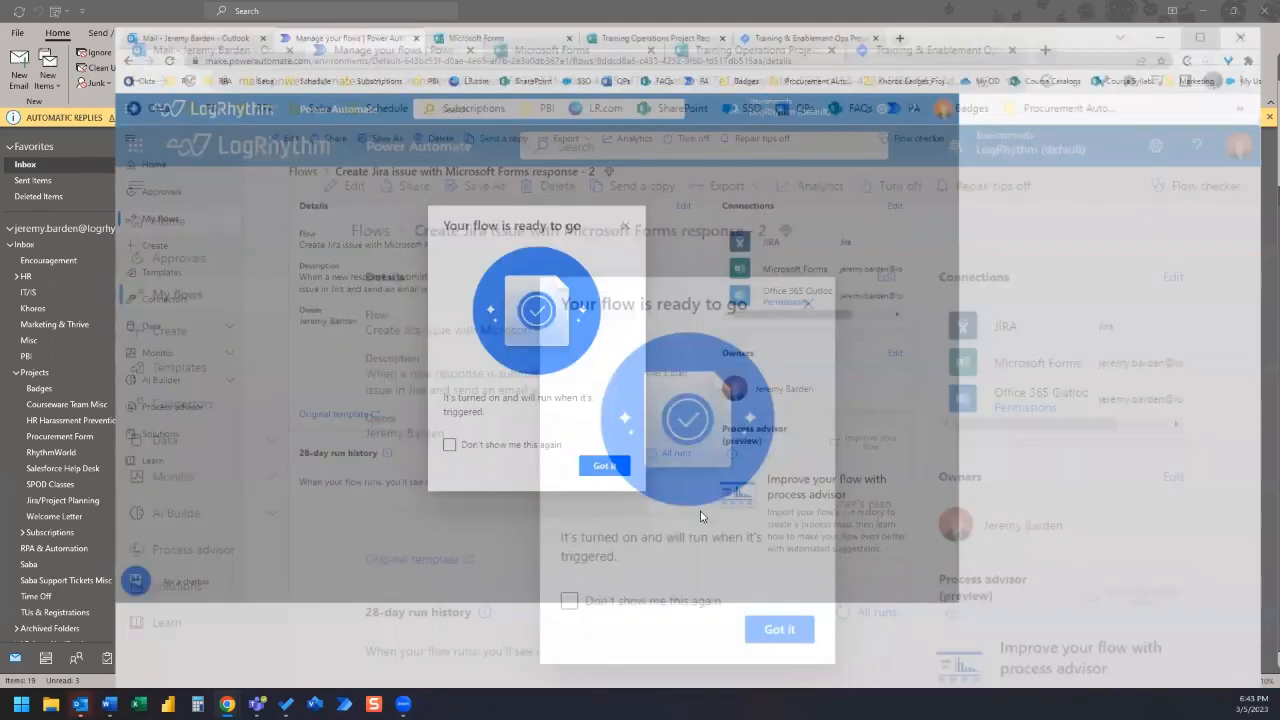
- Dismiss the 'Your flow is ready to go' notice to reveal the succeeded run
click(779, 629)
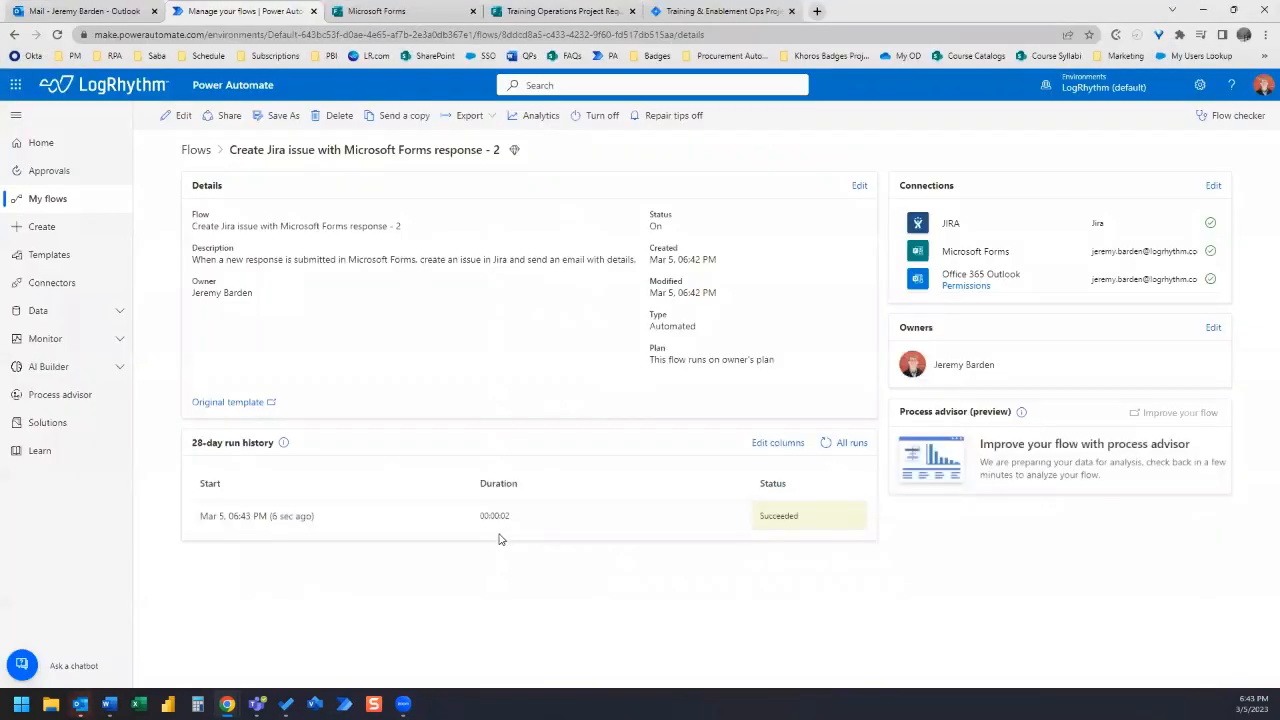
mouse_move(498, 515)
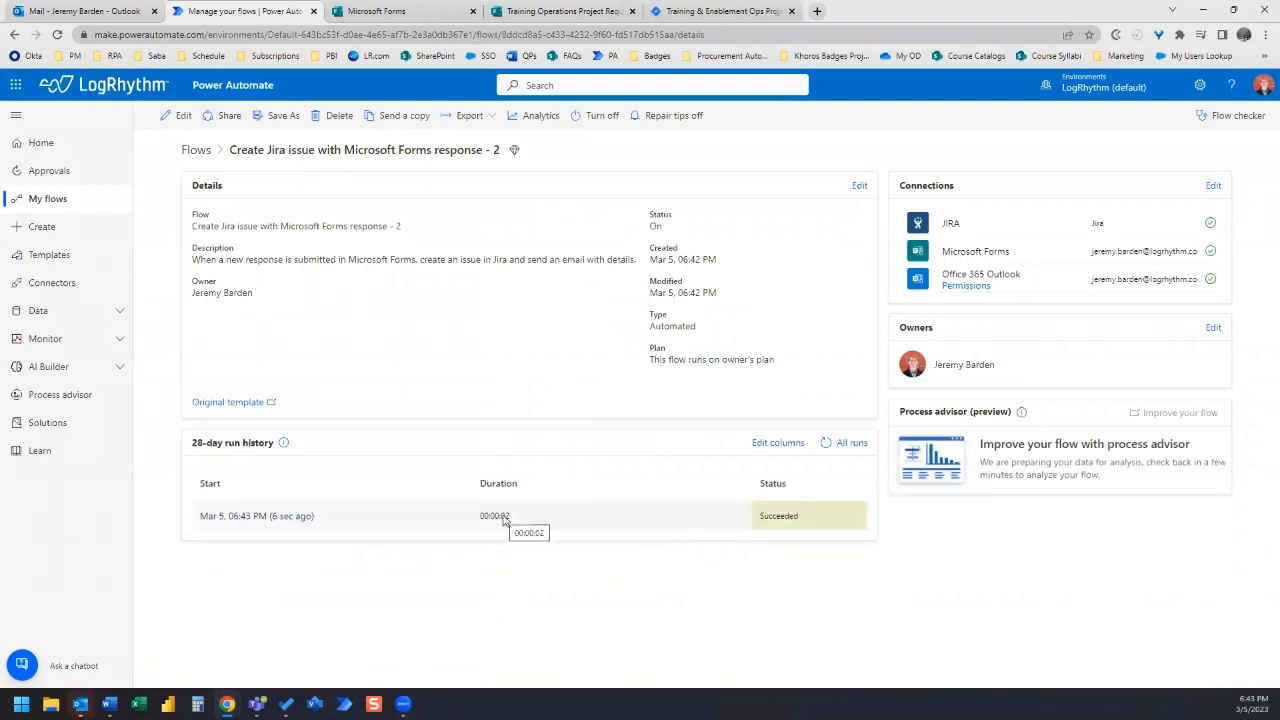
mouse_move(513, 518)
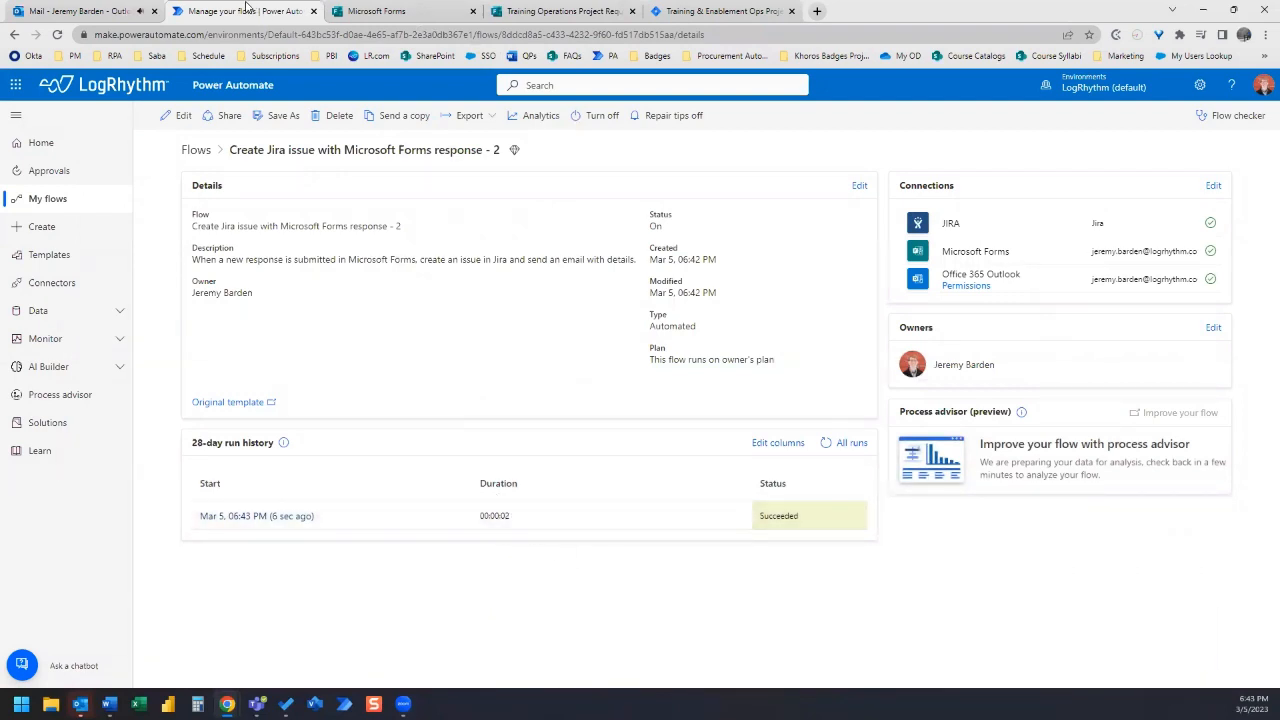
mouse_move(80, 11)
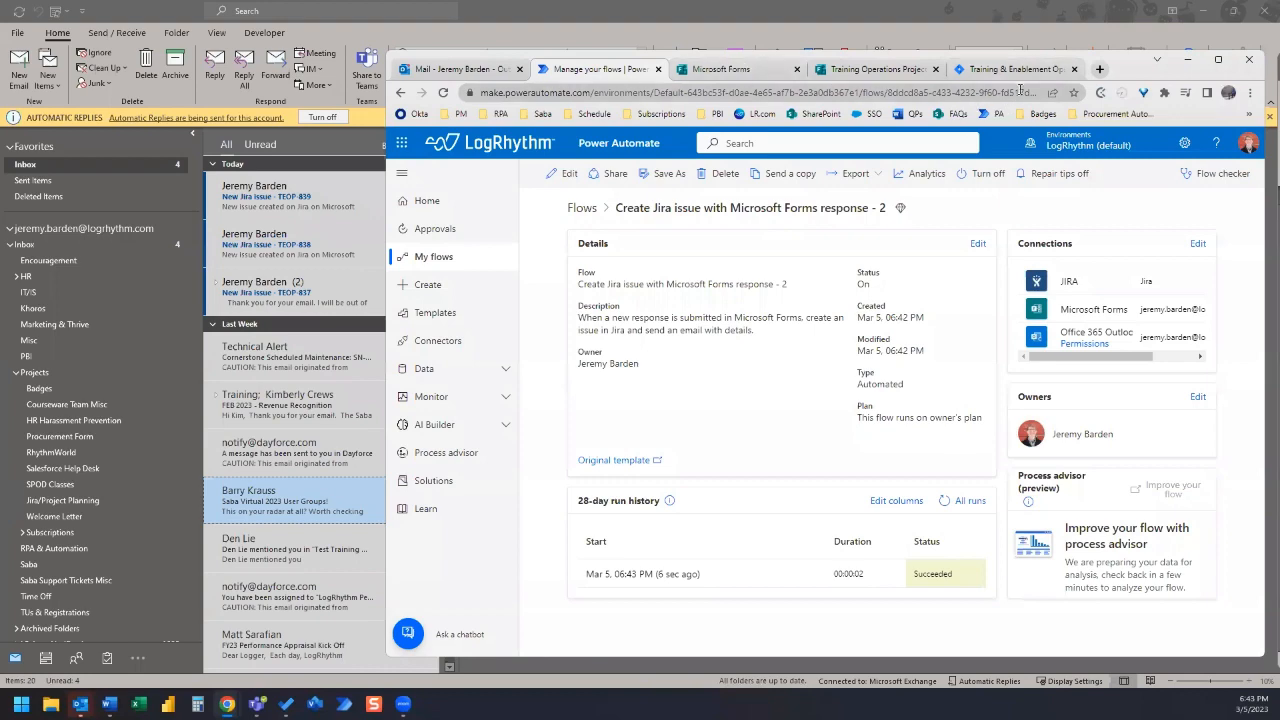
- Open issue TEOP-839 from the Jira backlog to review its description and deadline
click(1013, 67)
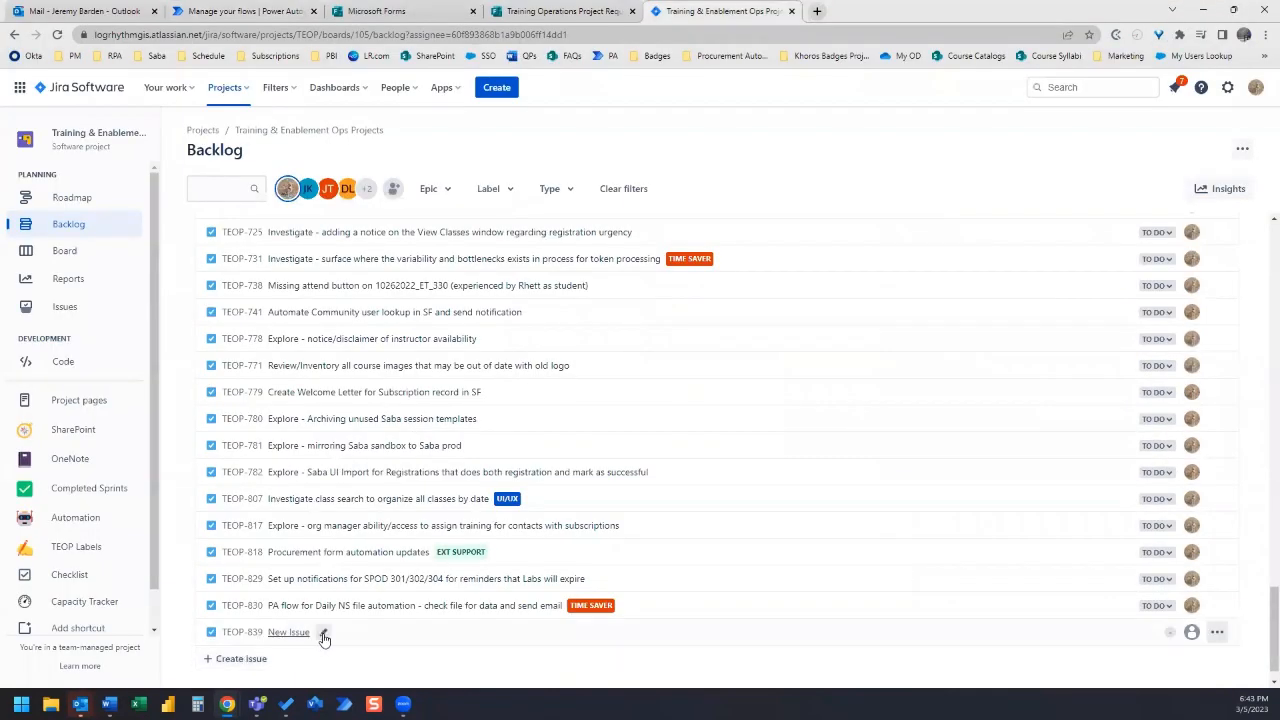
click(289, 632)
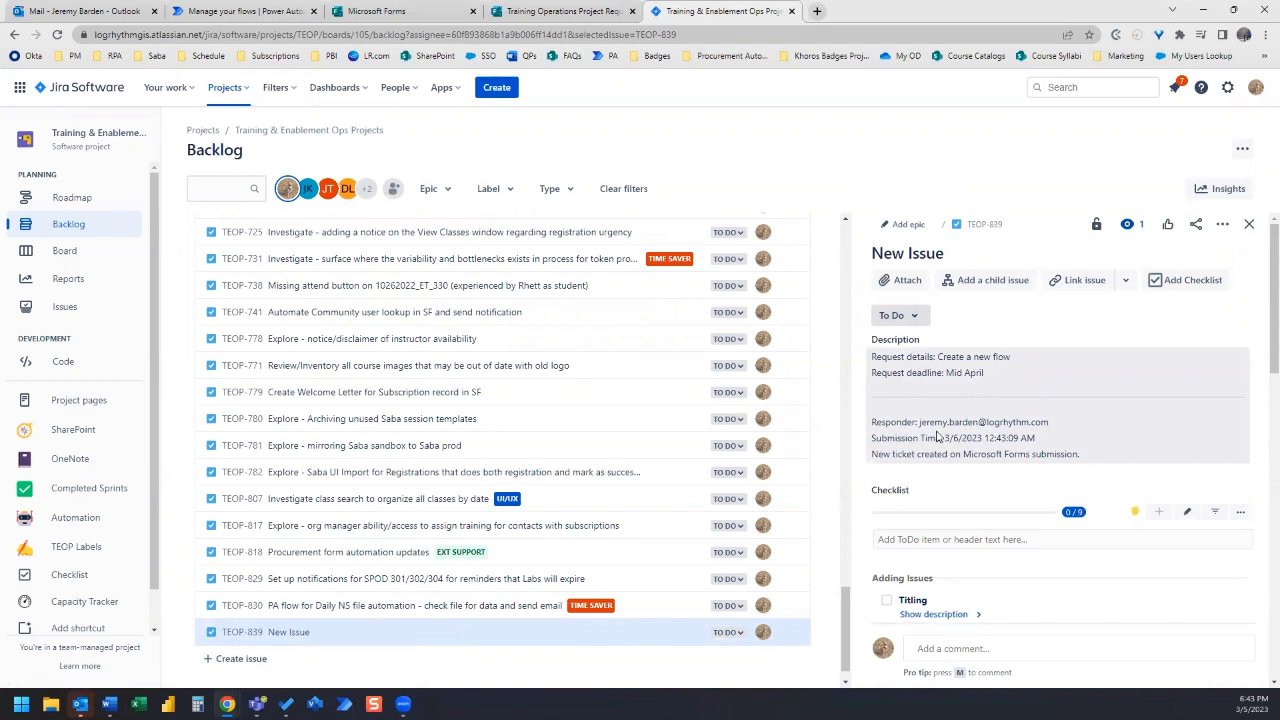
double_click(983, 421)
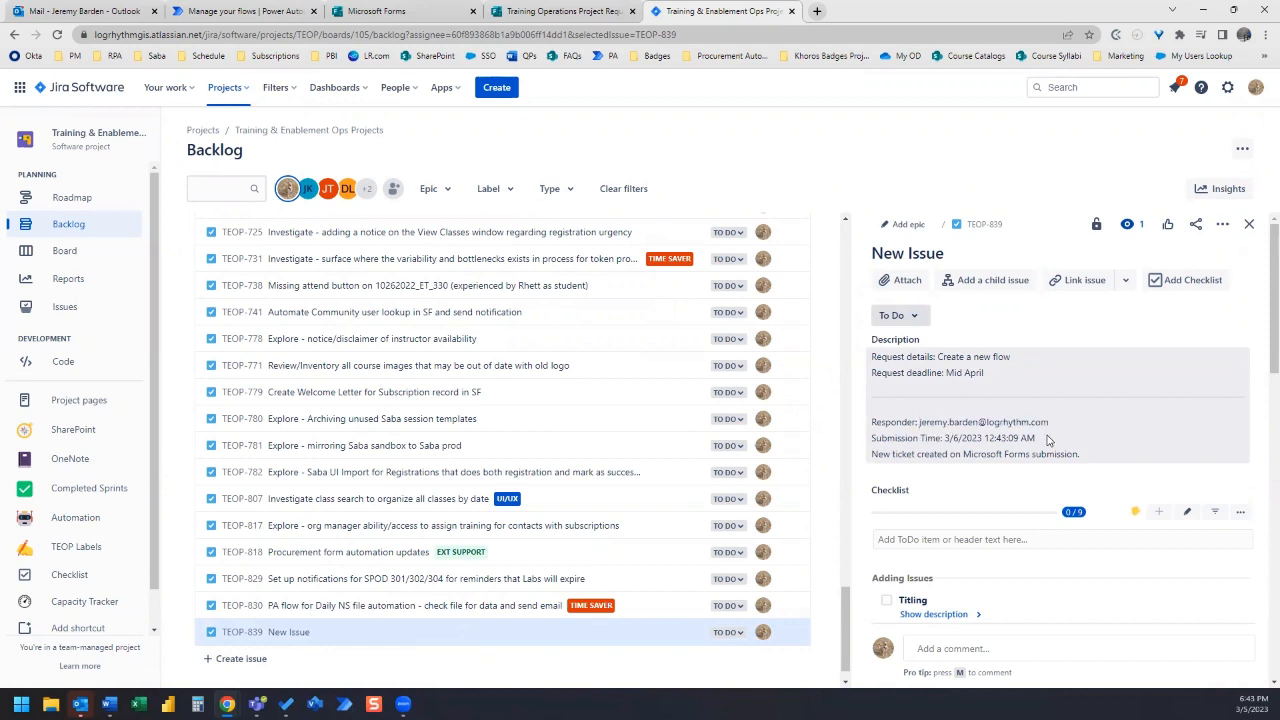
mouse_move(1155, 431)
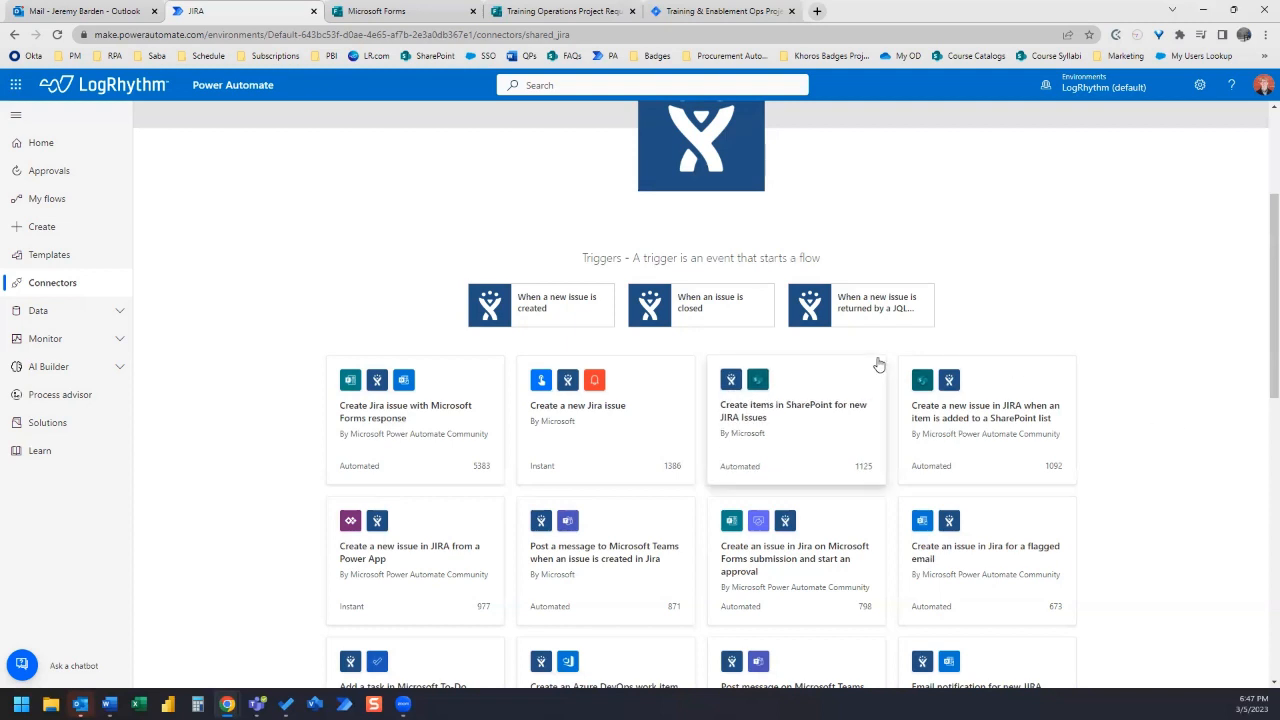
mouse_move(582, 156)
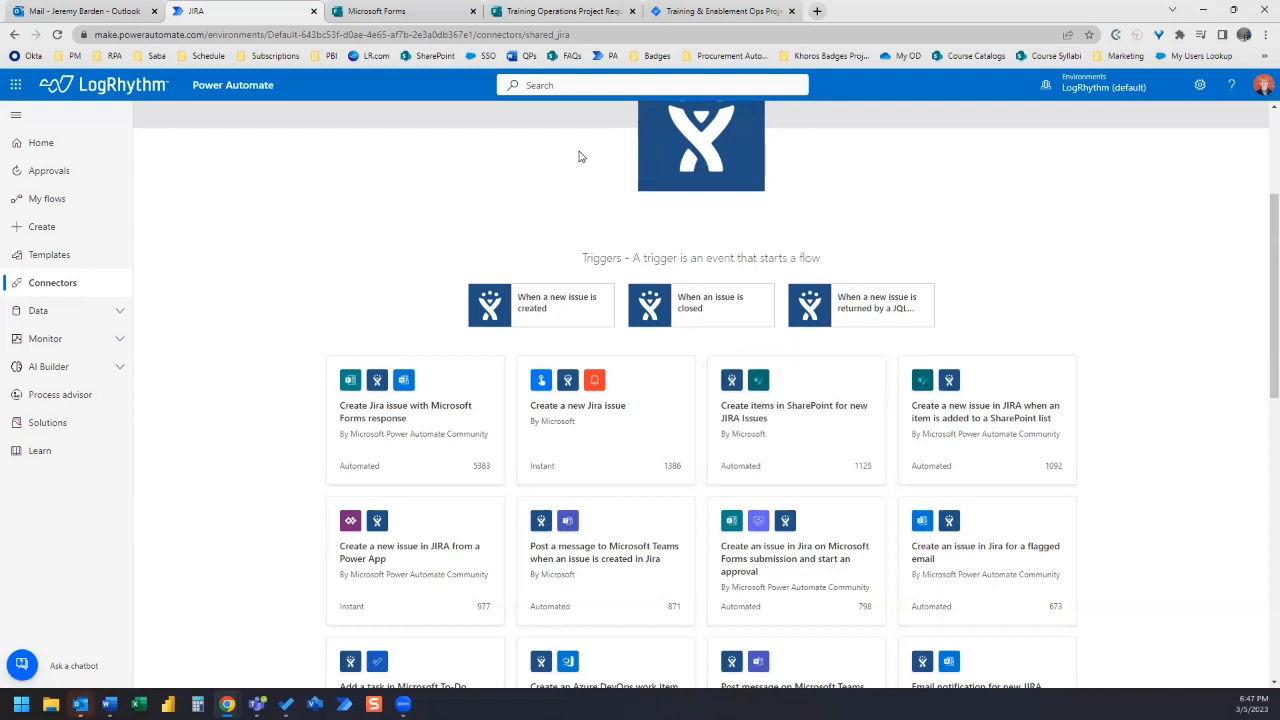